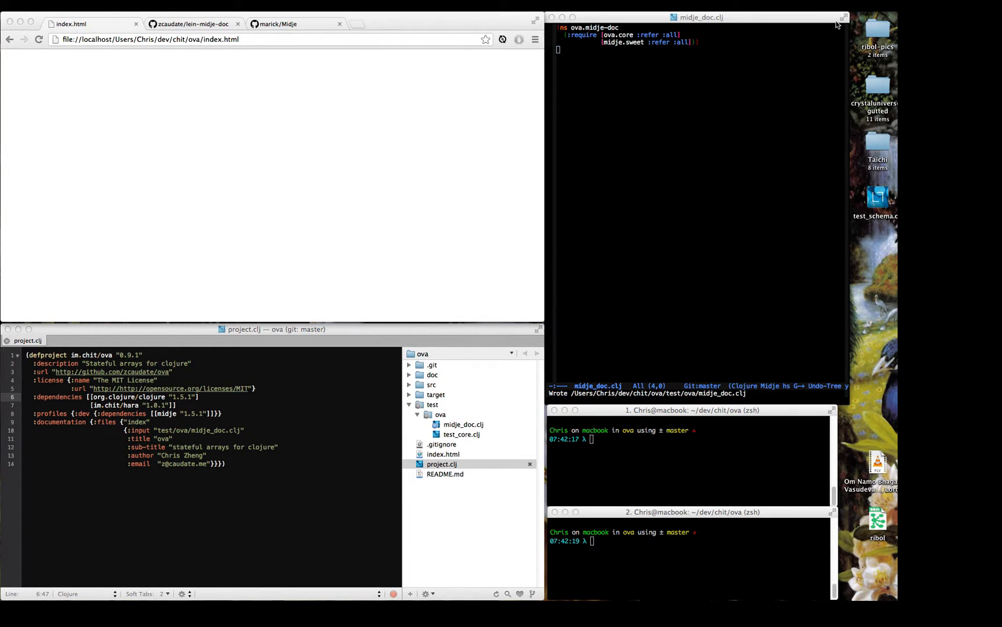
pyautogui.moveTo(766, 169)
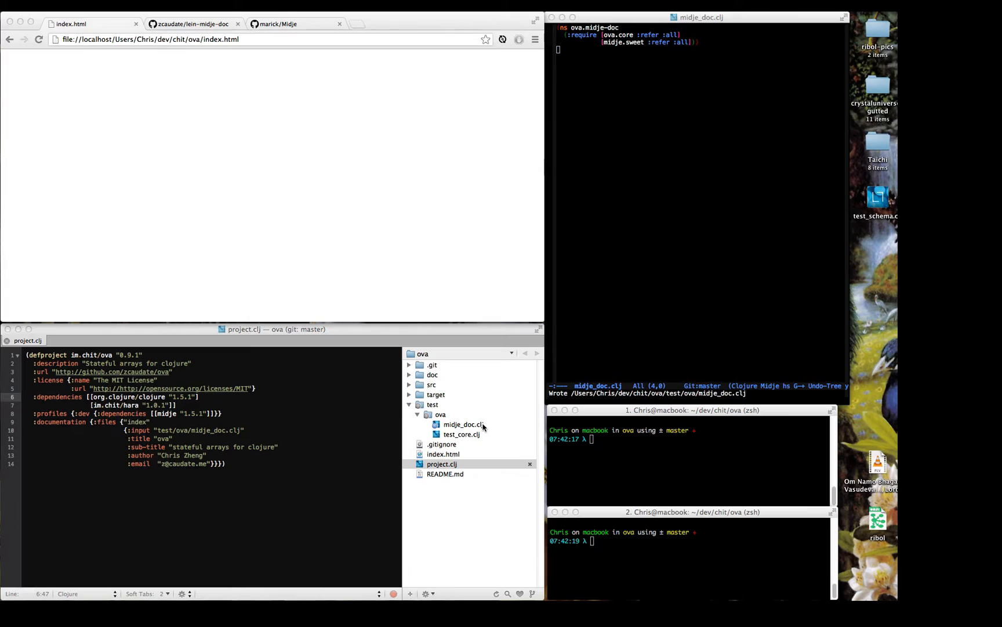
pyautogui.moveTo(464, 433)
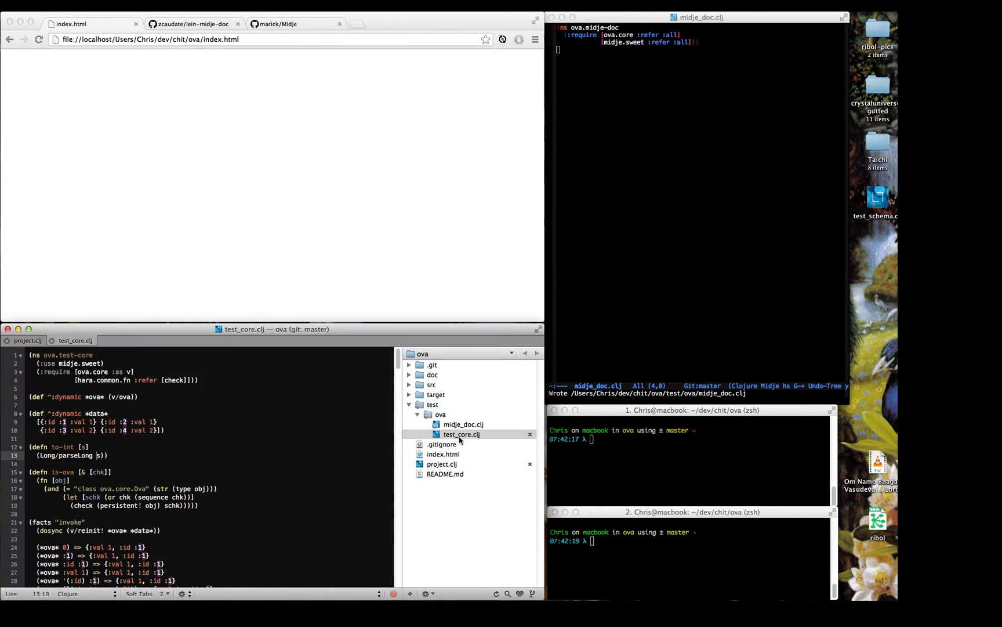
# - Scroll through test_core.clj's namespace setup, helper definitions and invoke facts
pyautogui.scroll(-3)
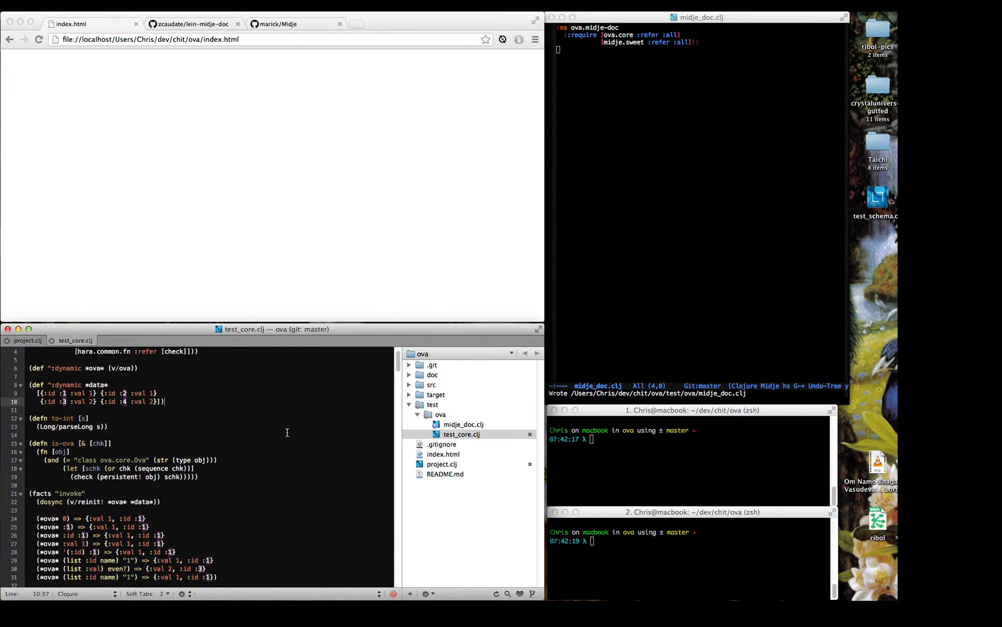
pyautogui.scroll(-3)
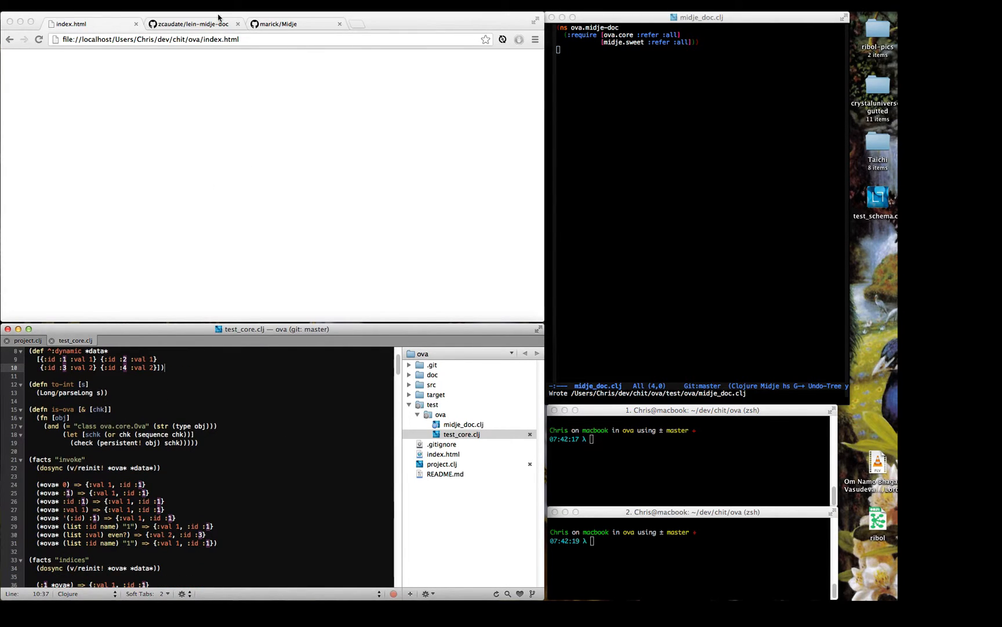
# - Switch to the marick/Midje GitHub tab and browse its file list and README
pyautogui.click(276, 24)
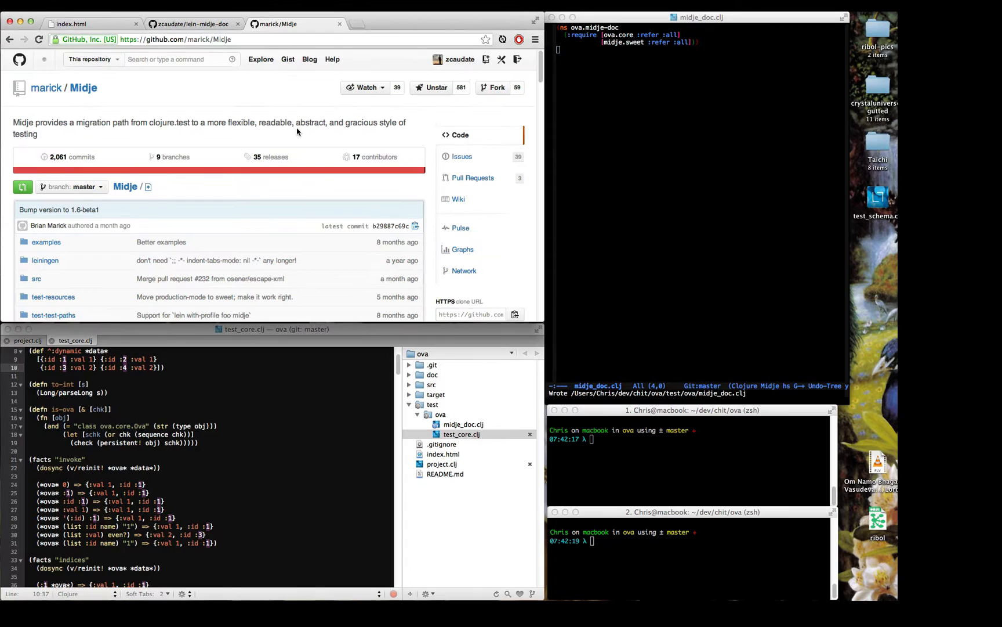
pyautogui.scroll(-3)
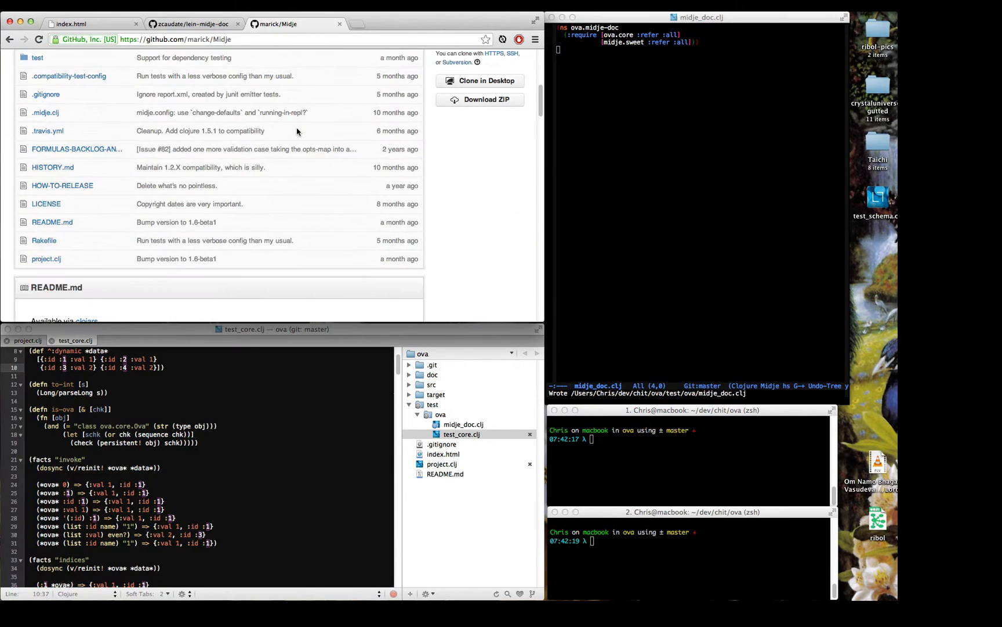
pyautogui.scroll(3)
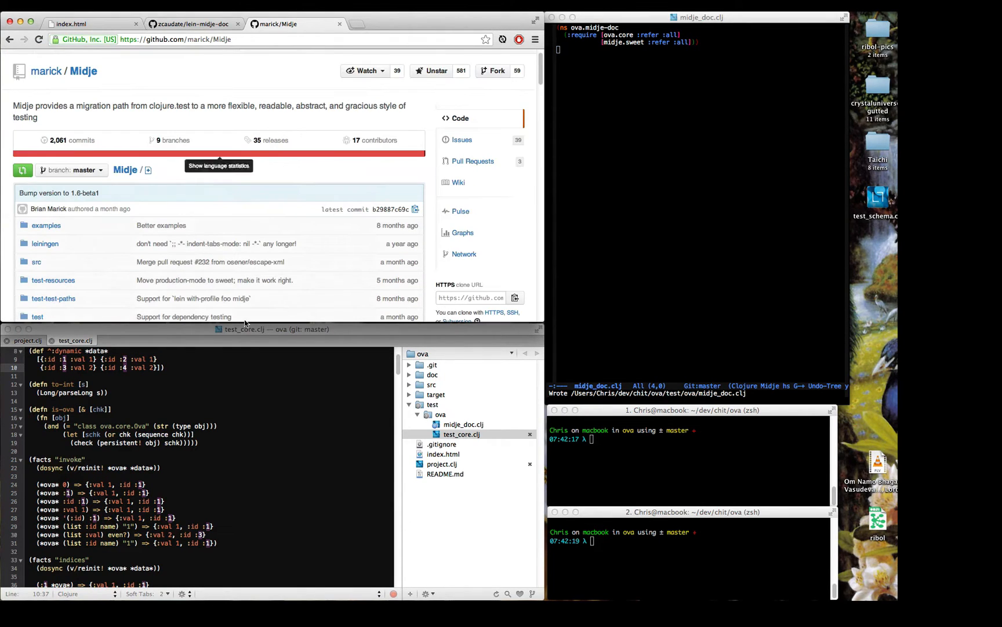
pyautogui.moveTo(620, 557)
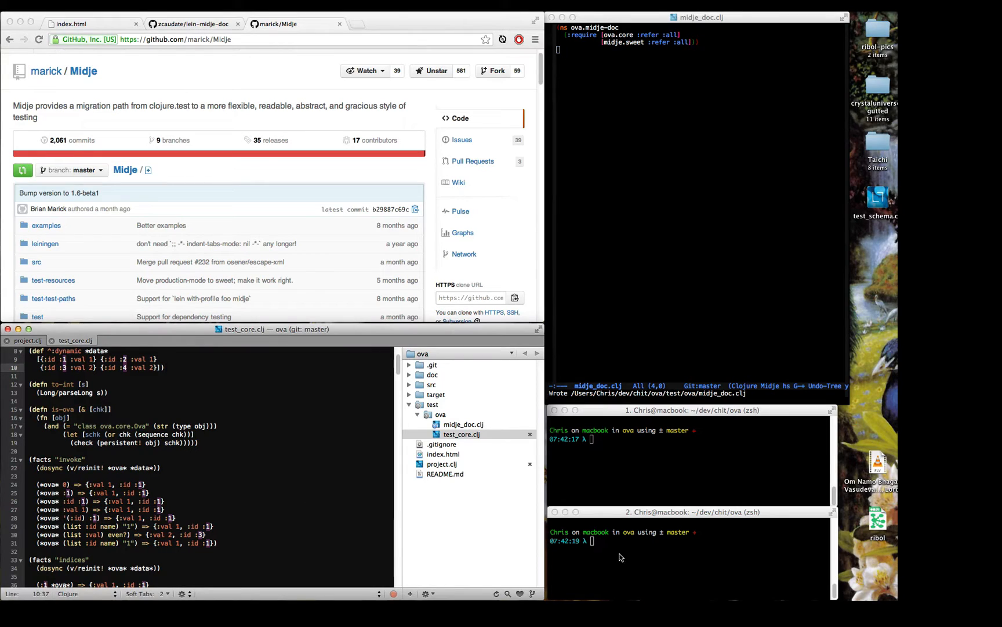
# - Clear the terminal and run lein midje :autotest, with all 113 checks succeeding
pyautogui.write('clean')
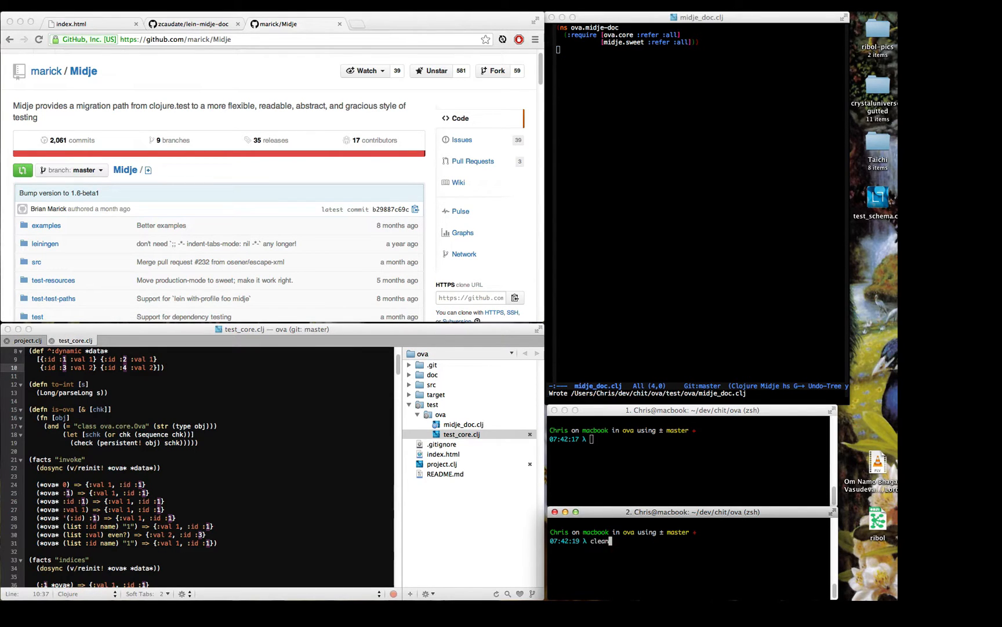
pyautogui.write('lein midje :autotest')
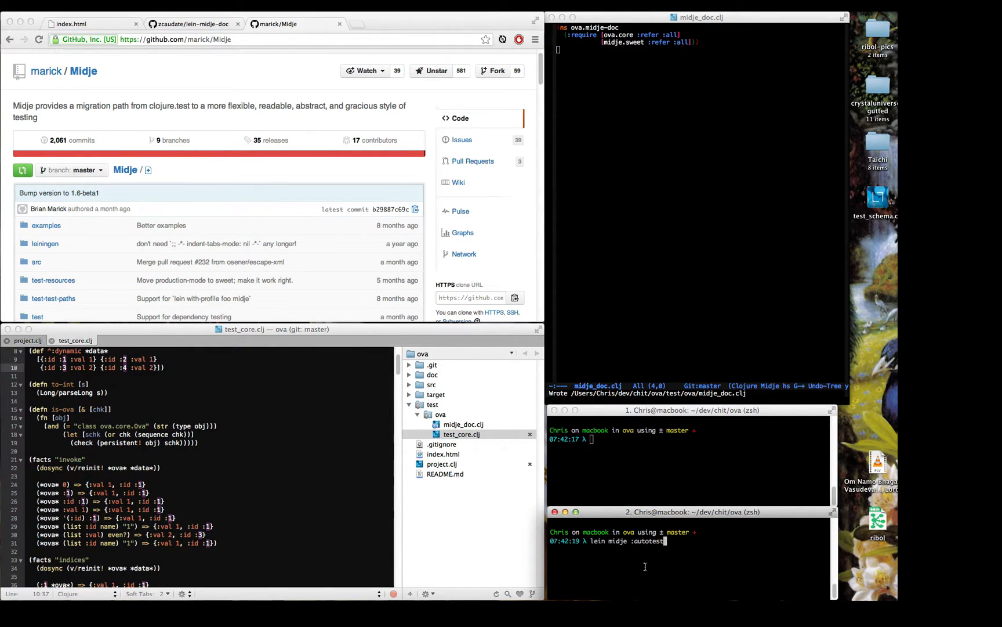
pyautogui.press('Return')
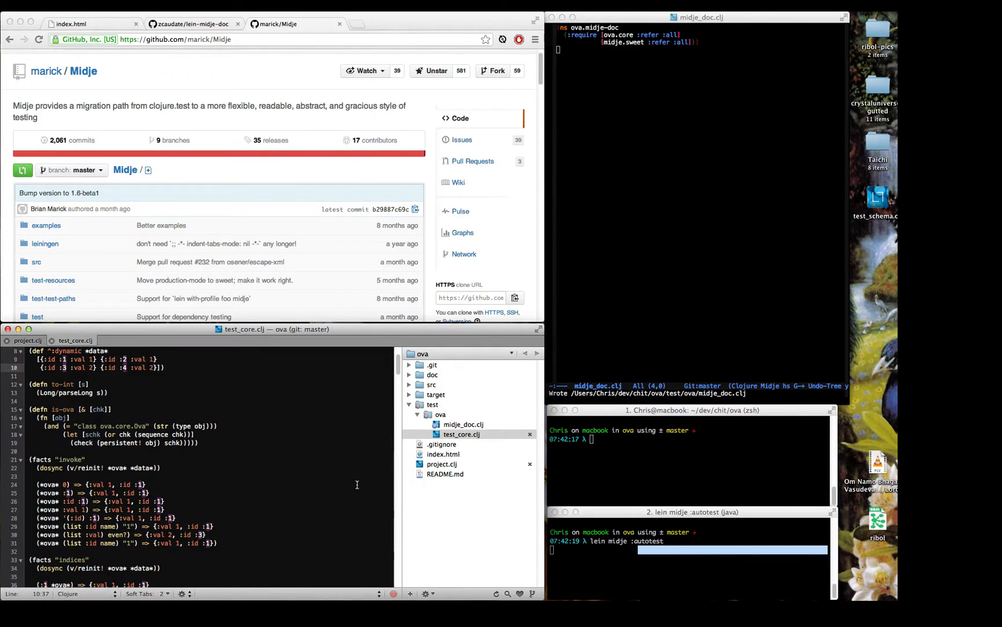
pyautogui.scroll(3)
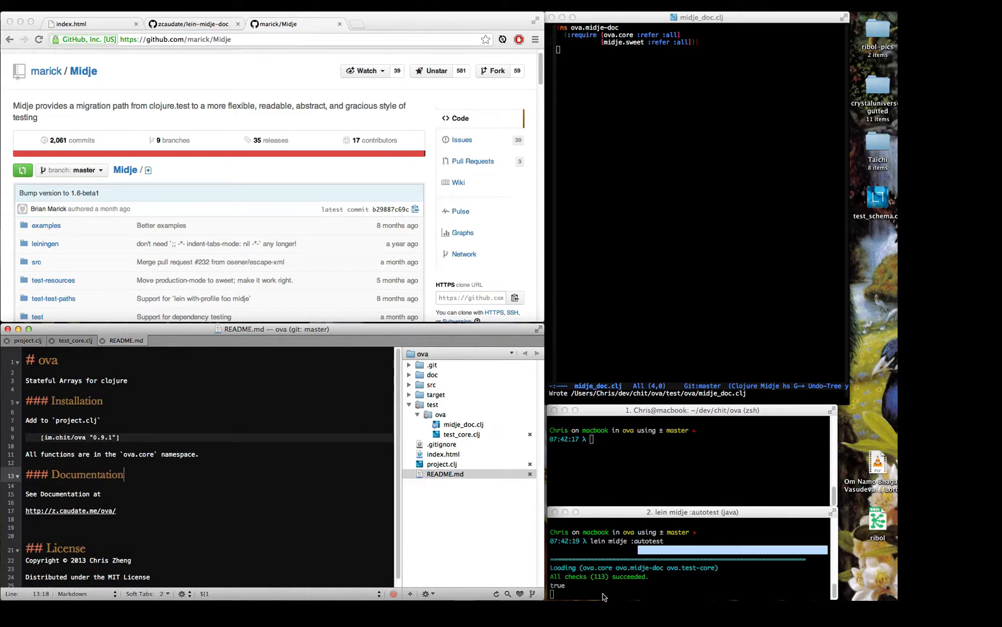
pyautogui.moveTo(595, 577)
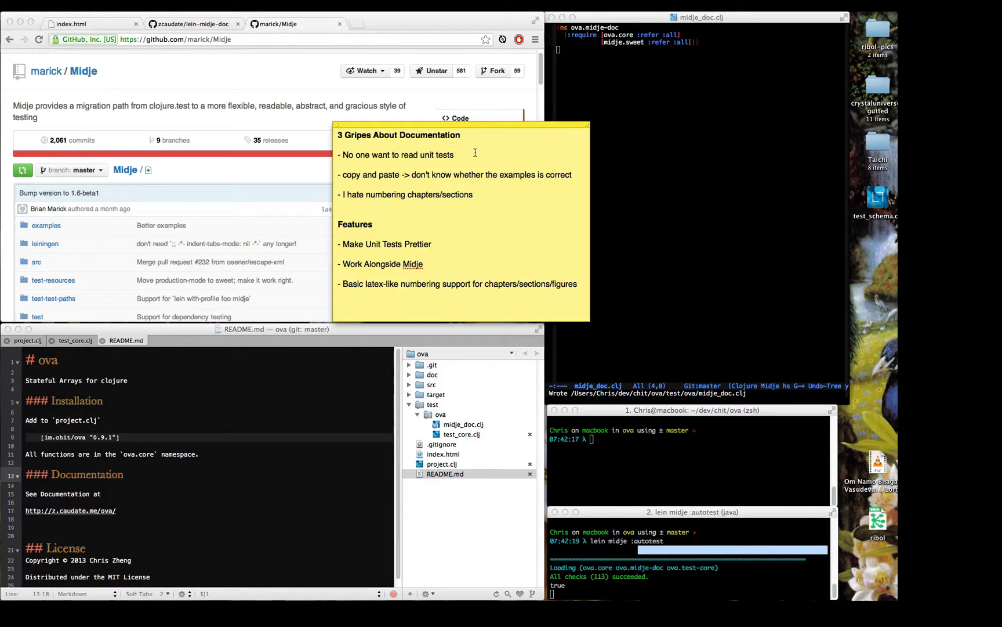
# - Focus the documentation gripes sticky and highlight the copy-and-paste gripe
pyautogui.click(456, 155)
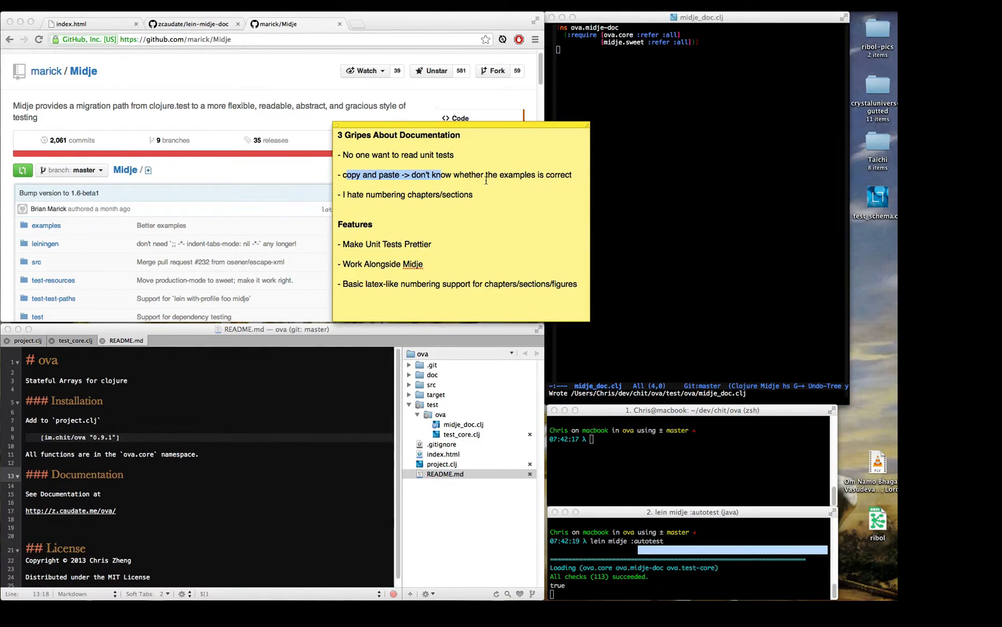
pyautogui.click(486, 180)
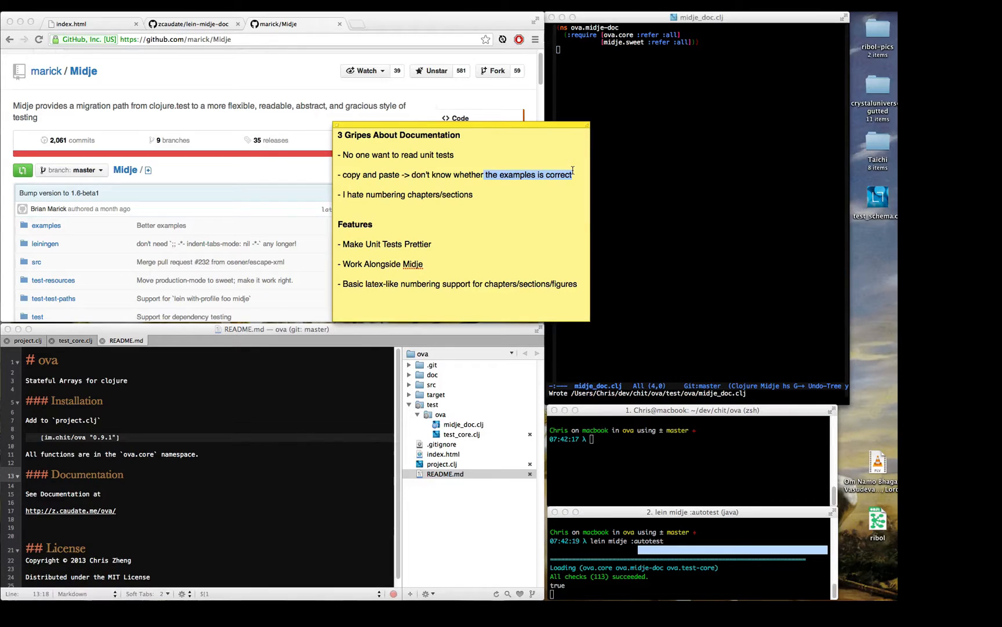
pyautogui.moveTo(550, 188)
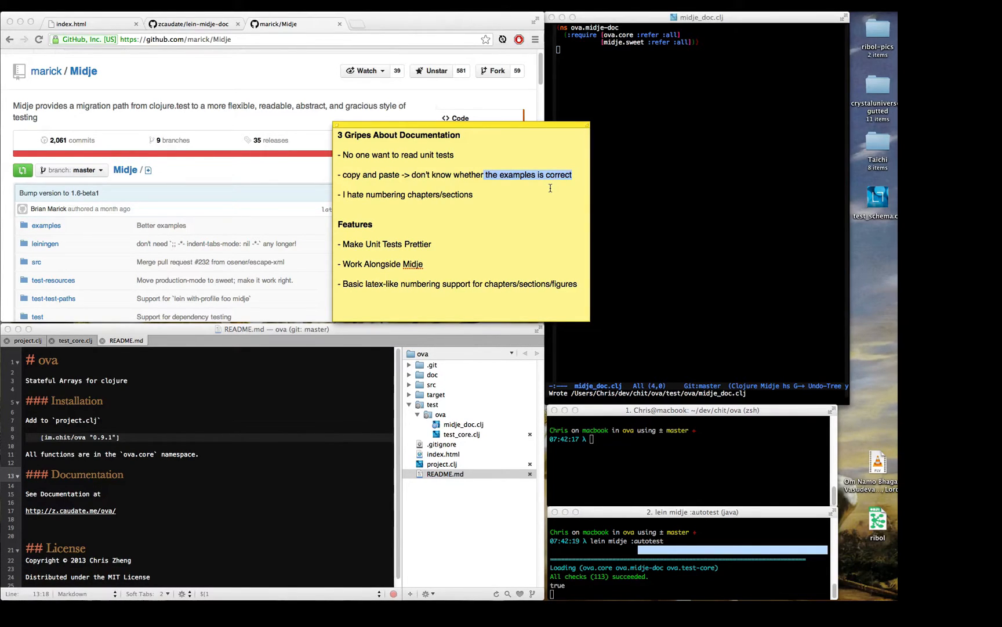
pyautogui.moveTo(514, 201)
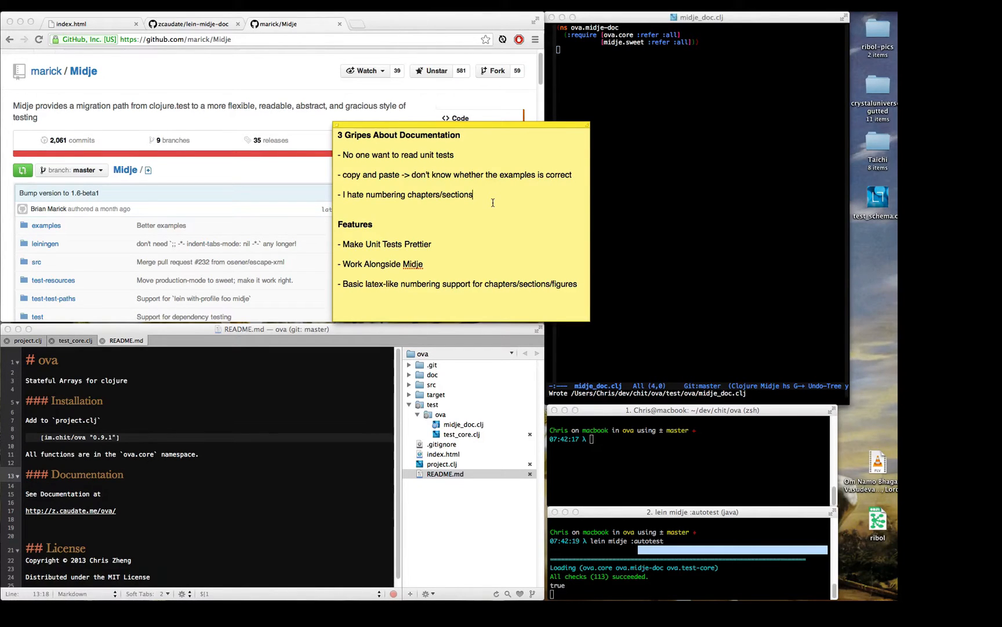
pyautogui.moveTo(487, 206)
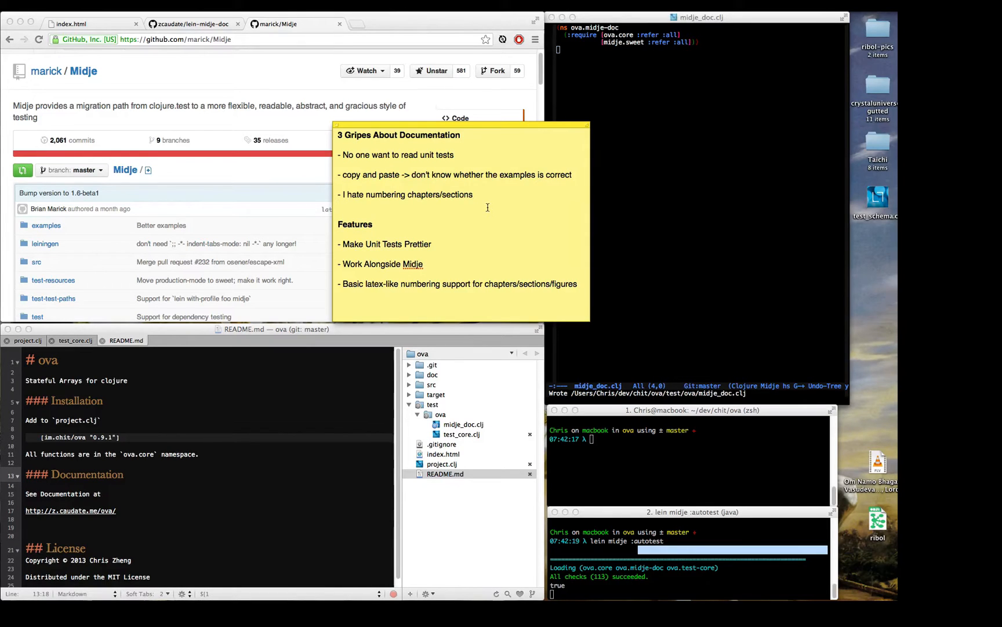
pyautogui.moveTo(173, 155)
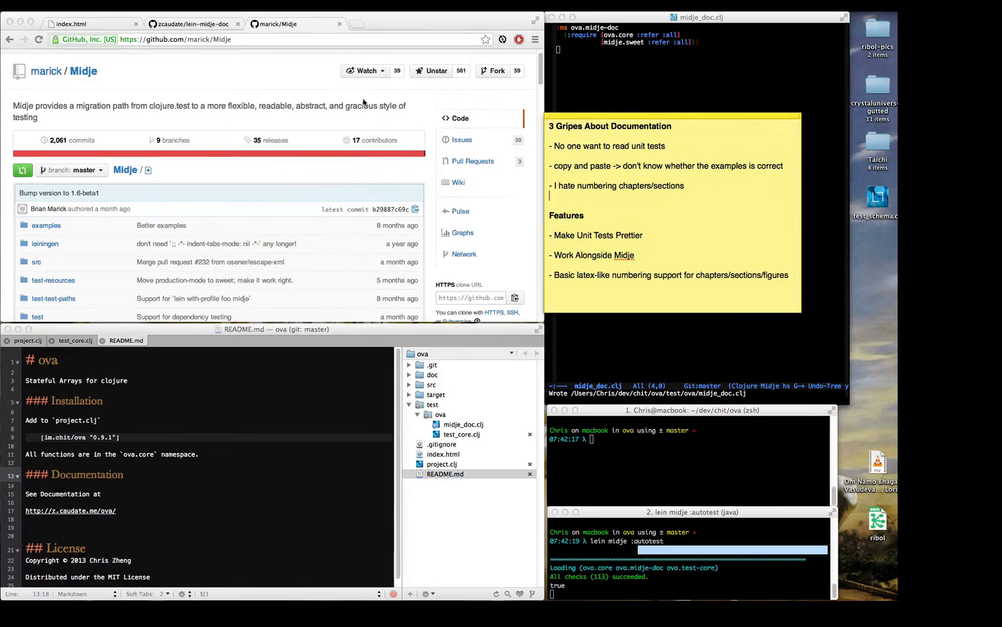
# - View the zcaudate/lein-midje-doc repository, then return to the blank index.html tab
pyautogui.click(192, 24)
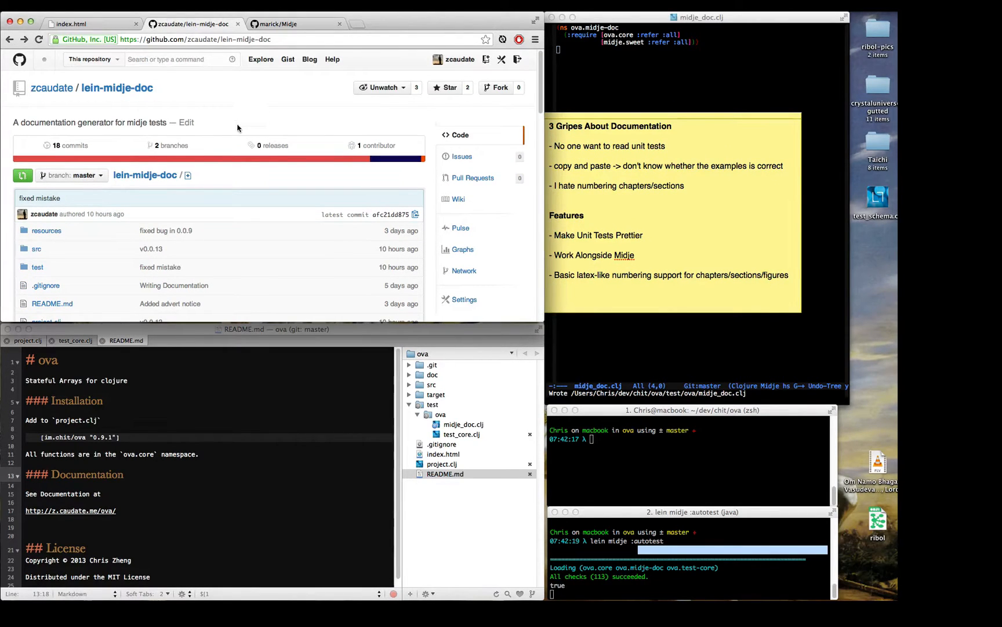
pyautogui.click(194, 38)
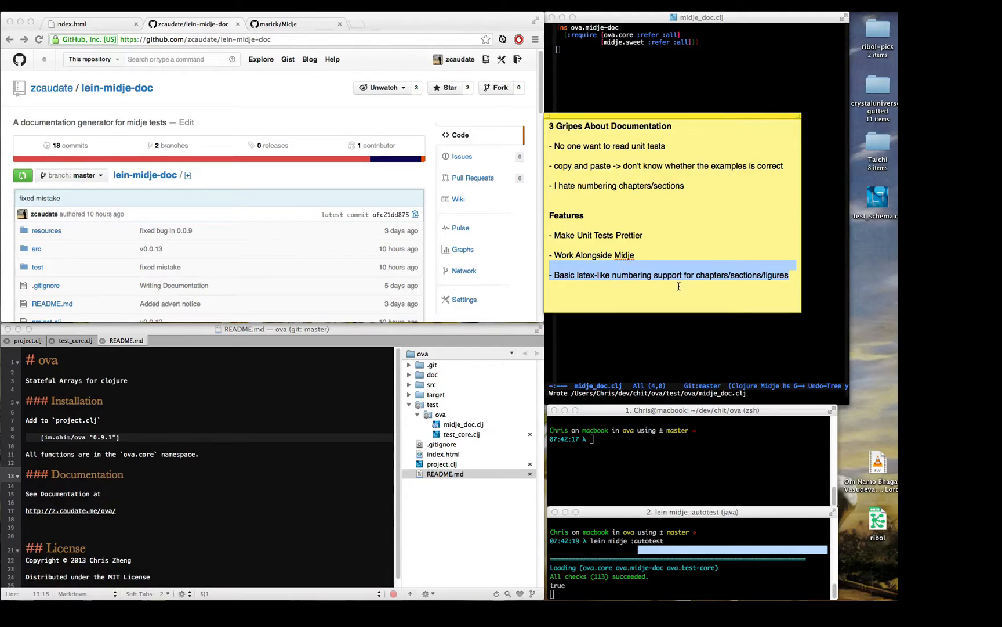
pyautogui.click(678, 286)
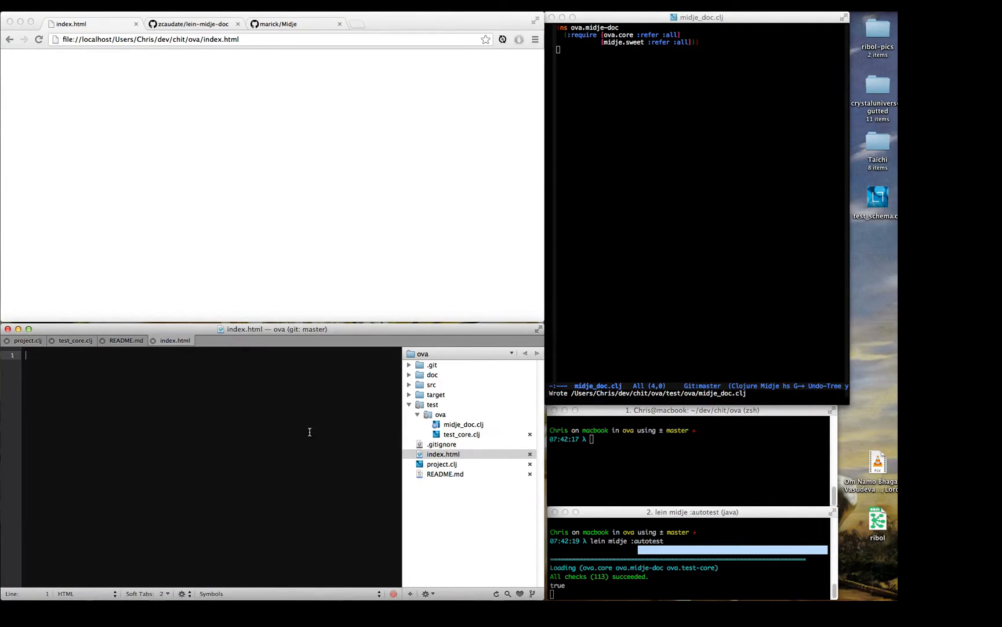
pyautogui.moveTo(395, 466)
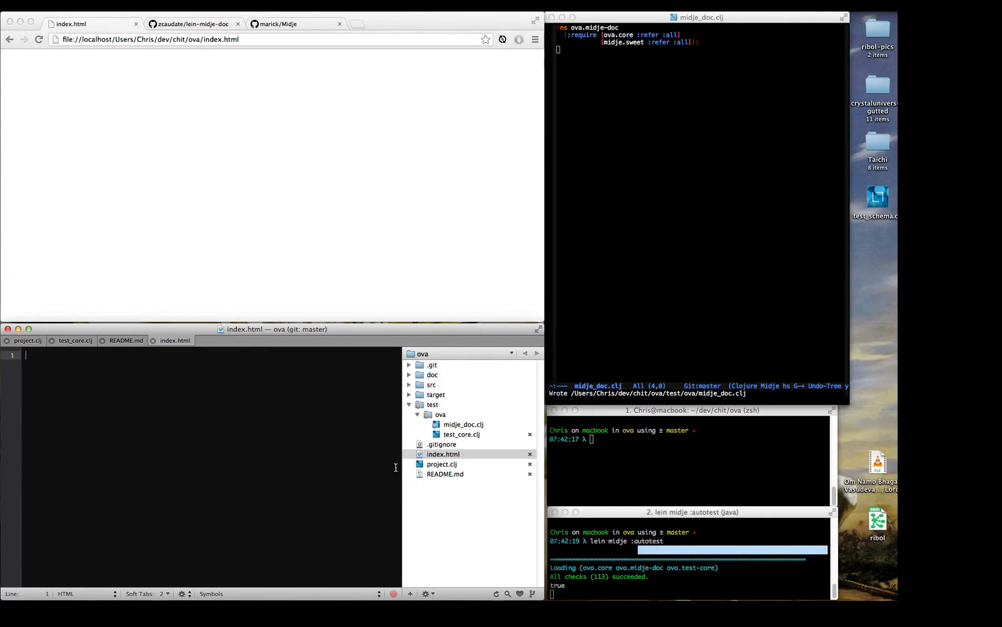
# - Show project.clj with its :documentation entry generating index from midje_doc.clj
pyautogui.click(442, 464)
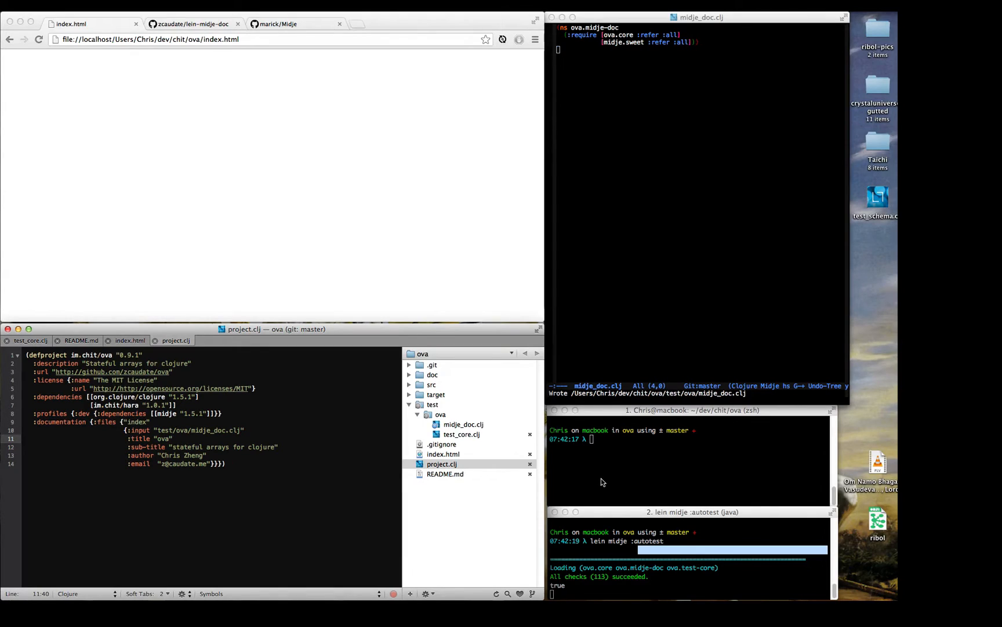
pyautogui.moveTo(607, 463)
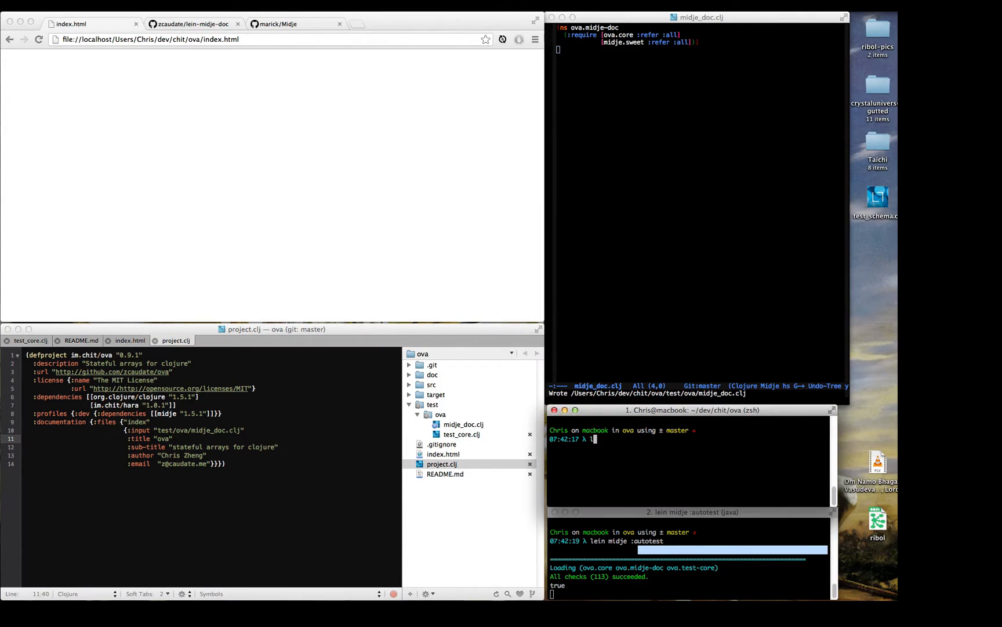
# - Run lein midje-doc to generate index.html, finishing with DONE
pyautogui.write('lein-m')
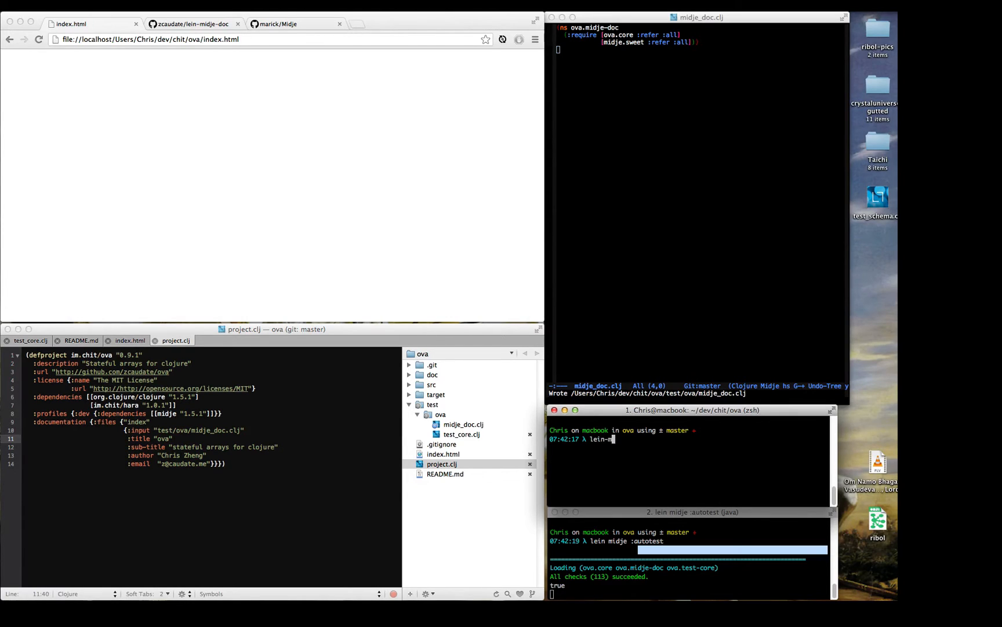
pyautogui.write('idje-')
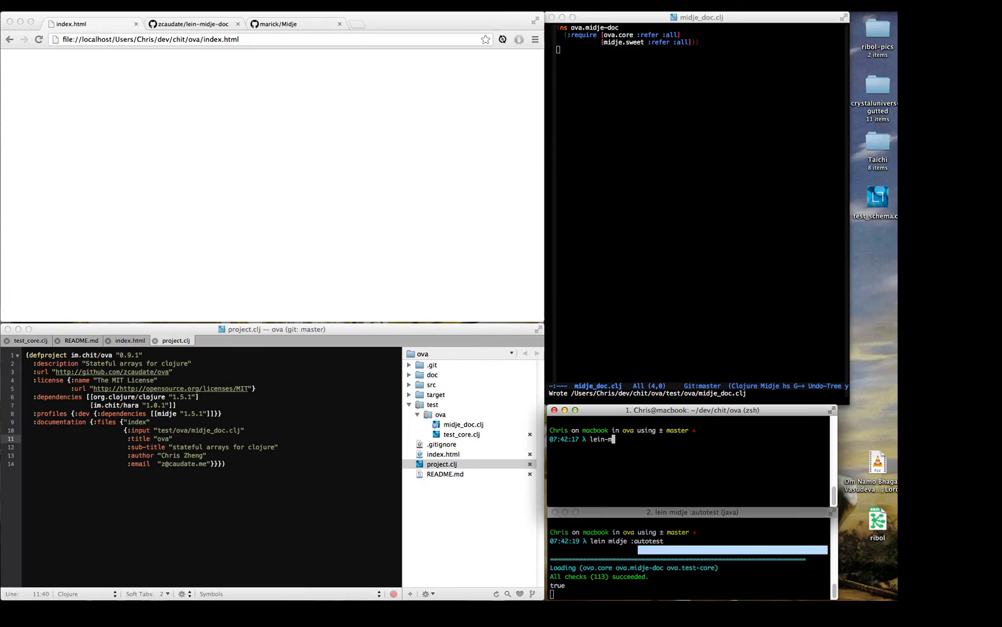
pyautogui.write('id')
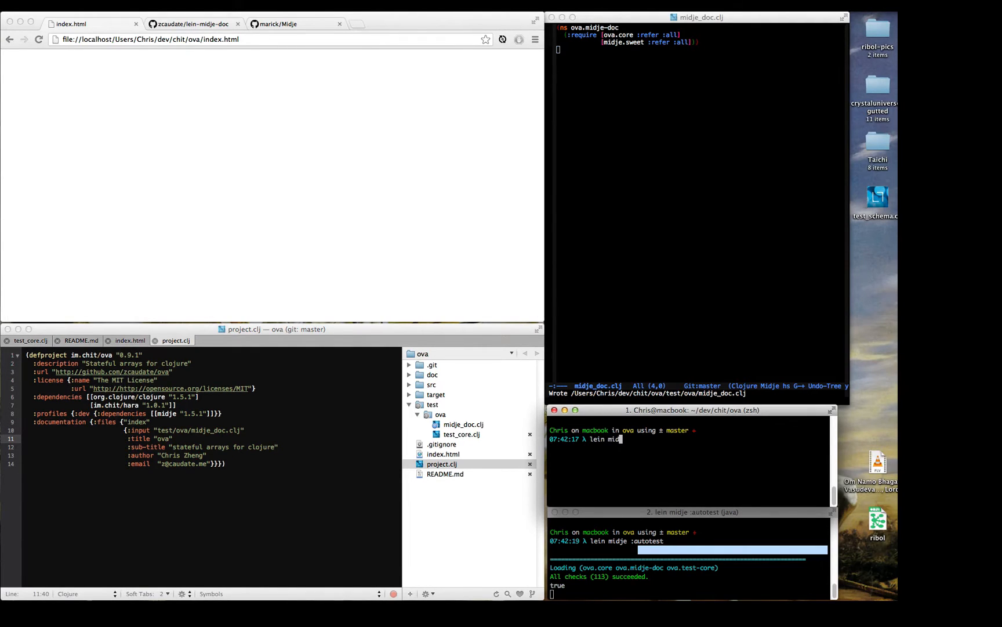
pyautogui.write('-doc')
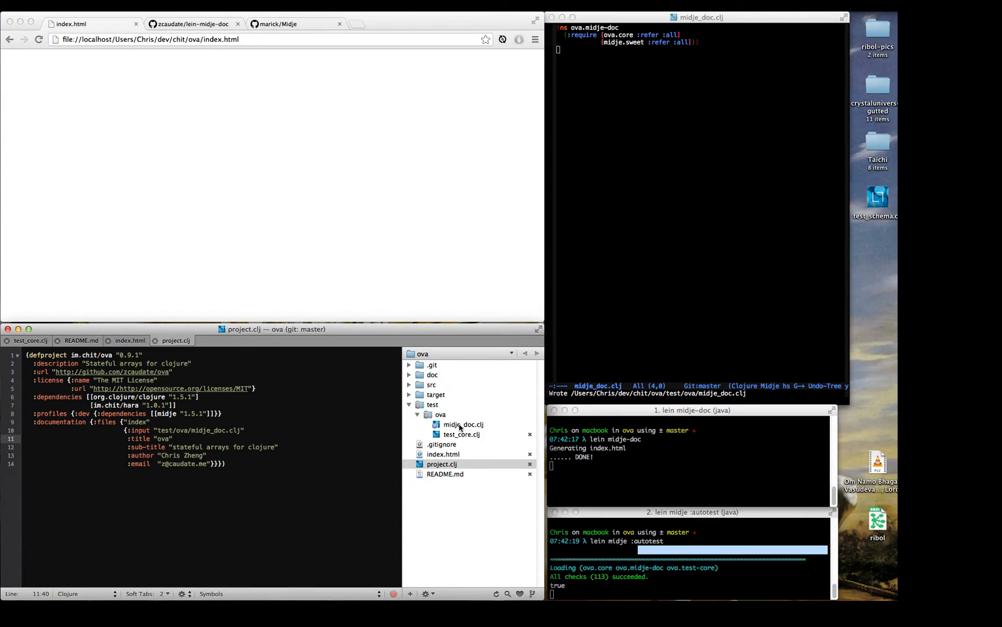
# - Open midje_doc.clj and write (fact (str "Hello World")) below the namespace
pyautogui.click(464, 425)
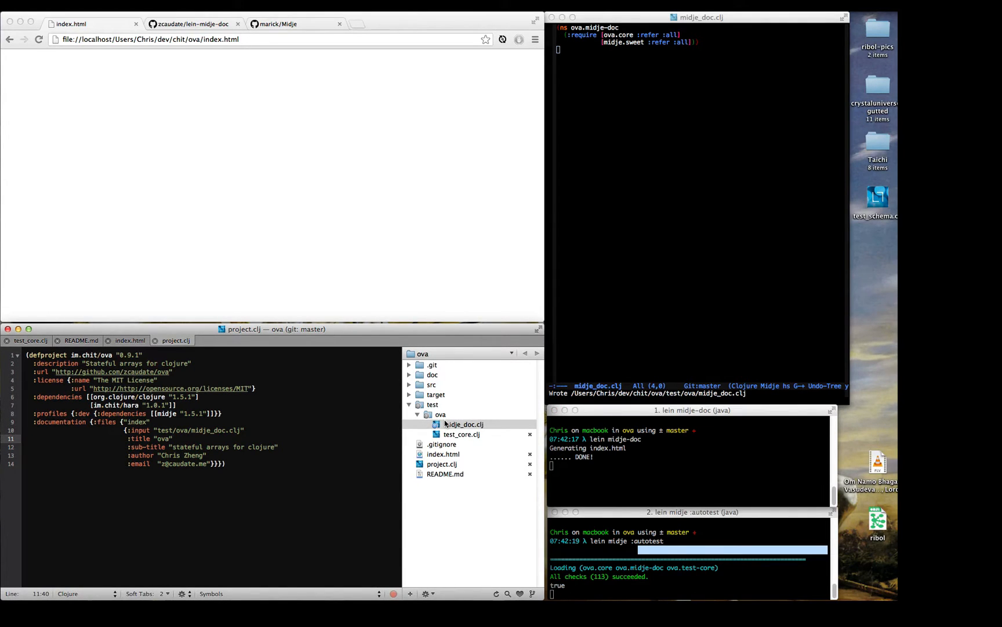
pyautogui.click(463, 424)
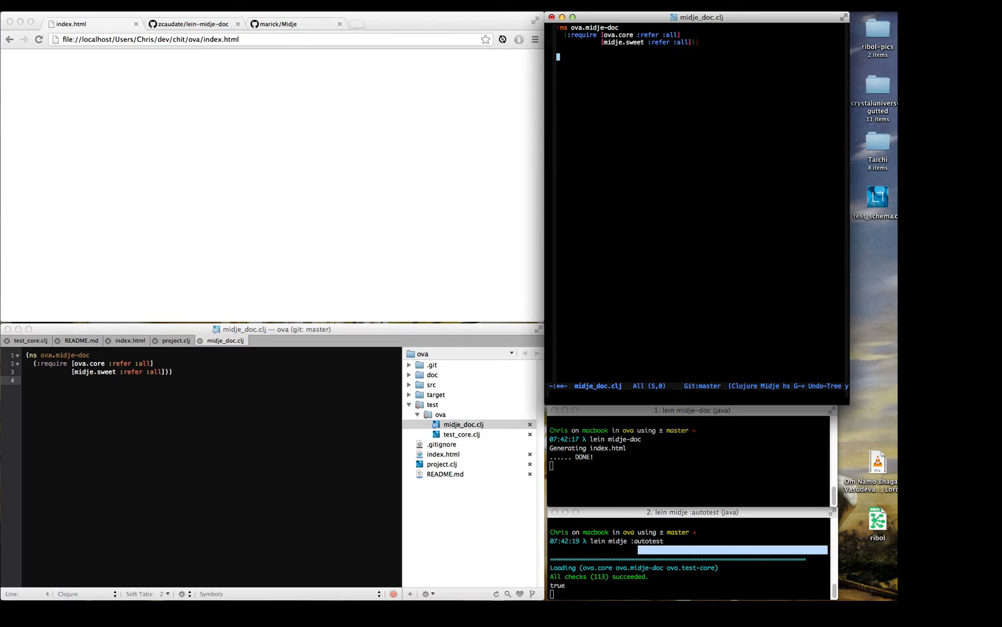
pyautogui.write('str)')
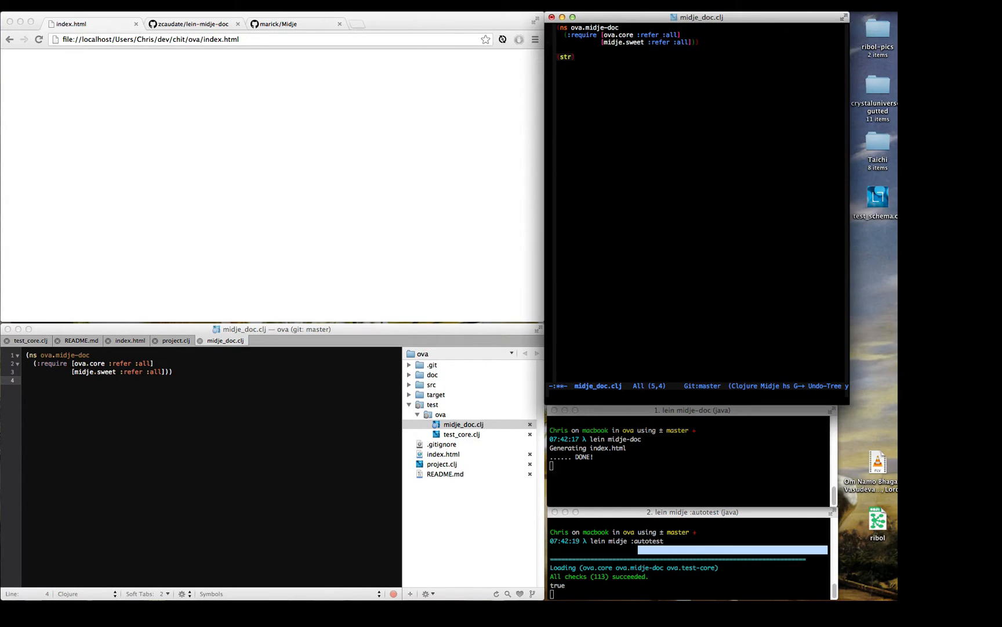
pyautogui.write('"')
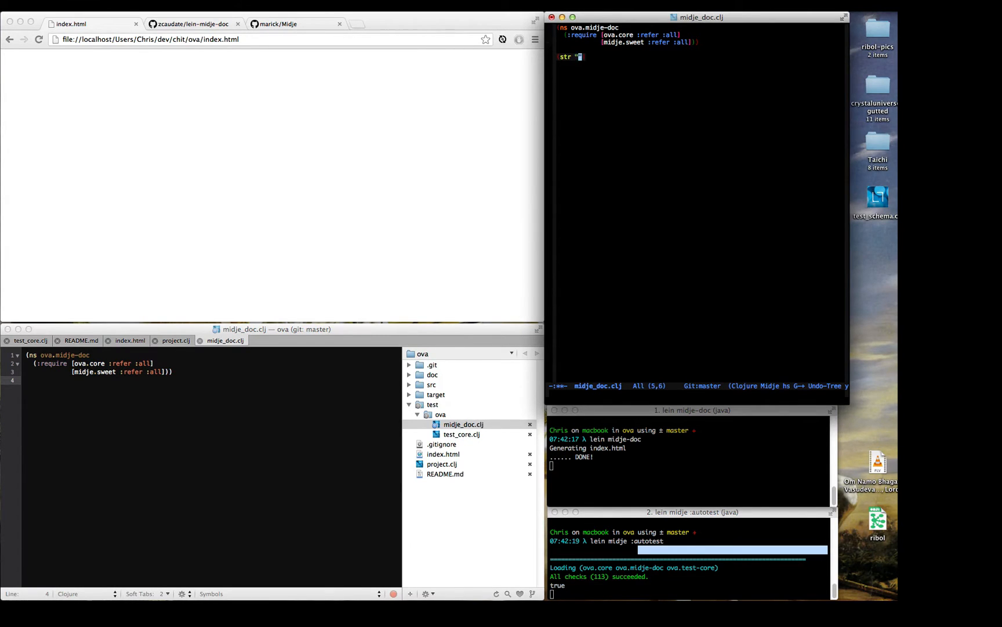
pyautogui.write('Hello')
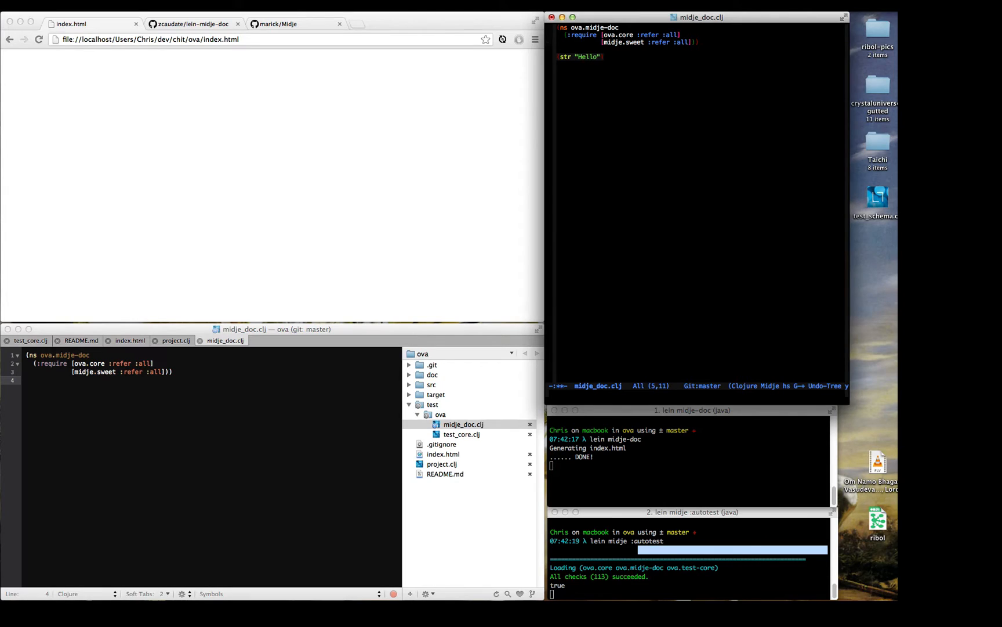
pyautogui.write('World')
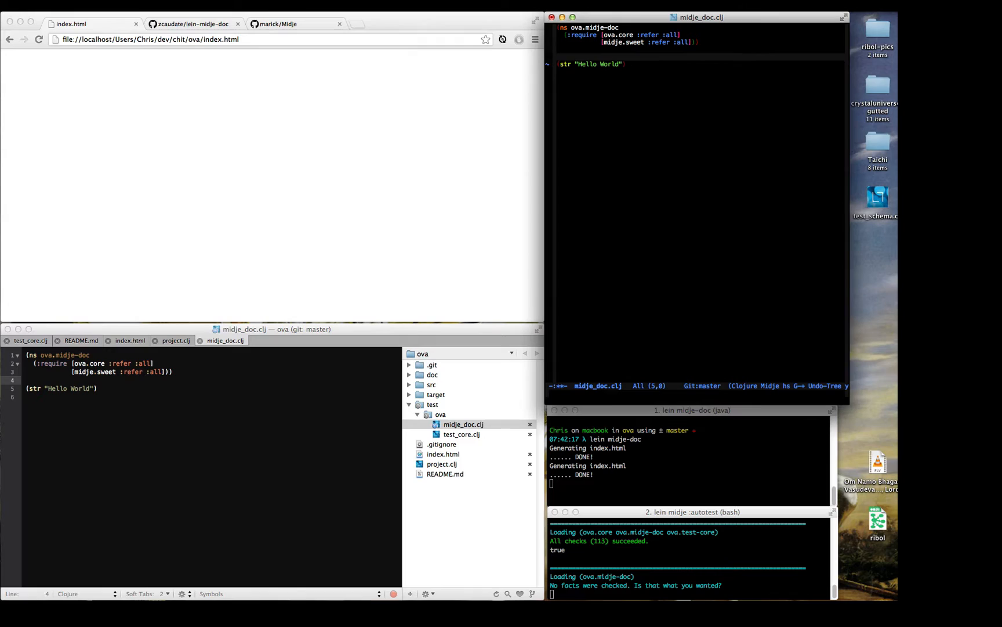
pyautogui.write('fact')
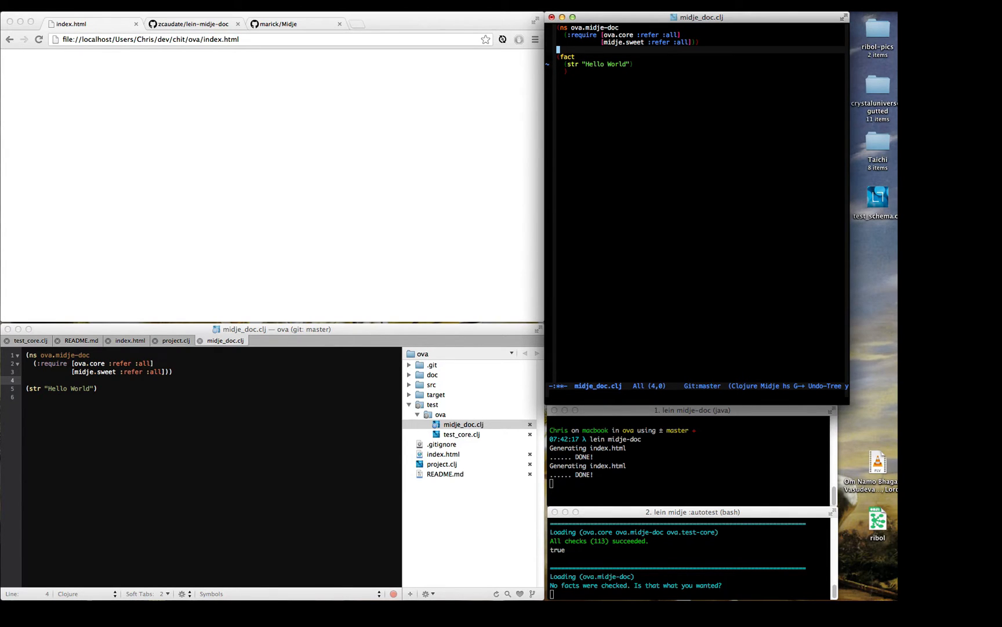
# - Split the string into "Hello" " " "World", expect "Hello World", and save
pyautogui.press('M-x')
pyautogui.write('=>')
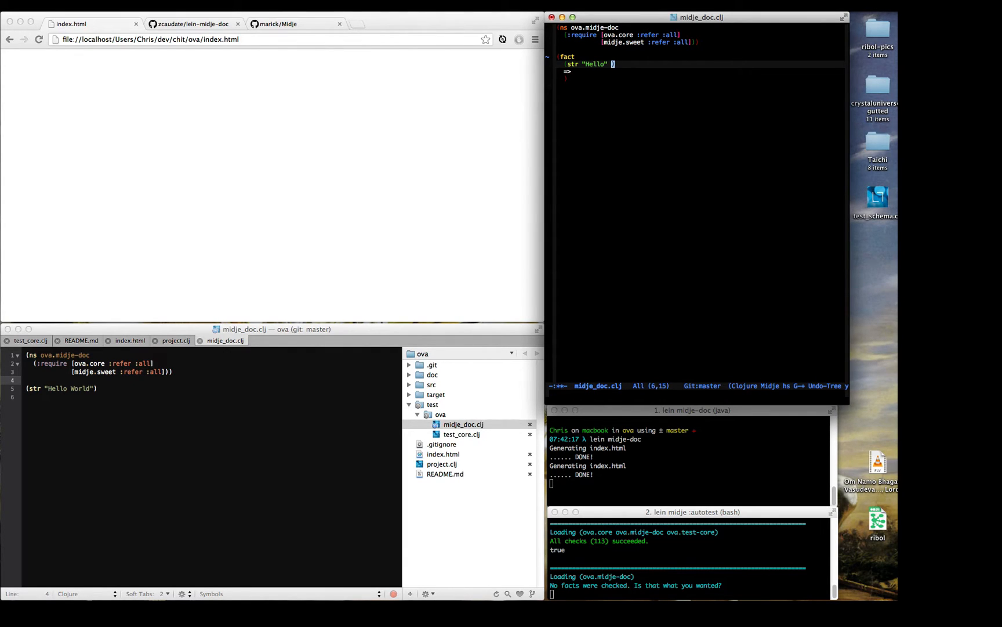
pyautogui.write('" " "World')
pyautogui.click(701, 72)
pyautogui.write(' "Hello World")')
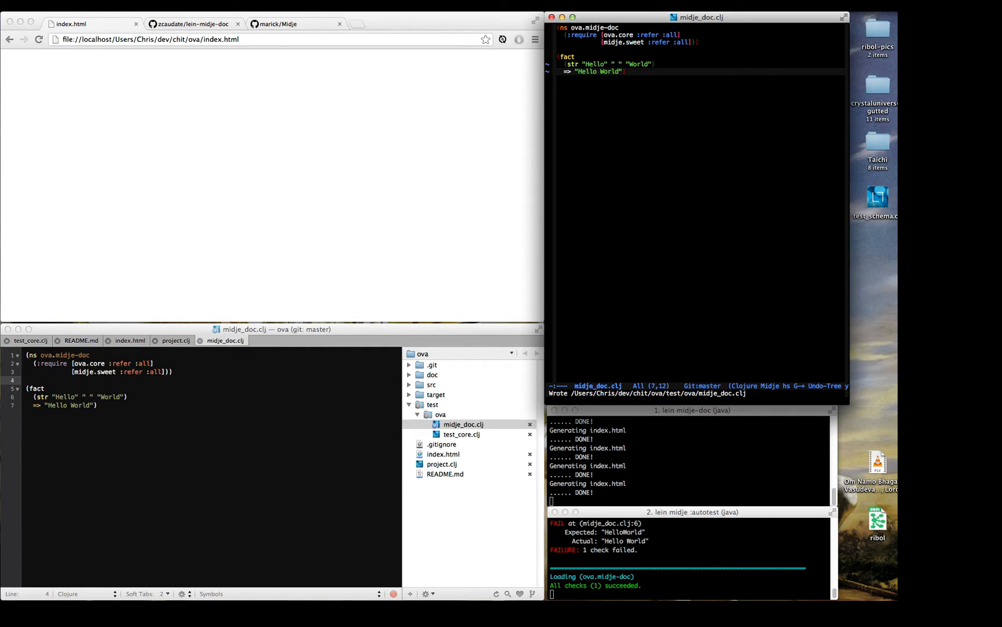
pyautogui.moveTo(696, 304)
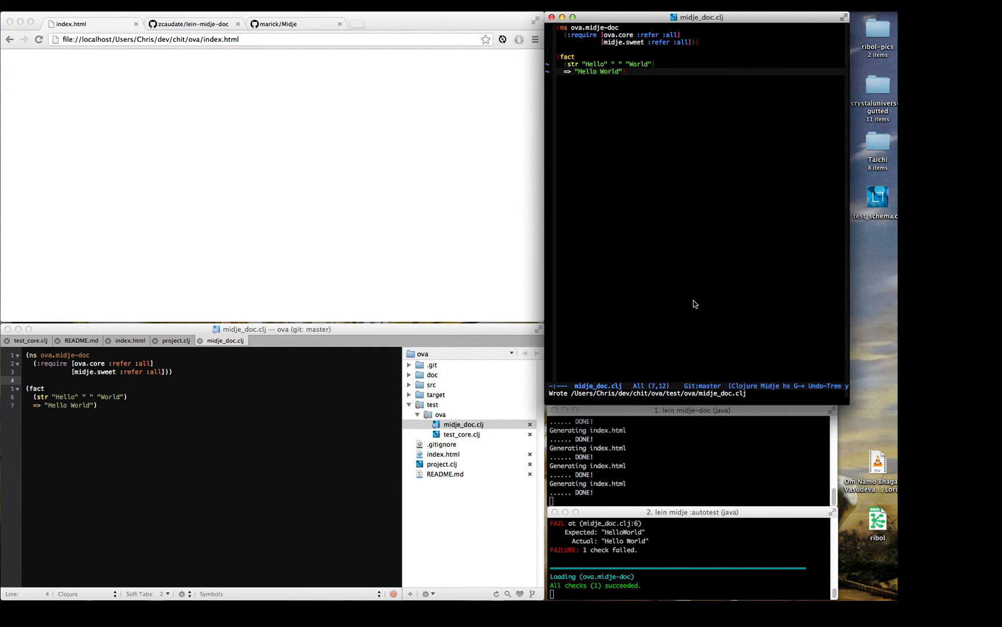
# - Check the midje-doc terminal, which reports DONE after each regeneration
pyautogui.click(690, 576)
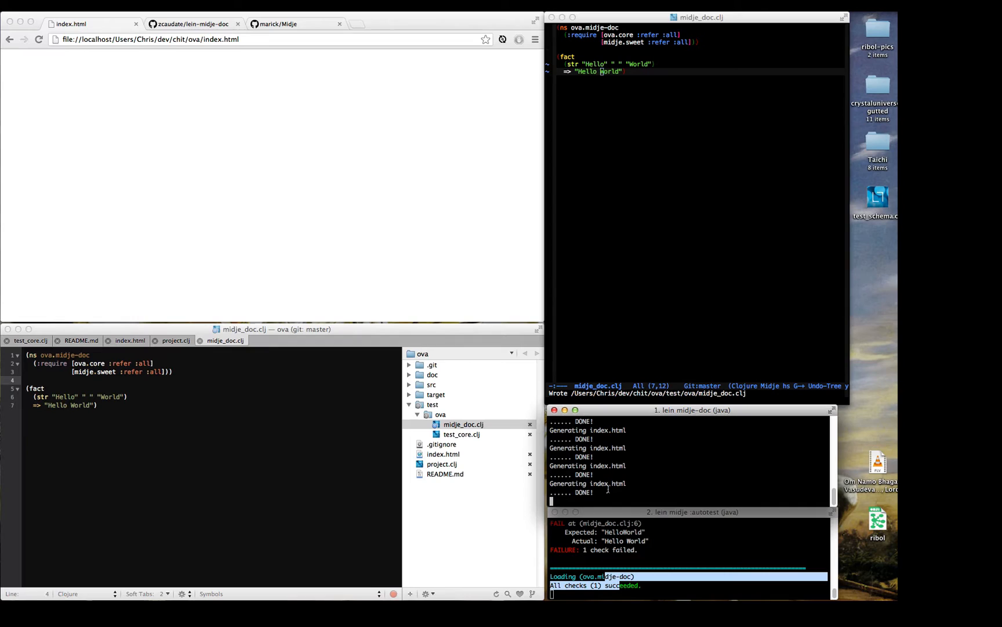
pyautogui.moveTo(437, 295)
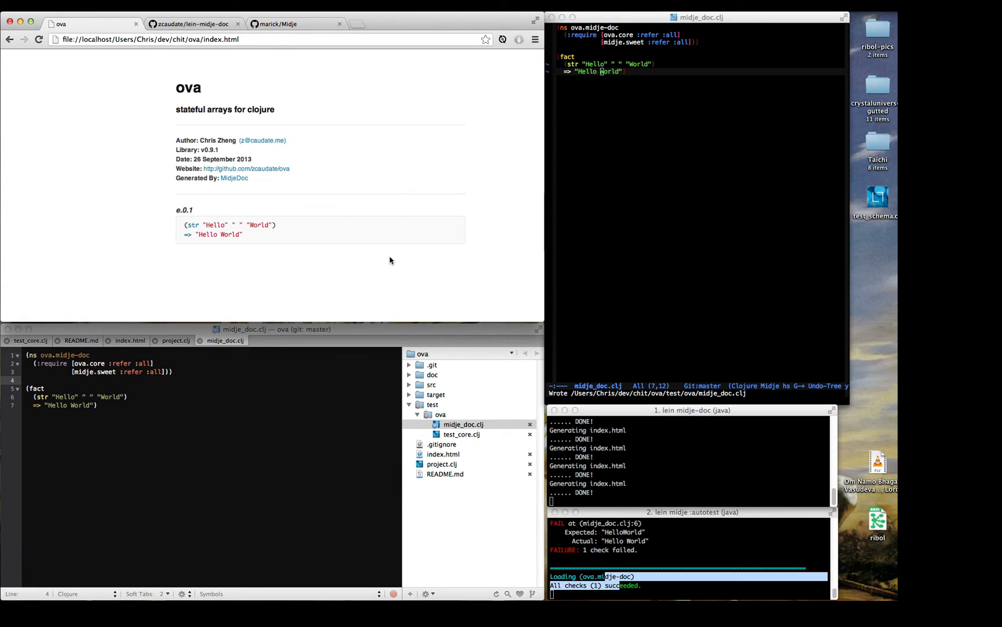
pyautogui.moveTo(291, 241)
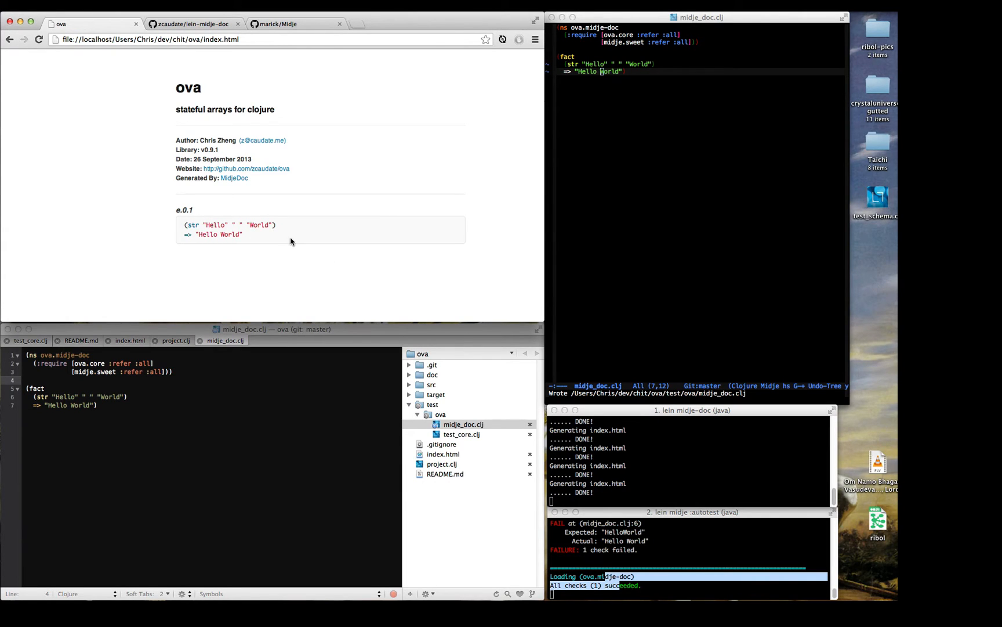
pyautogui.moveTo(242, 232)
pyautogui.write('[[:chapter {:')
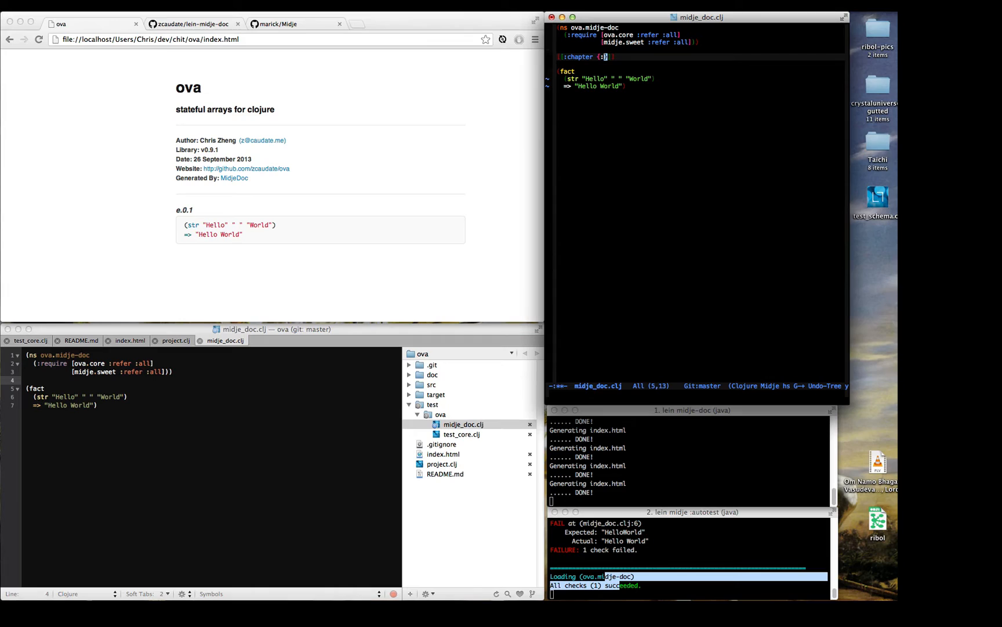
# - Insert [[:chapter {:title "Intrduction"}]] above the Hello World fact
pyautogui.write('title "Intrduction')
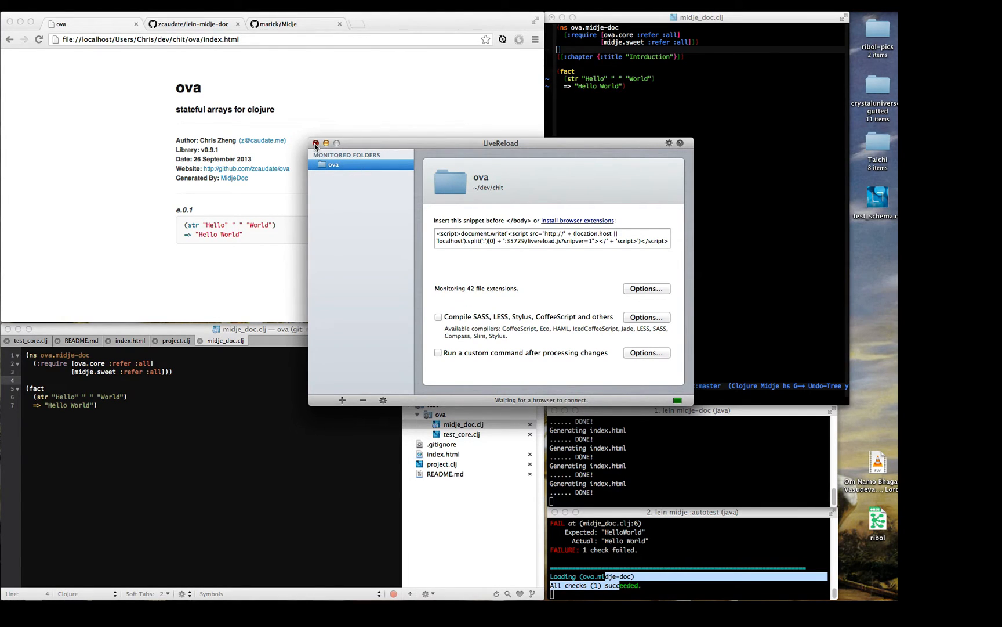
# - Close the LiveReload window and enable live reloading on the ova page in Chrome
pyautogui.click(314, 143)
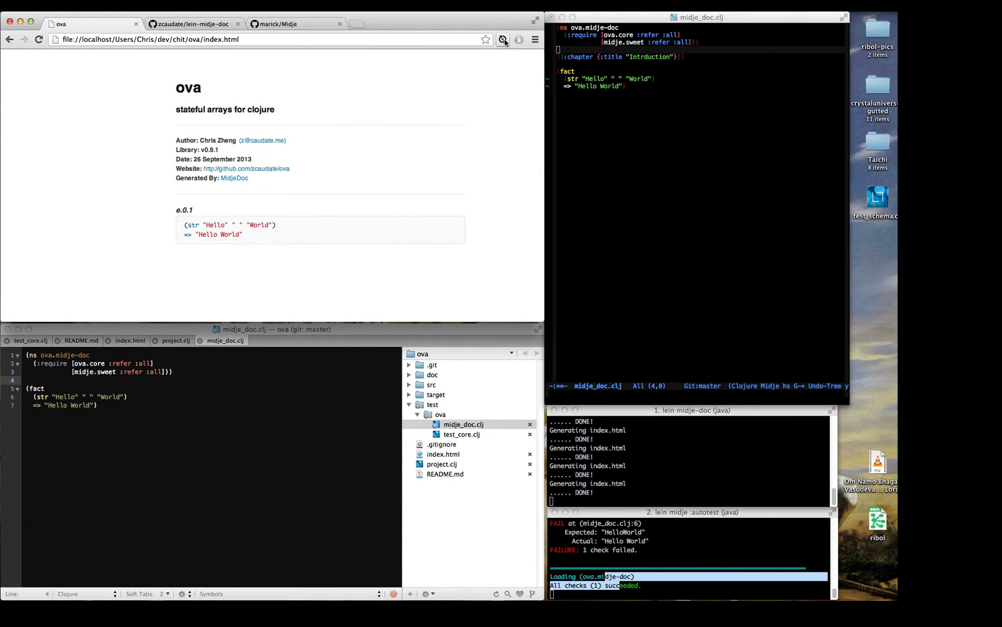
pyautogui.click(502, 39)
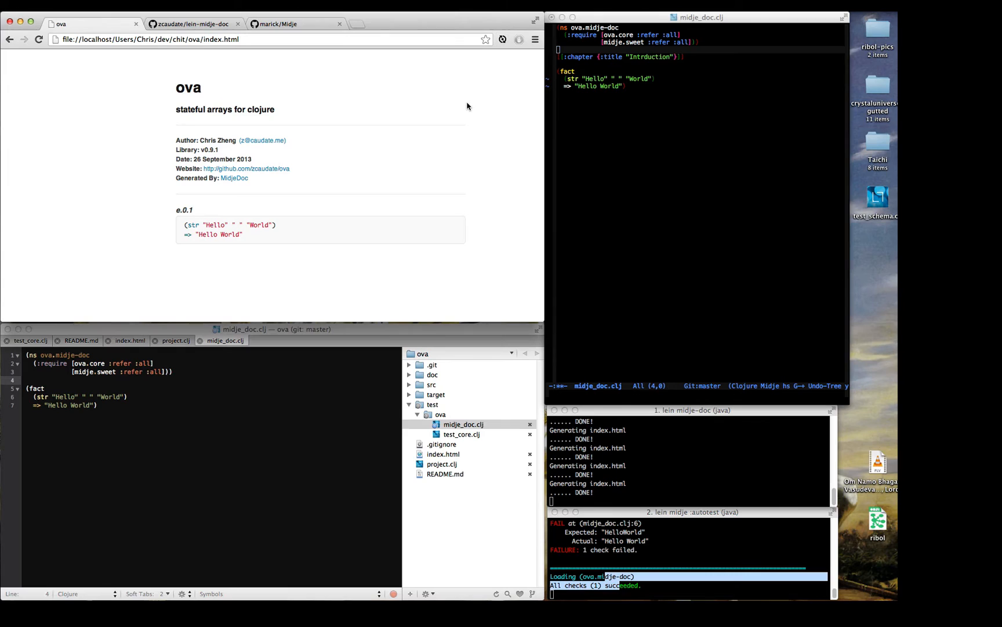
pyautogui.moveTo(635, 70)
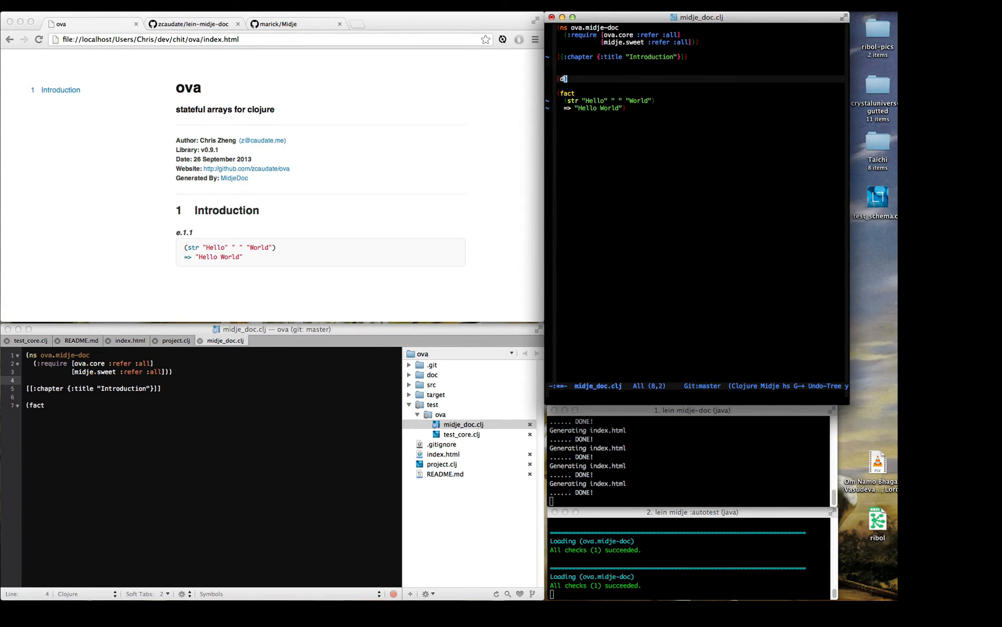
# - Write (defn add-5 [n] (+ n 5)) above the fact and dismiss Activity Monitor
pyautogui.write('defn add-5')
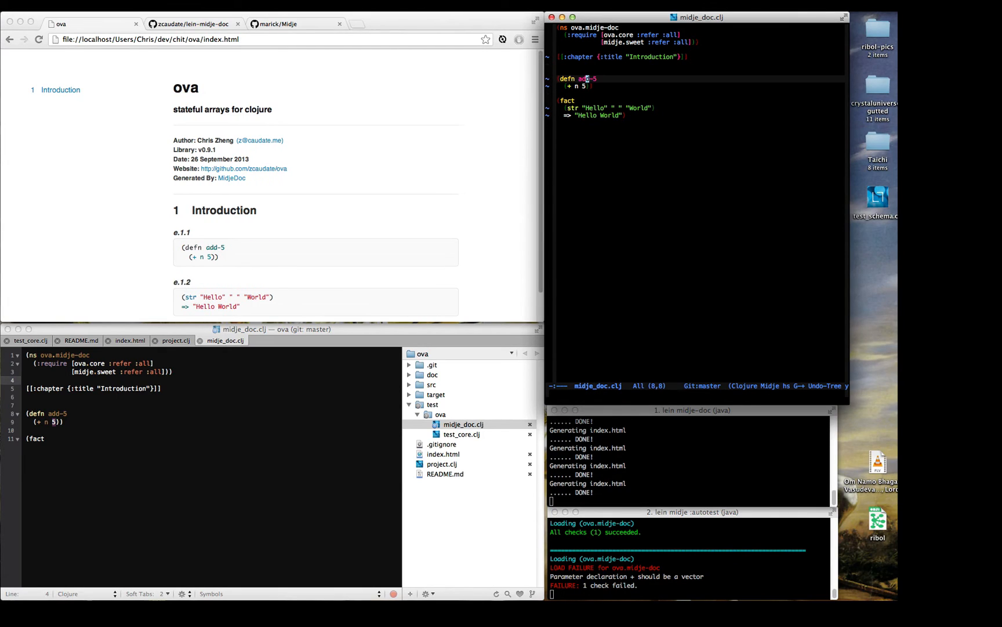
pyautogui.moveTo(586, 86)
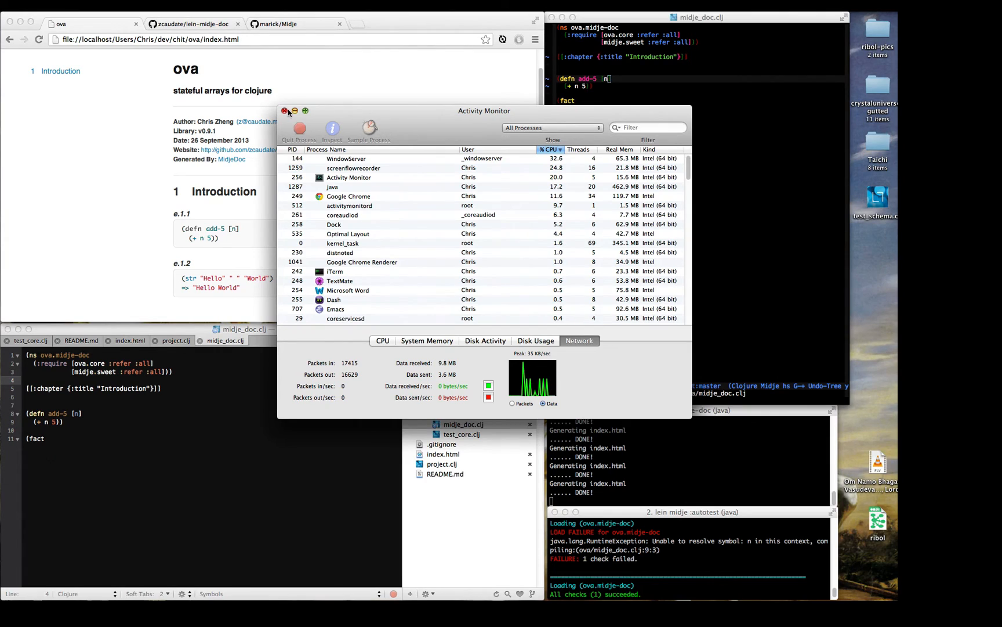
pyautogui.click(287, 110)
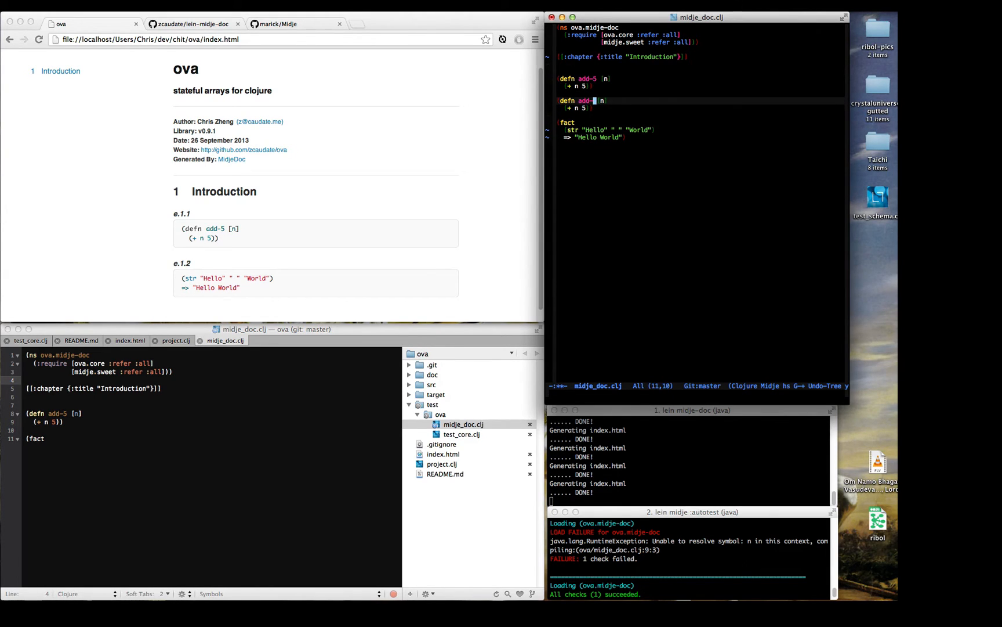
# - Copy the add-5 form and turn it into add-6 returning (+ n 6)
pyautogui.write('6')
pyautogui.click(701, 107)
pyautogui.write('6')
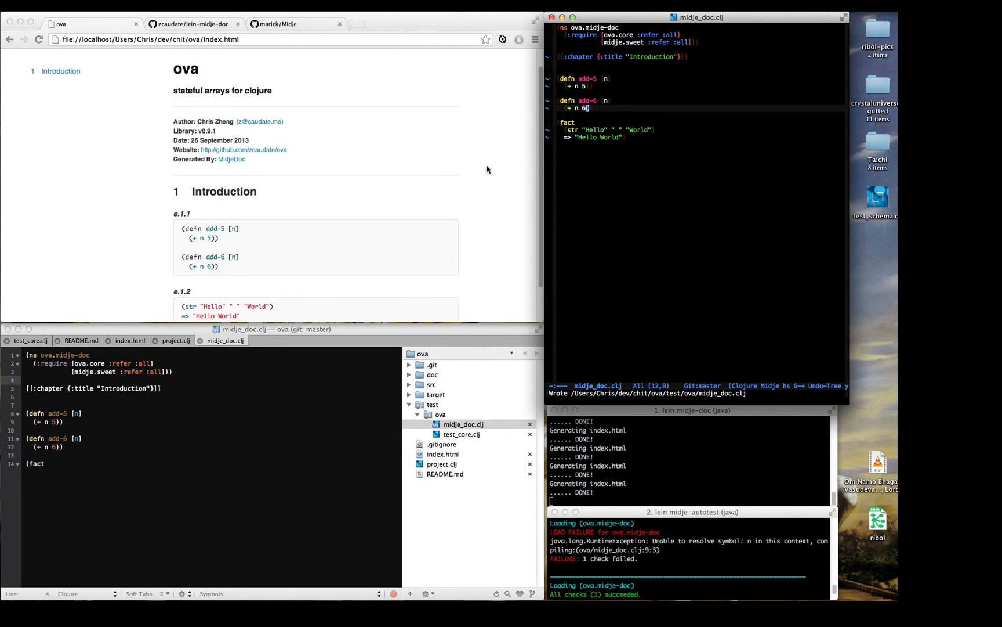
pyautogui.moveTo(256, 241)
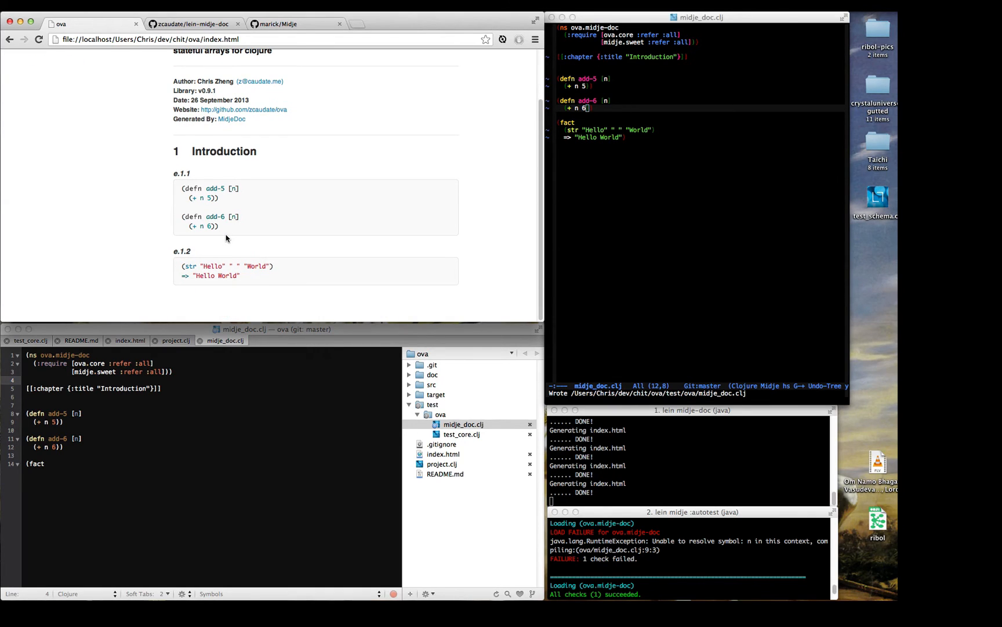
pyautogui.moveTo(457, 161)
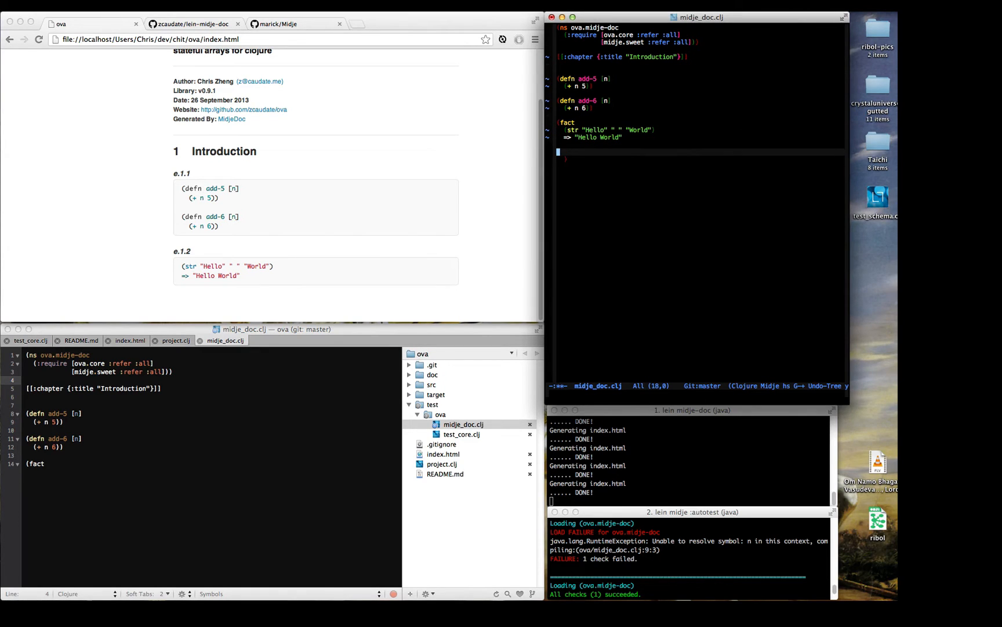
# - Add the check (add-6 10) => 16, then make it facts titled "ex"
pyautogui.write('add-6 )')
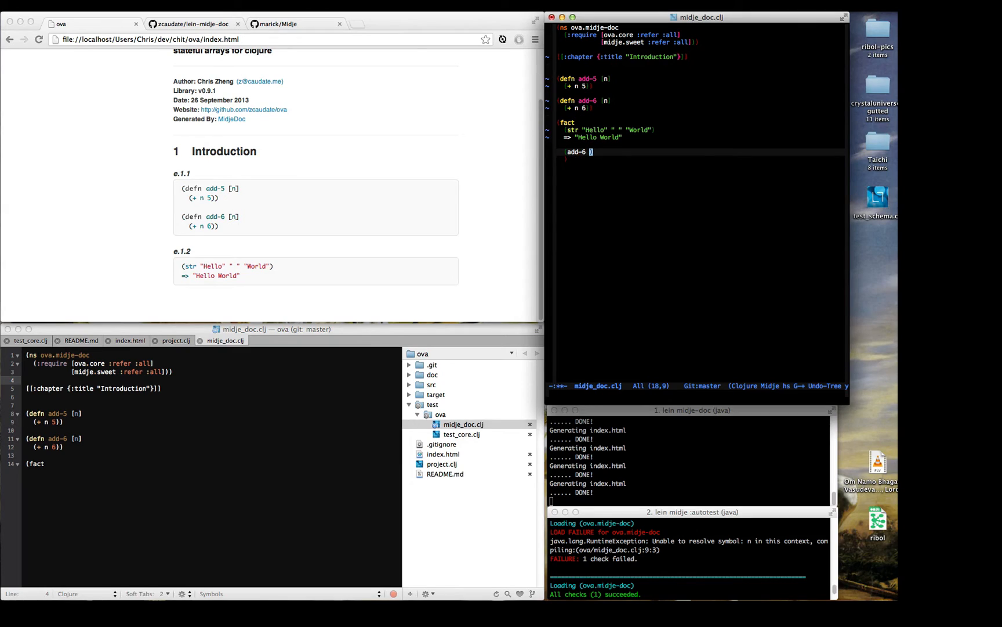
pyautogui.write('10')
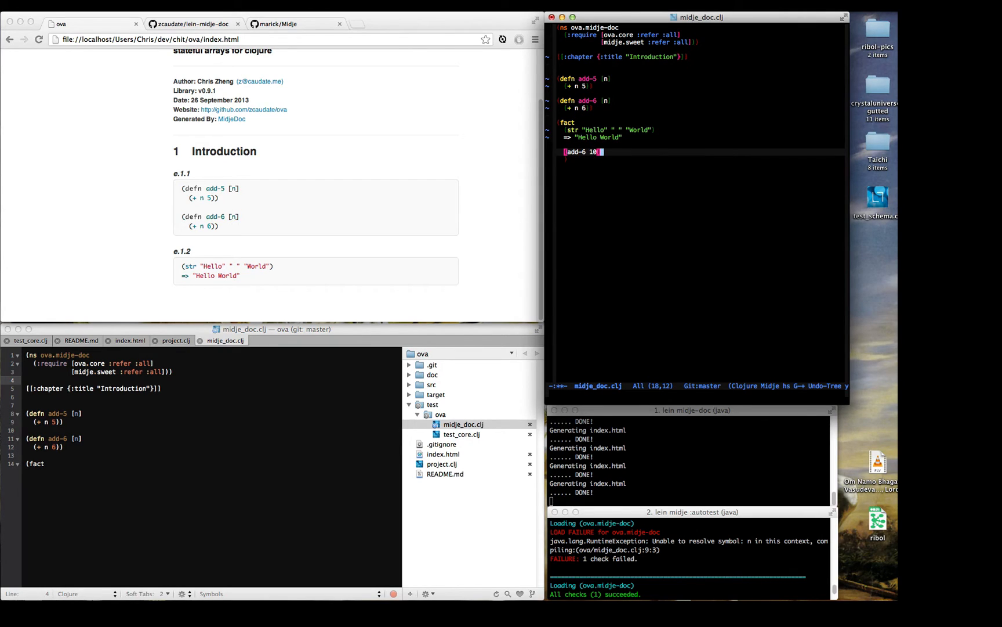
pyautogui.write('=')
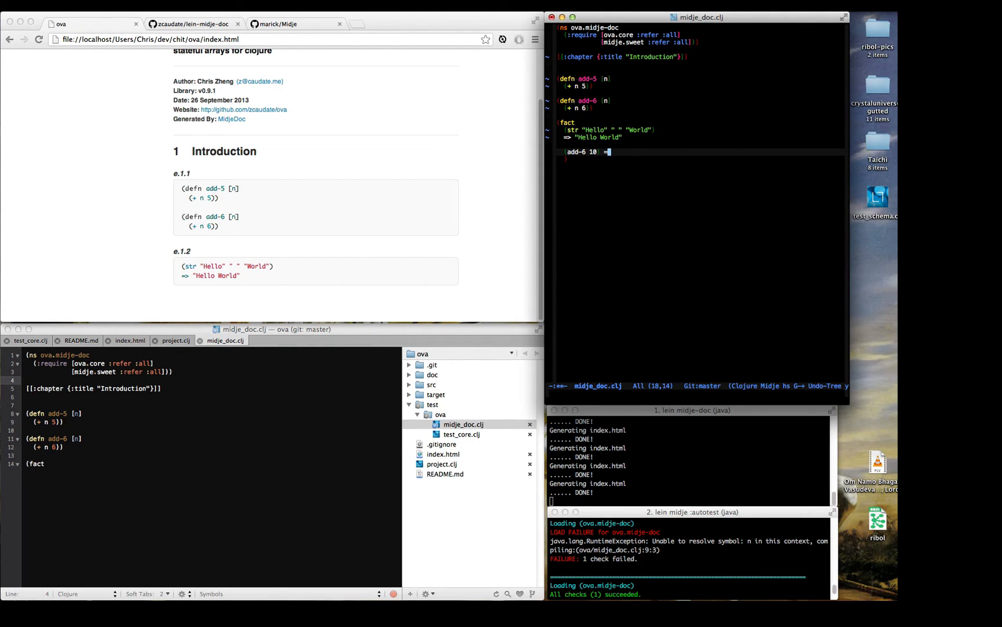
pyautogui.write('> 16')
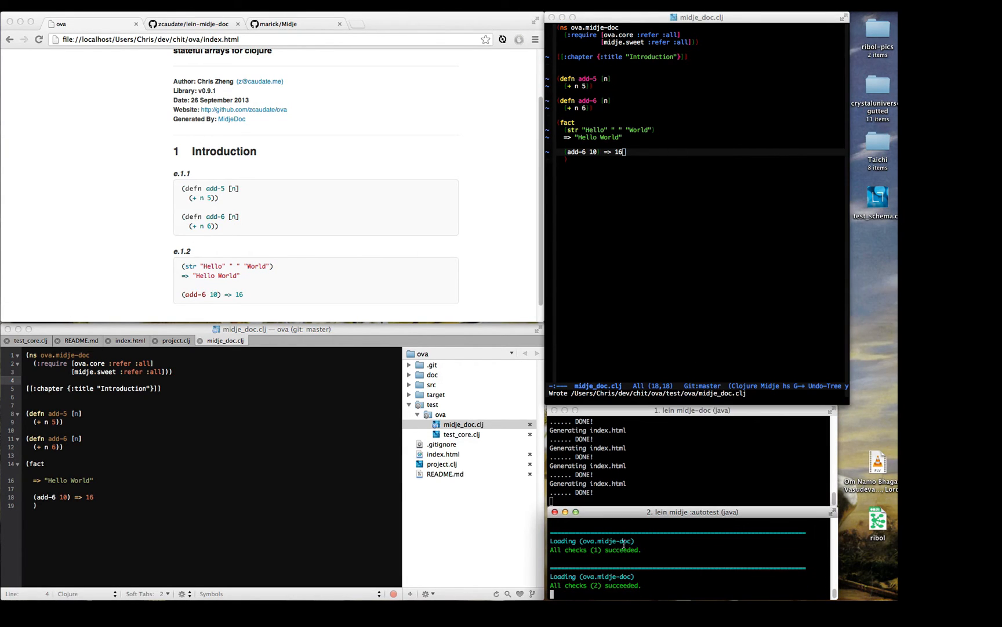
pyautogui.moveTo(383, 297)
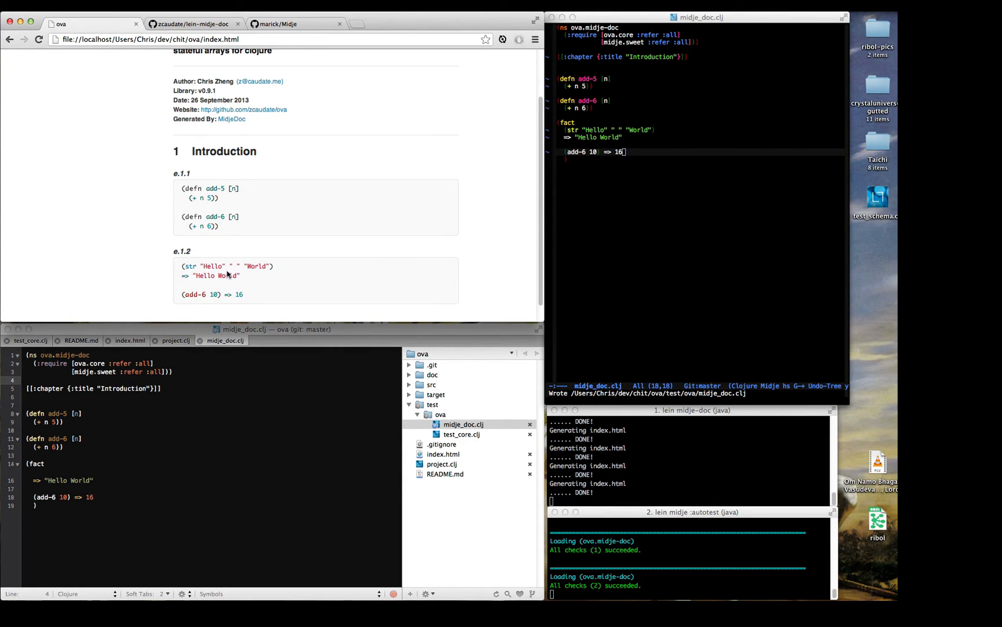
pyautogui.moveTo(309, 300)
pyautogui.write('[[{:title "')
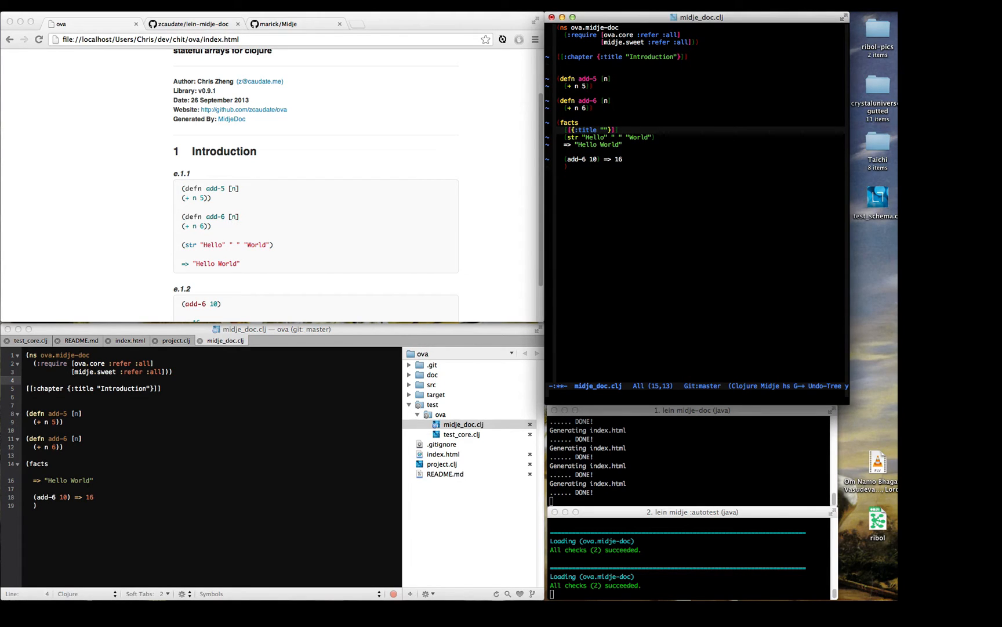
pyautogui.write('ex')
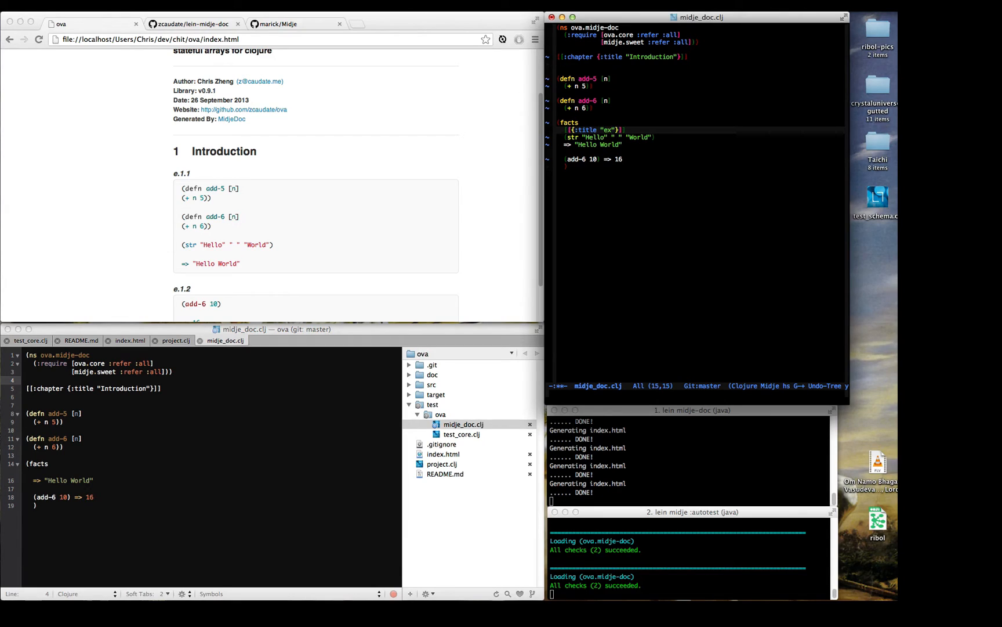
# - Title the examples ex1 and fns
pyautogui.write('1')
pyautogui.click(701, 71)
pyautogui.write('[[{:title "')
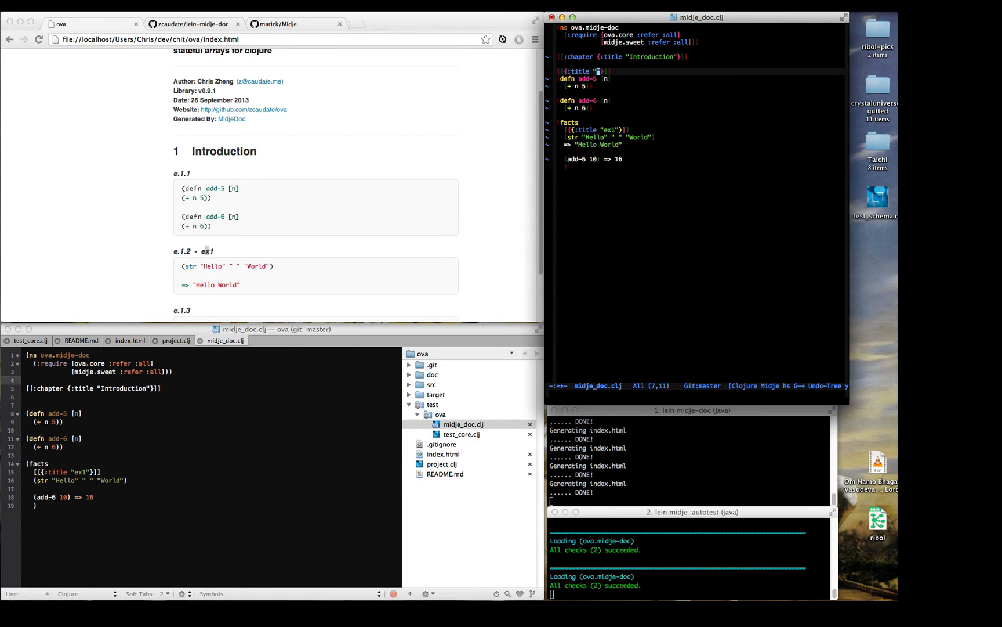
pyautogui.write('fns')
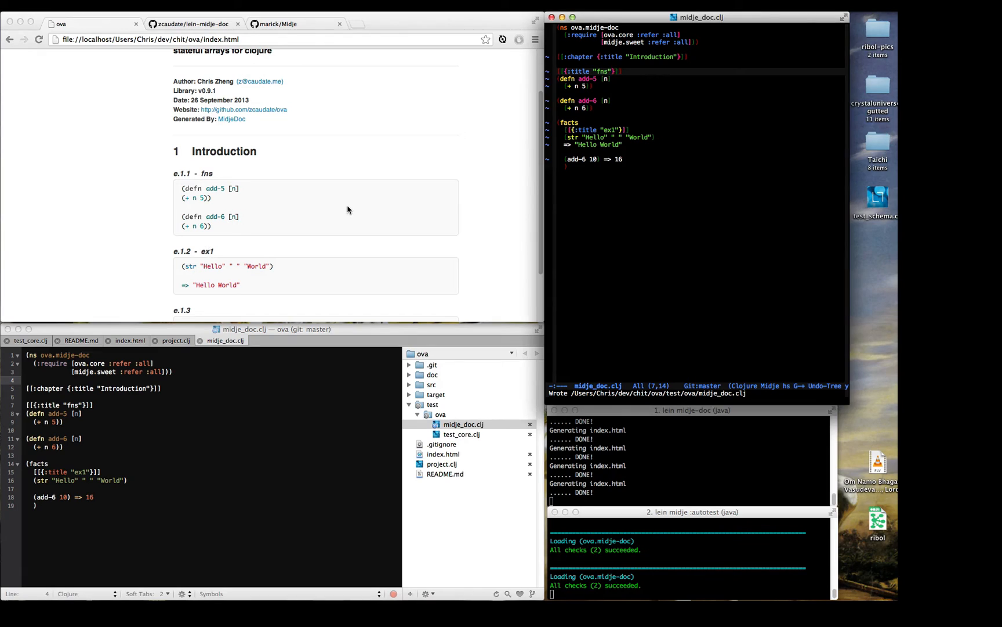
pyautogui.scroll(-3)
pyautogui.write('"This is a ')
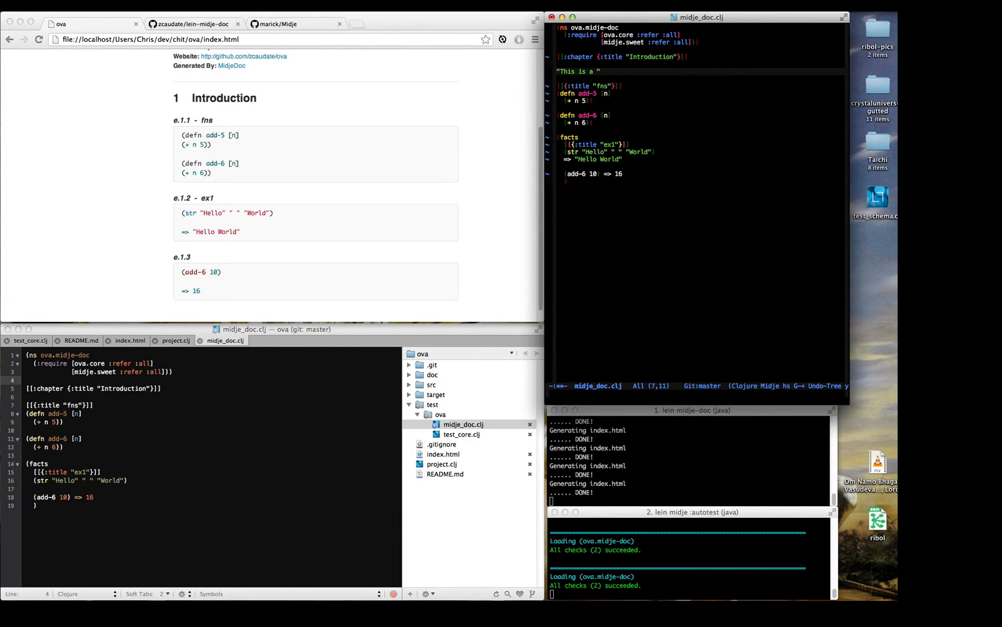
# - Add the note "There are a few function definitions" above the fns block
pyautogui.write('few')
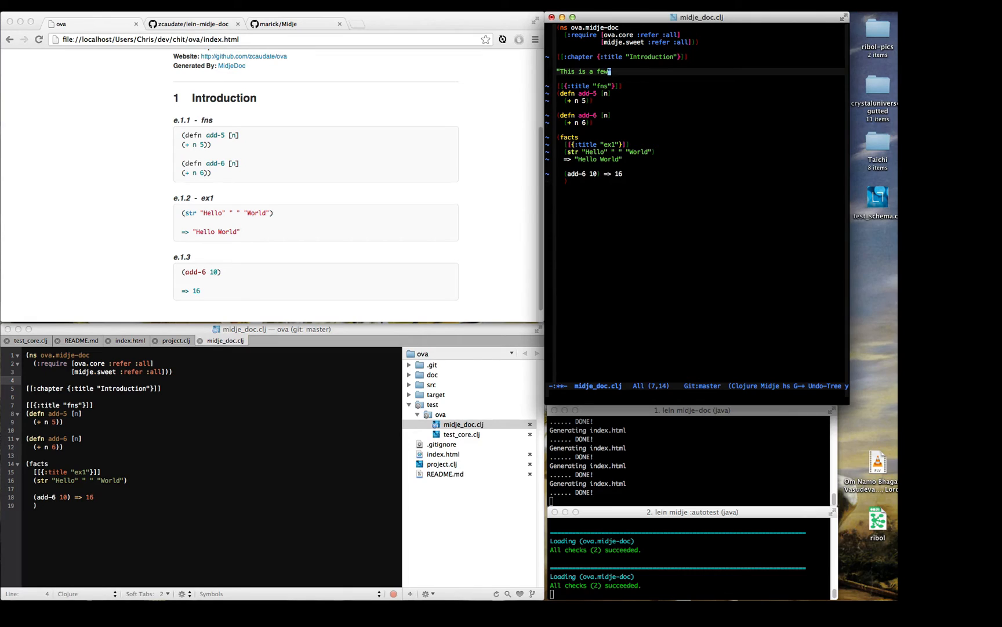
pyautogui.write('function de')
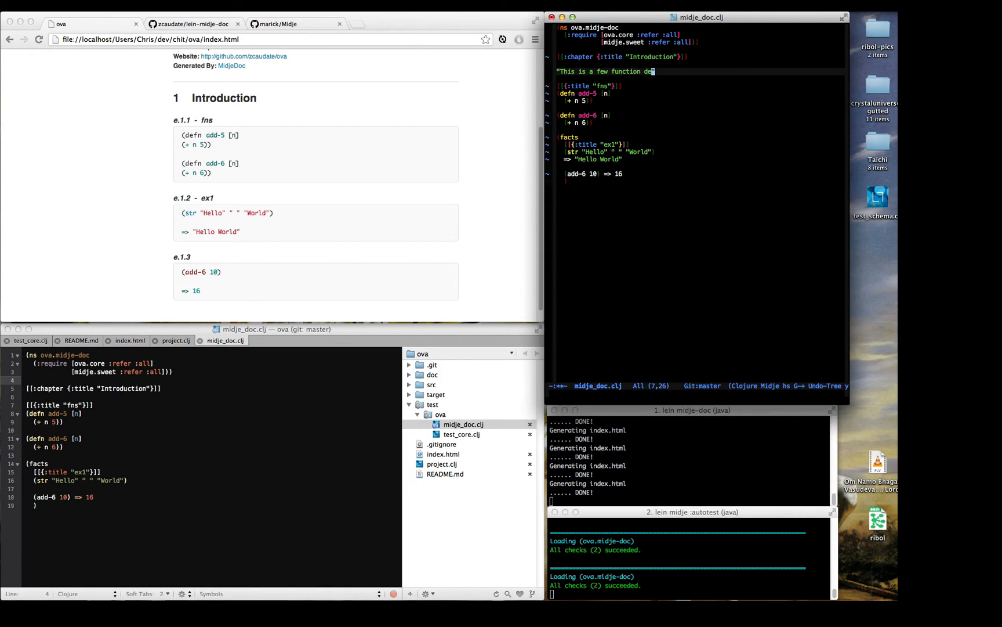
pyautogui.write('finitions"')
pyautogui.write('"This is how they are used:')
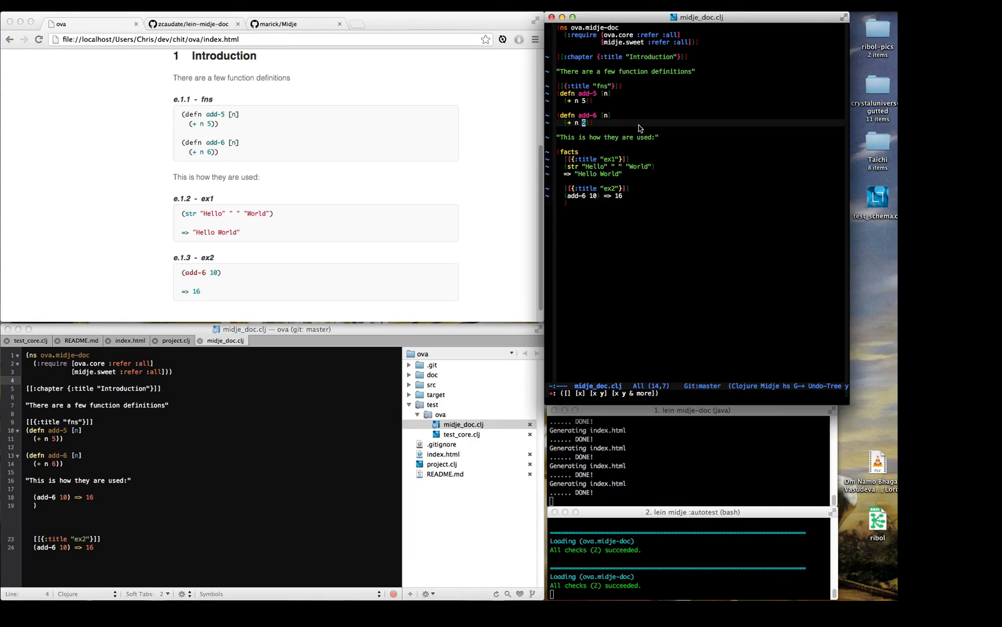
# - Switch add-6 to (+ n 6.0) and the ex2 expectation to 16.0
pyautogui.write('7')
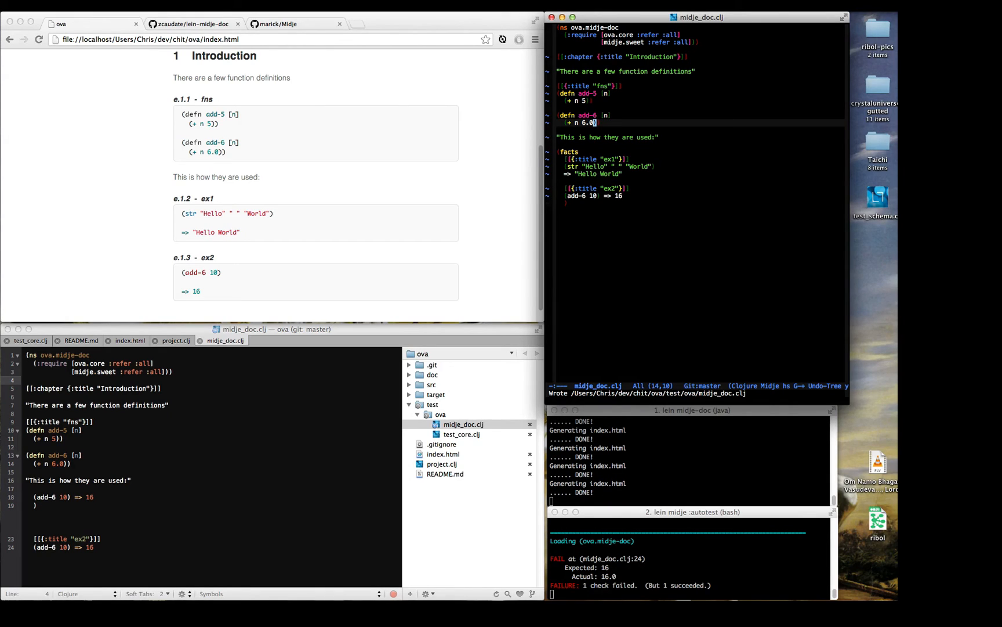
pyautogui.moveTo(625, 182)
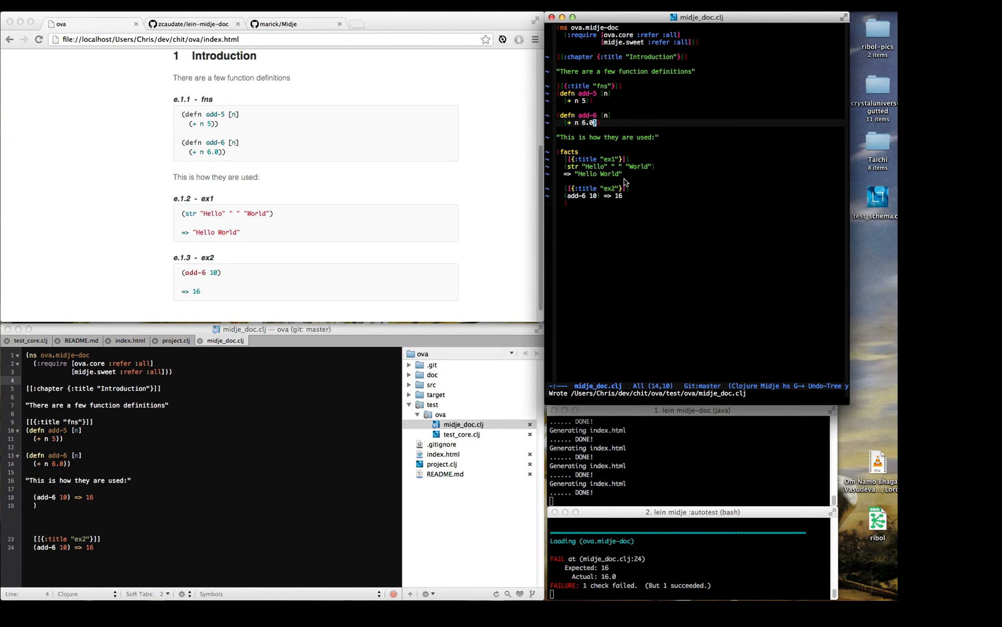
pyautogui.moveTo(585, 556)
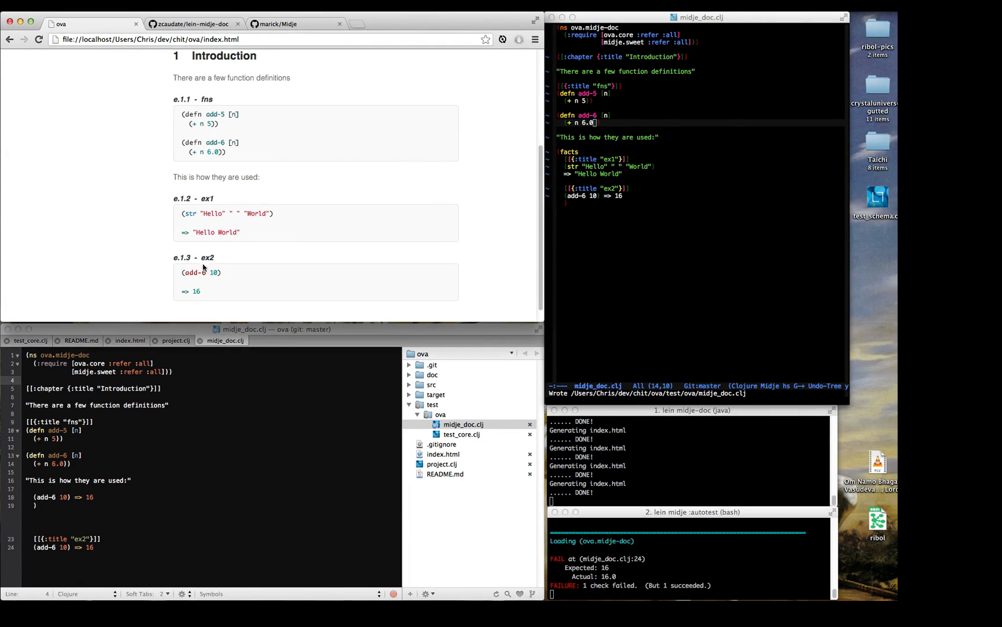
pyautogui.moveTo(244, 256)
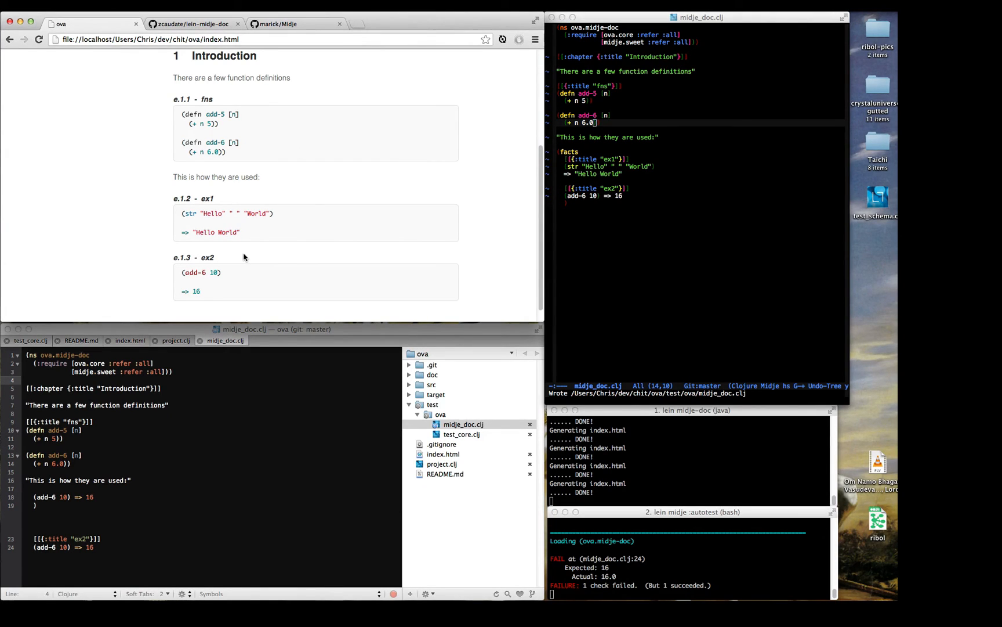
pyautogui.moveTo(281, 258)
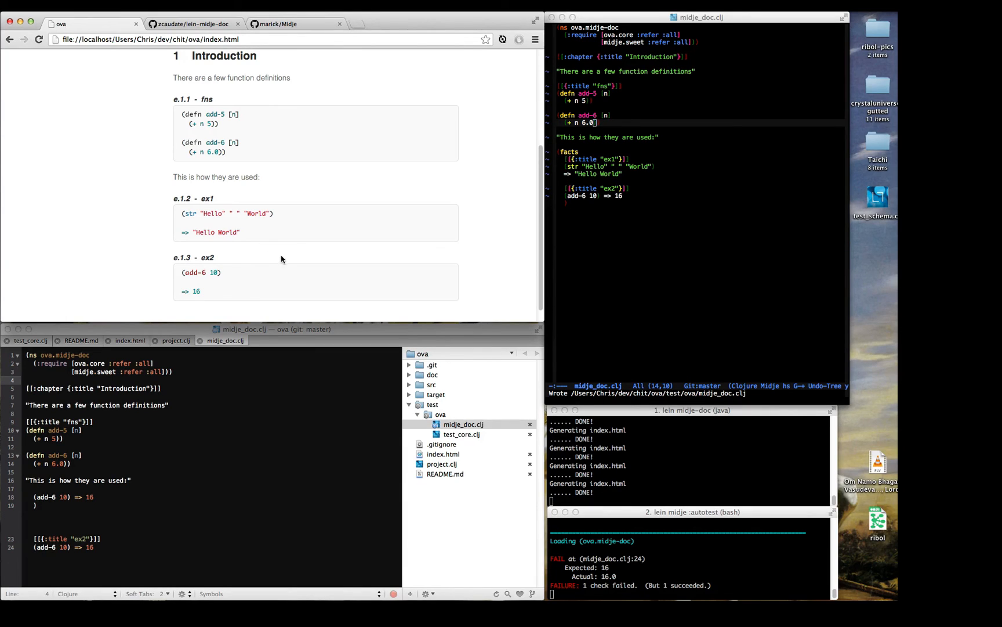
pyautogui.moveTo(266, 268)
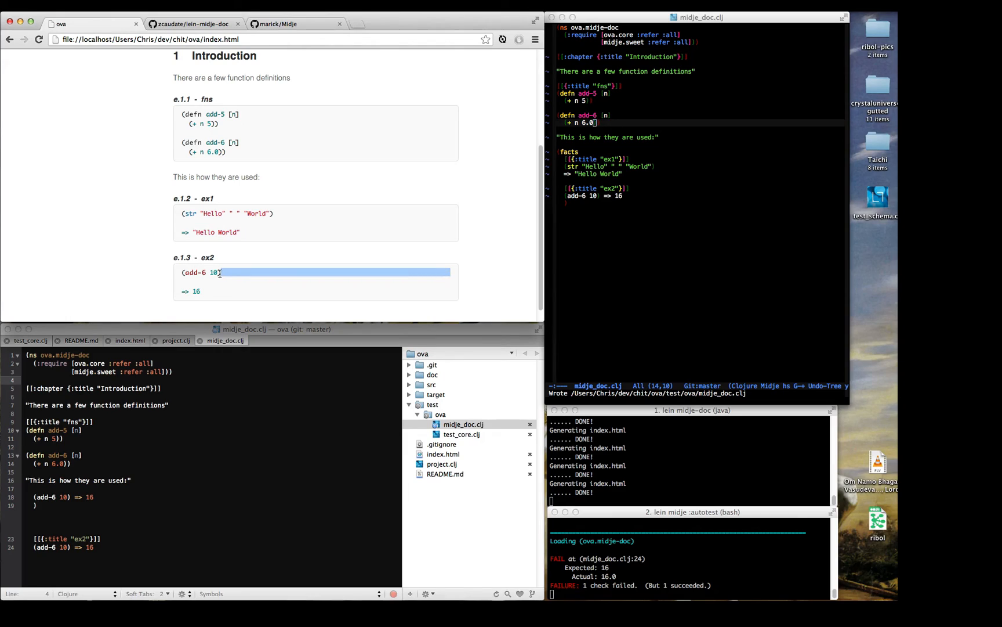
pyautogui.click(205, 272)
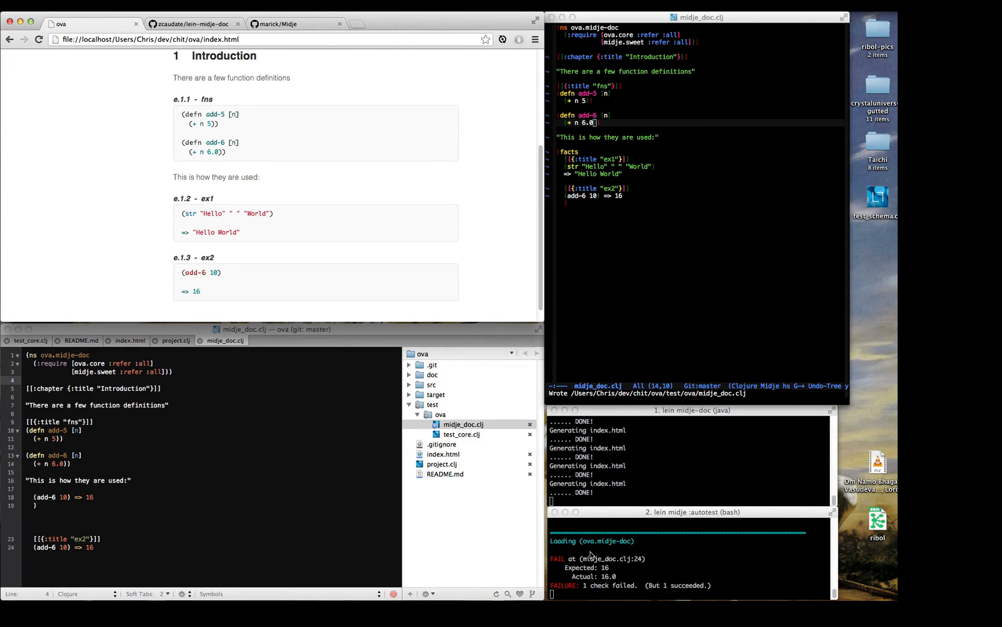
pyautogui.moveTo(601, 225)
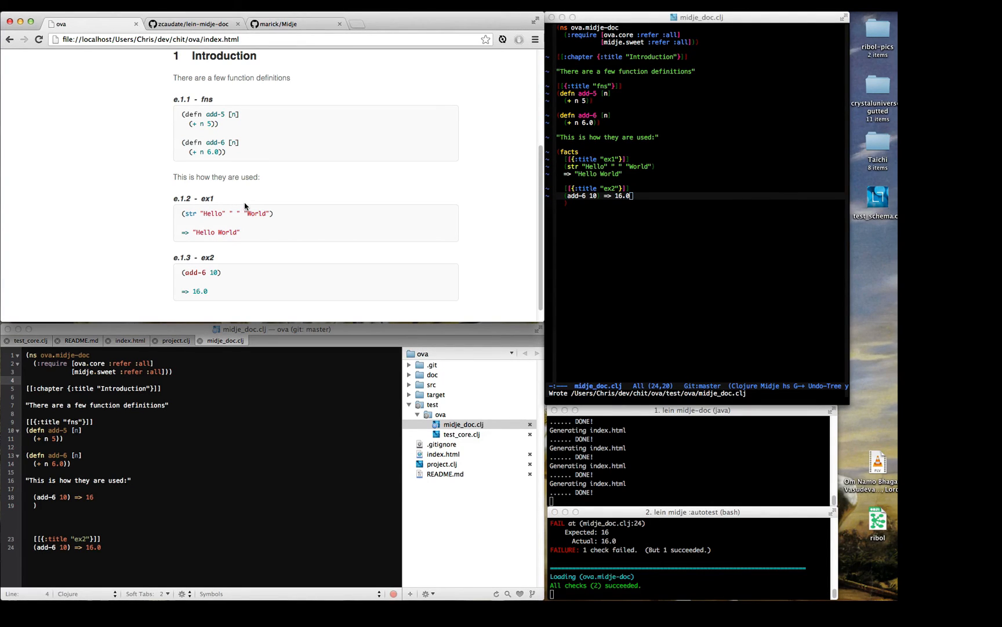
pyautogui.moveTo(274, 452)
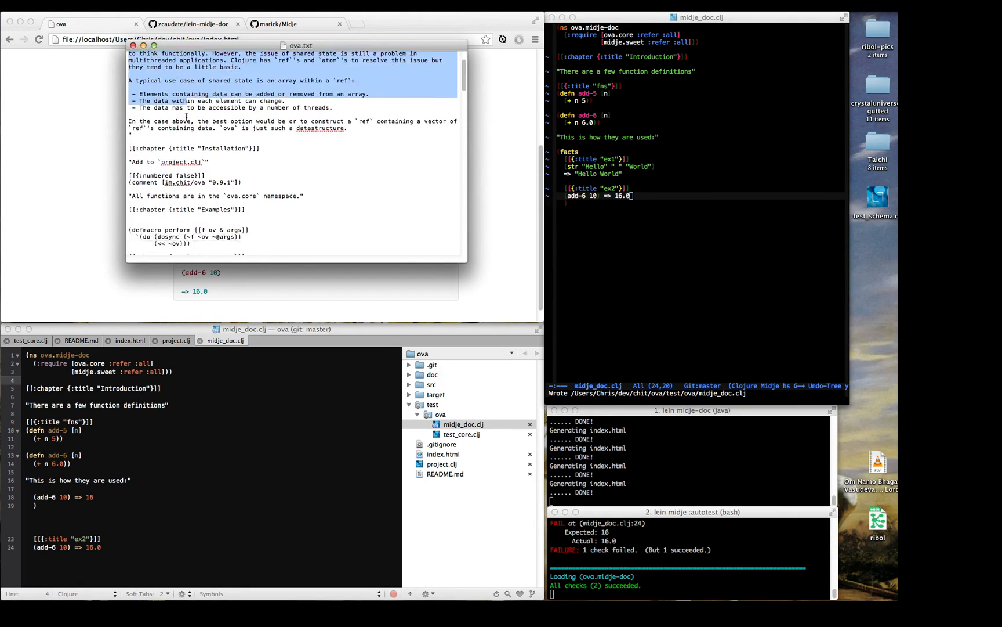
# - Paste the full ova docs over the buffer and scroll from Motivation to remove-elem-watch
pyautogui.scroll(-3)
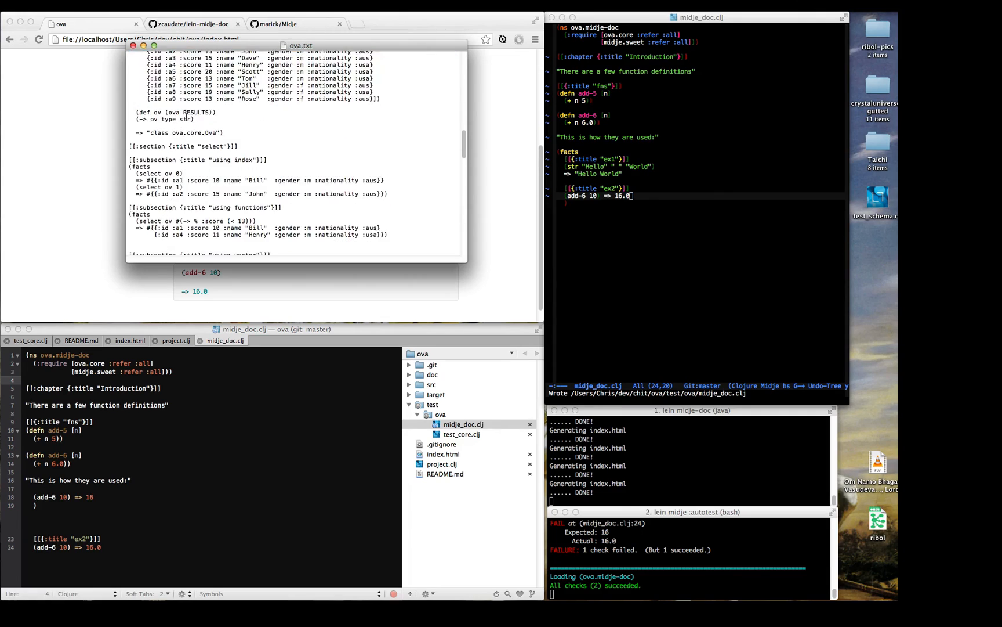
pyautogui.scroll(-3)
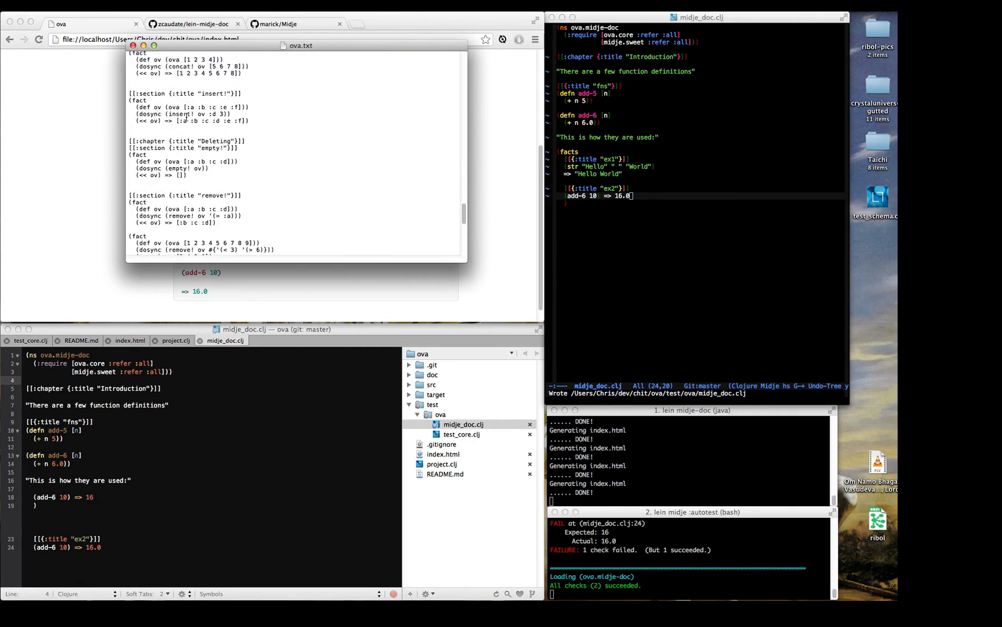
pyautogui.scroll(-3)
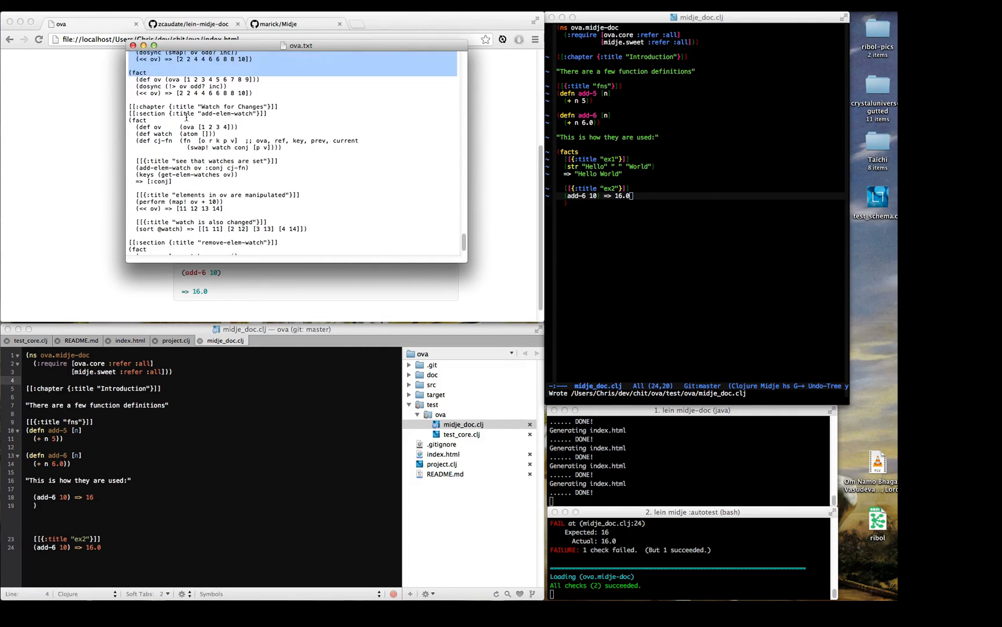
pyautogui.scroll(-3)
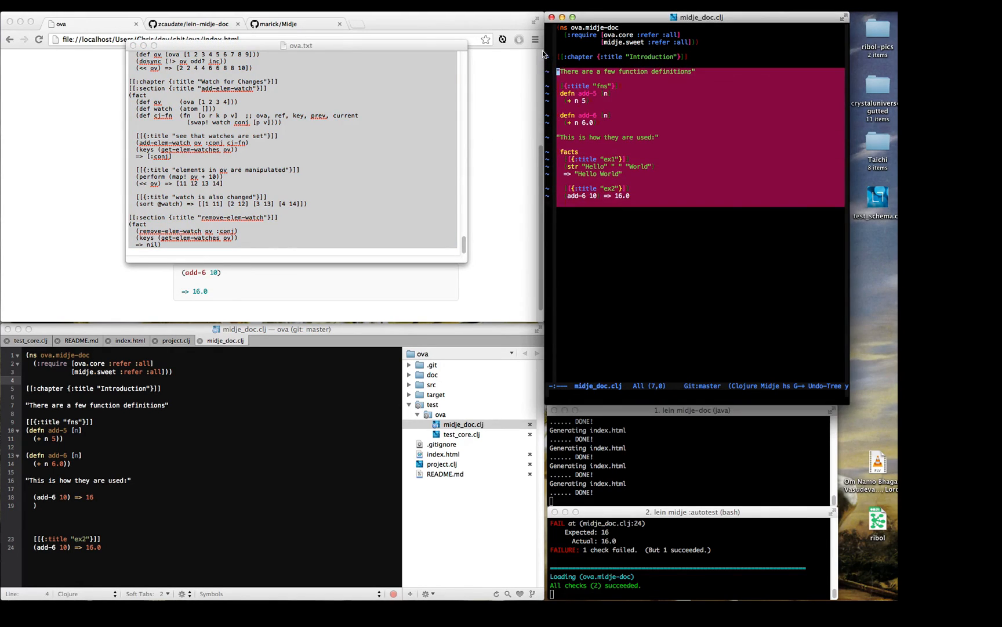
pyautogui.scroll(-3)
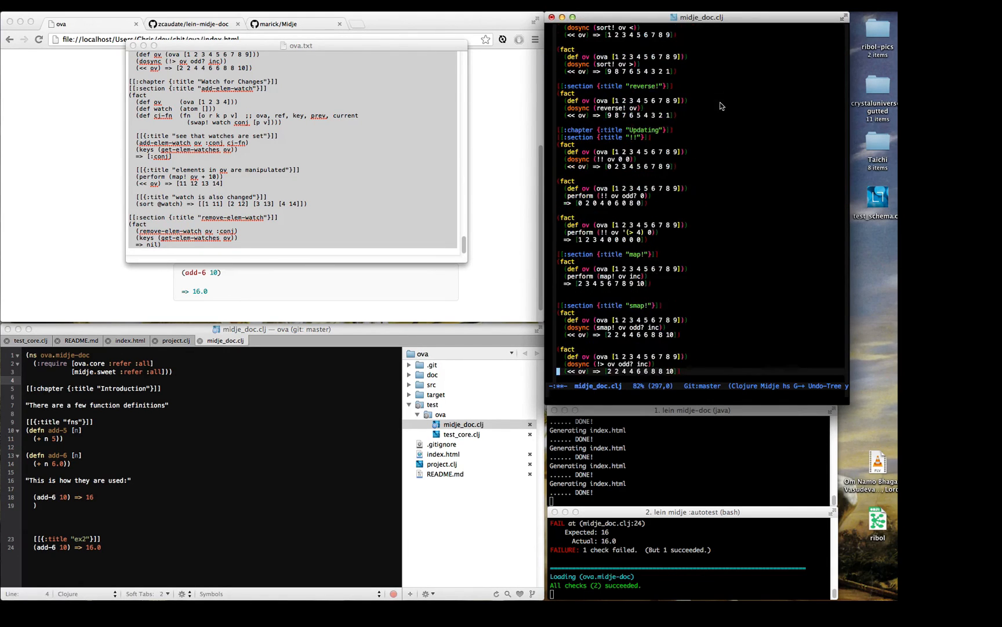
pyautogui.scroll(-3)
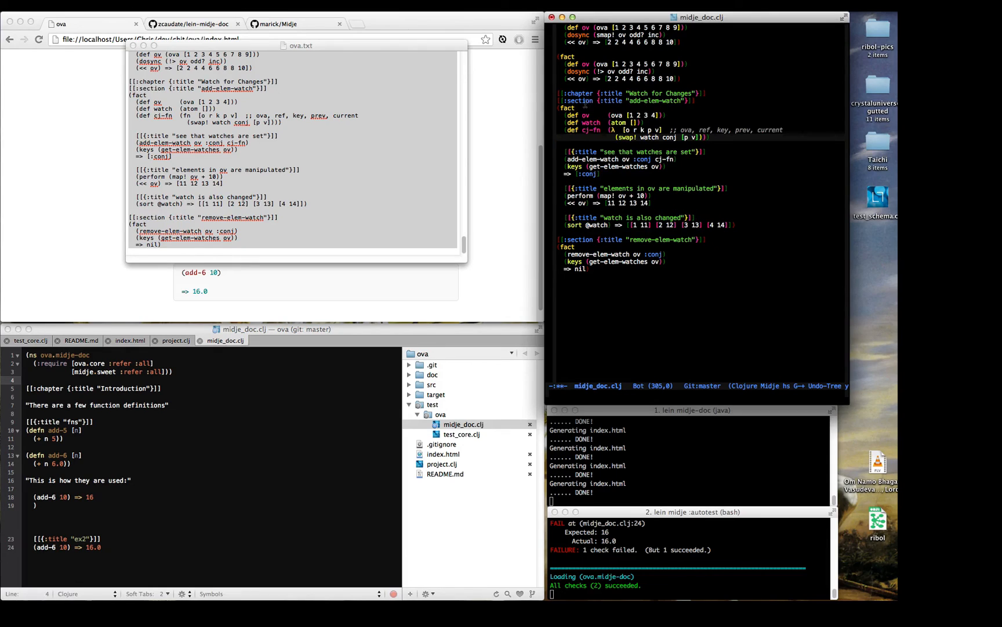
pyautogui.scroll(3)
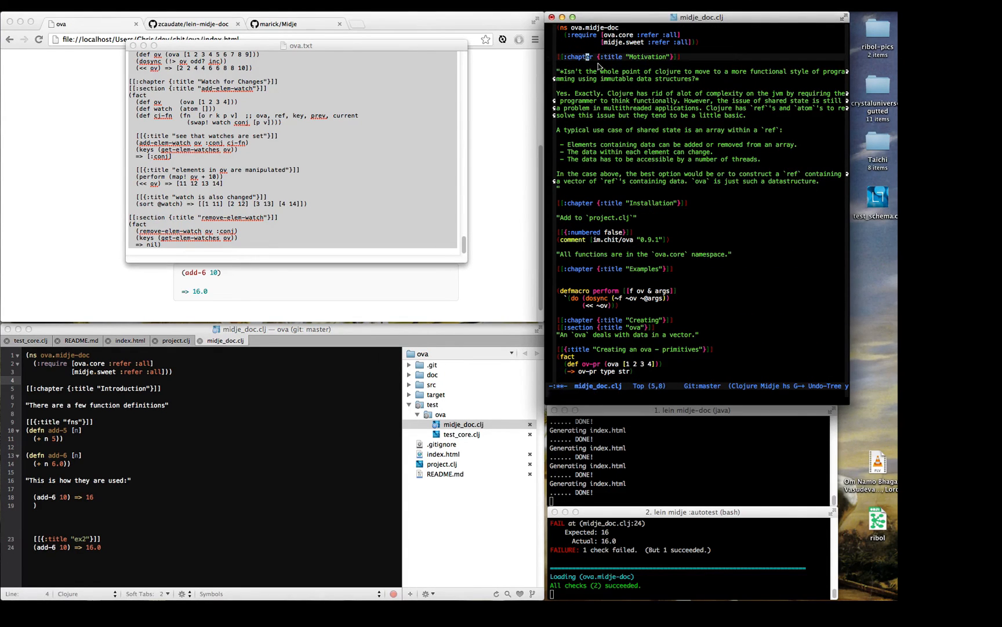
pyautogui.scroll(-3)
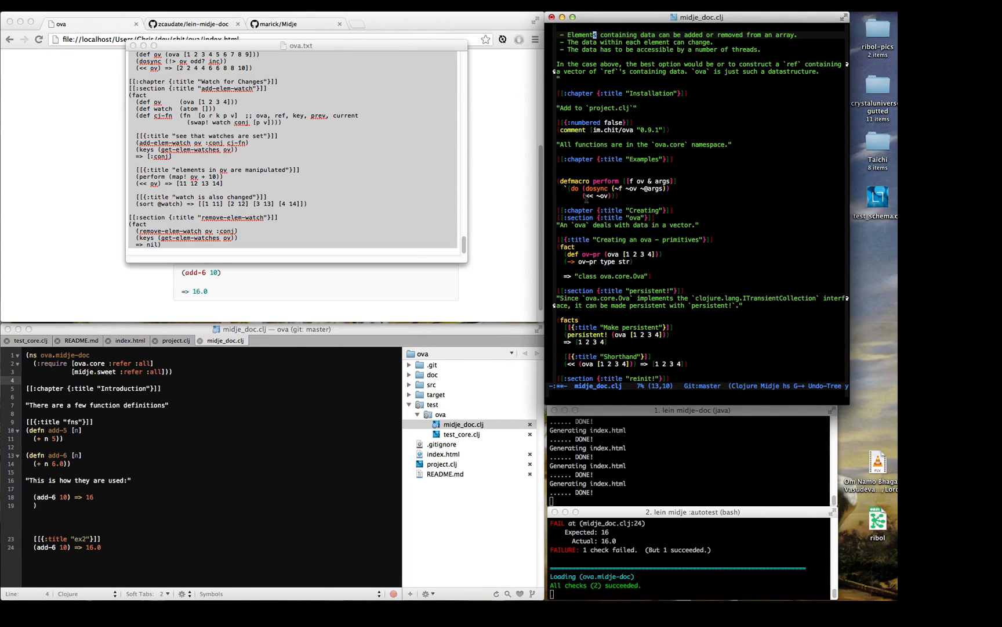
pyautogui.scroll(-3)
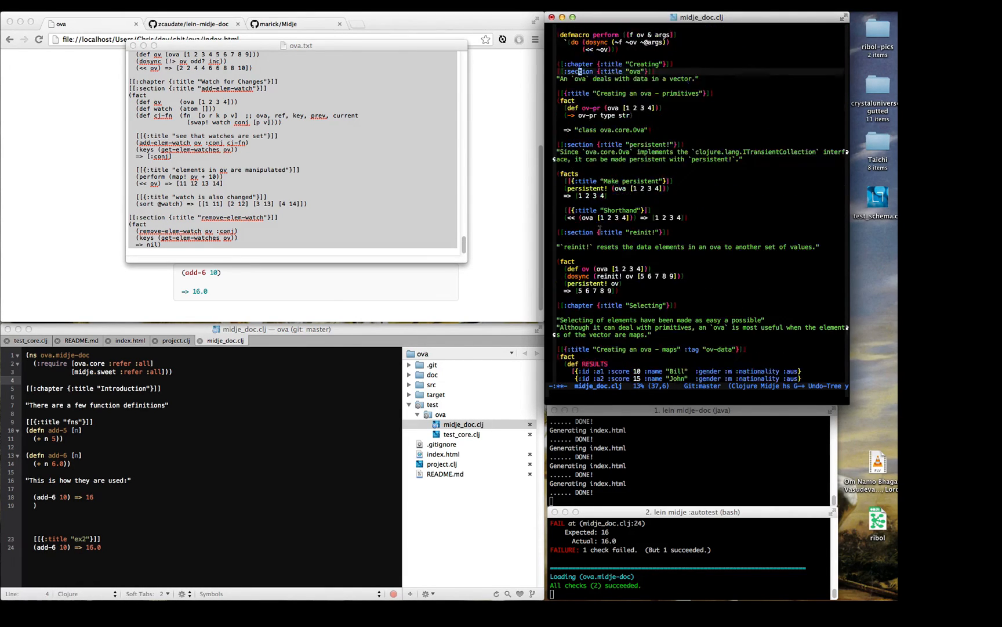
pyautogui.scroll(-3)
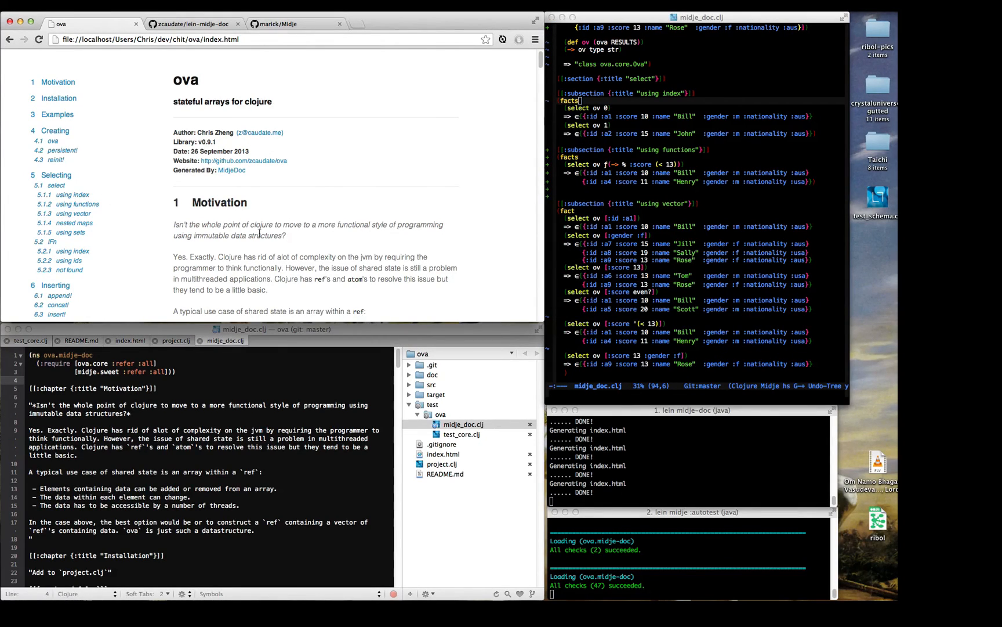
pyautogui.moveTo(57, 174)
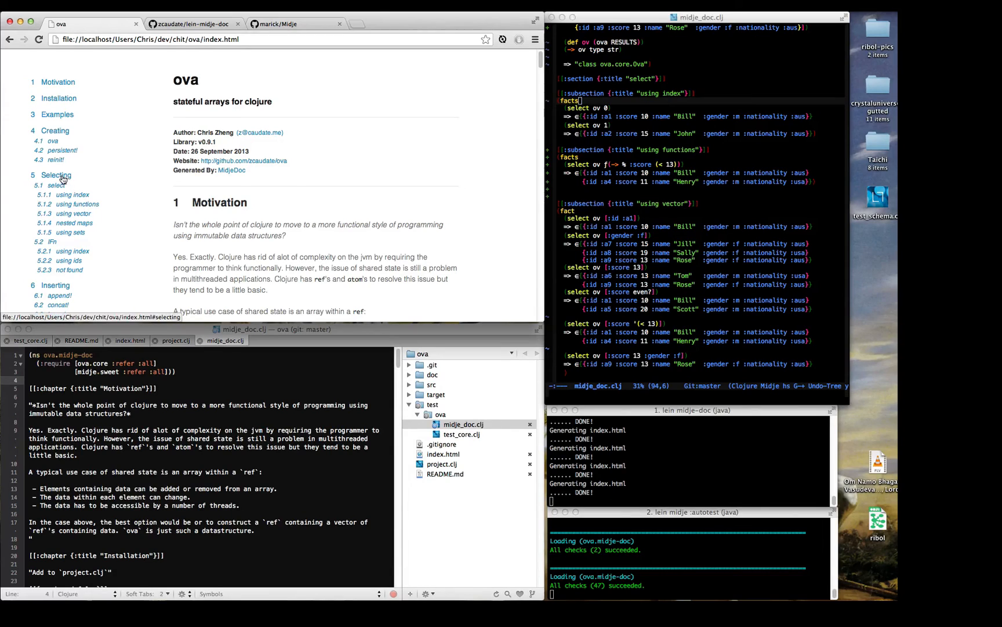
# - Jump to the Selecting chapter and browse its select examples, then scroll back up
pyautogui.click(56, 186)
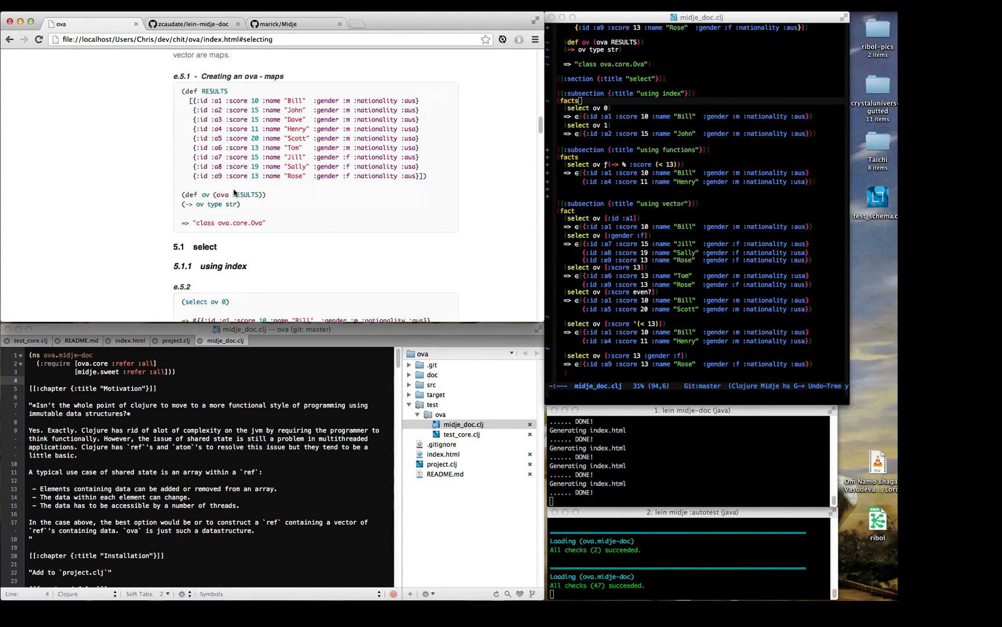
pyautogui.scroll(-3)
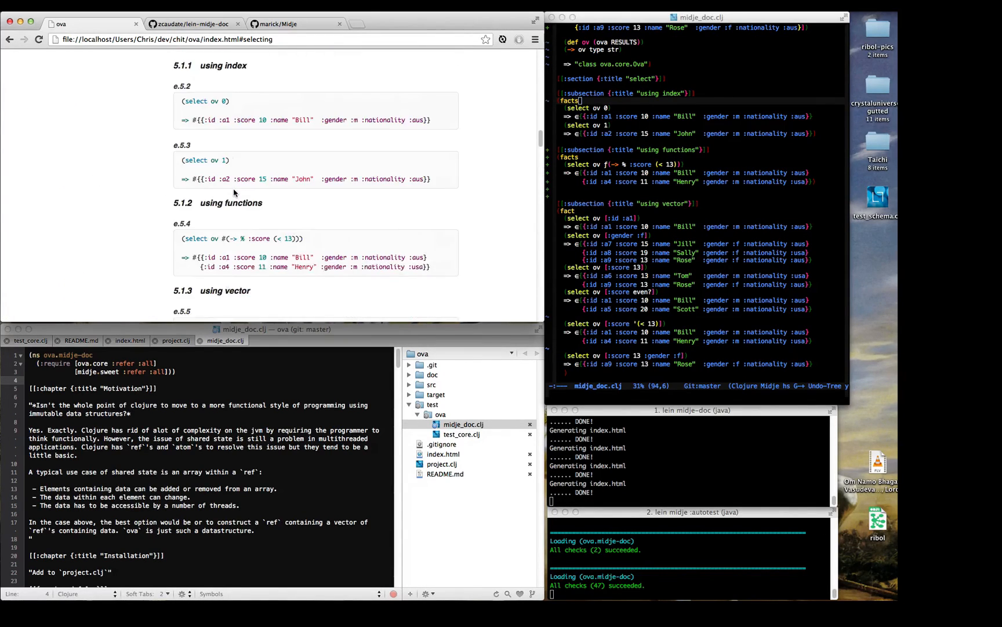
pyautogui.scroll(-3)
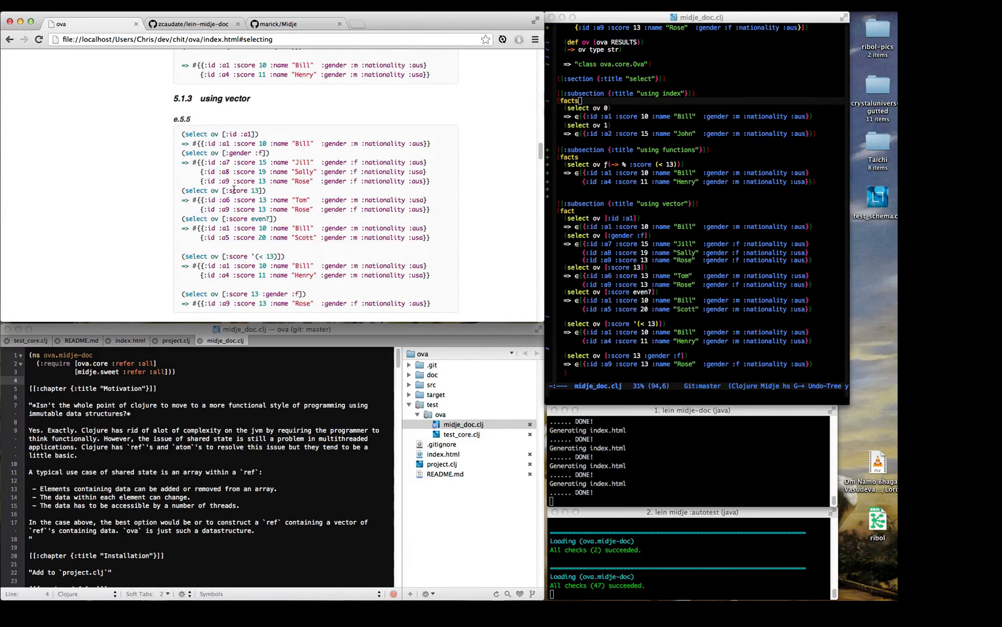
pyautogui.scroll(-3)
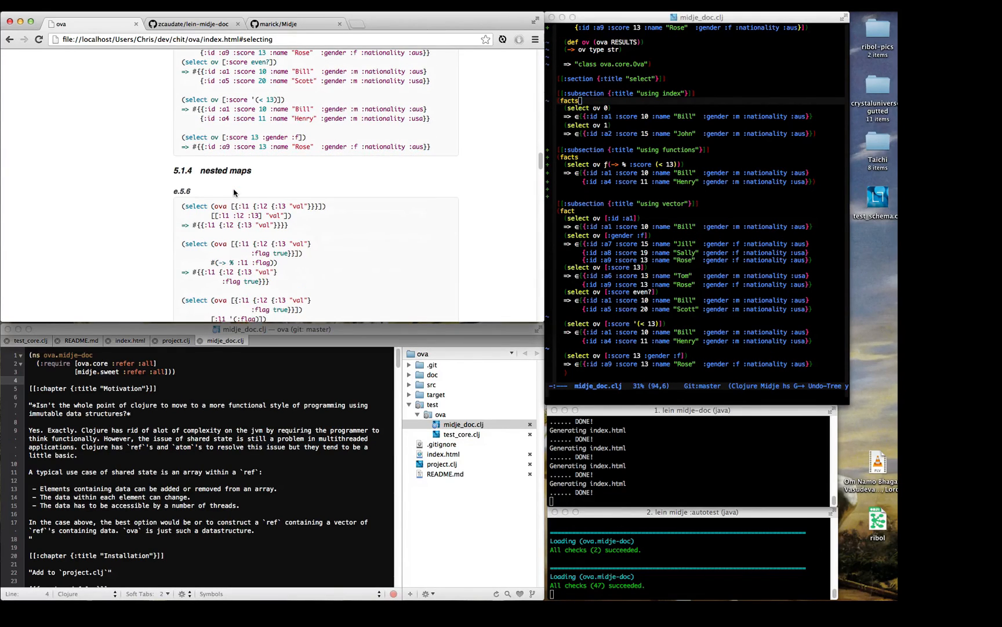
pyautogui.scroll(3)
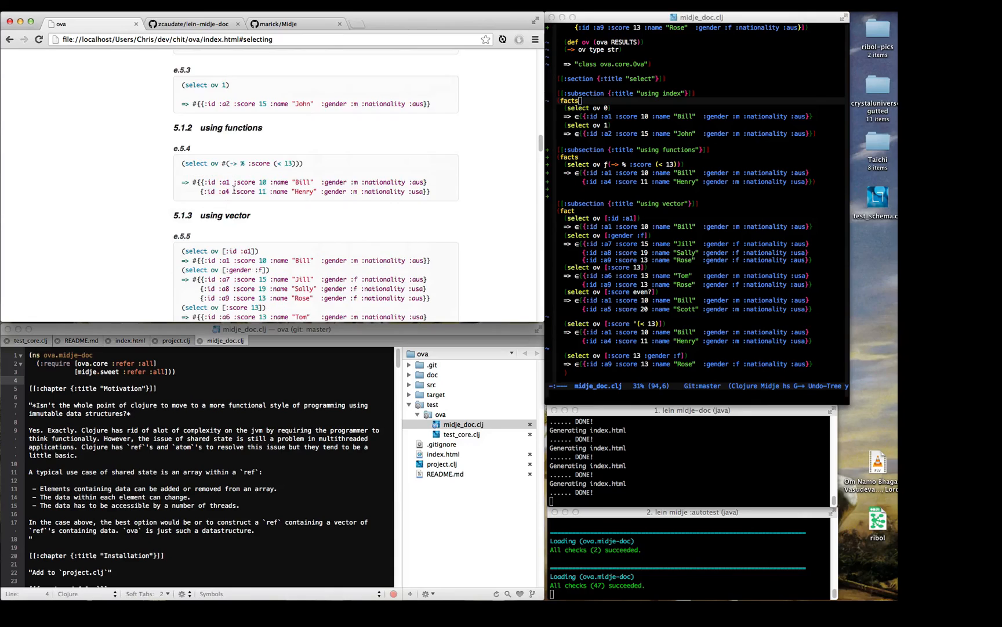
pyautogui.scroll(3)
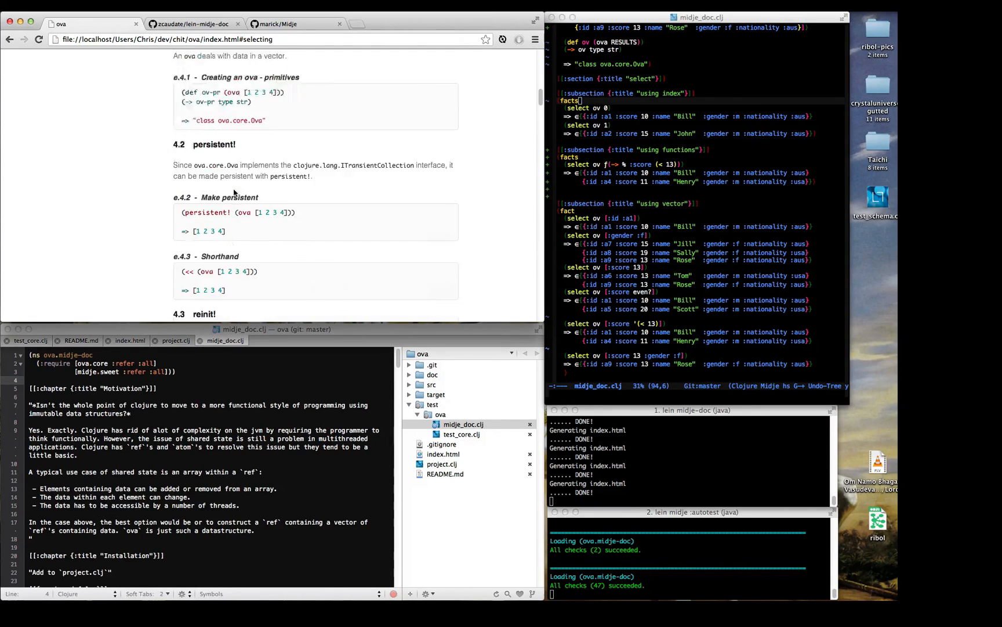
pyautogui.scroll(3)
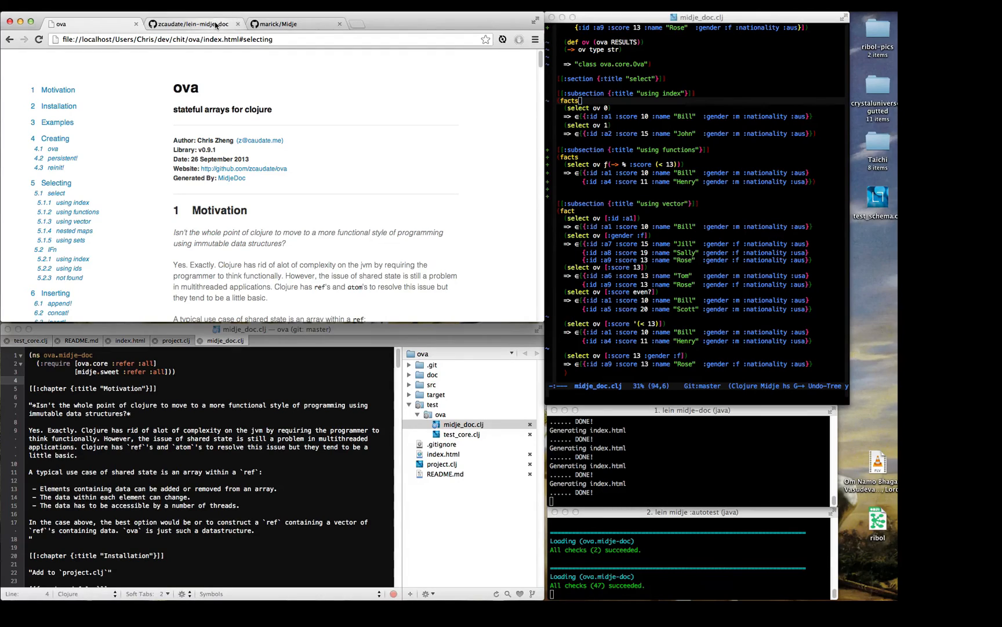
# - From the lein-midje-doc README, open the main site z.caudate.me/lein-midje-doc
pyautogui.click(192, 24)
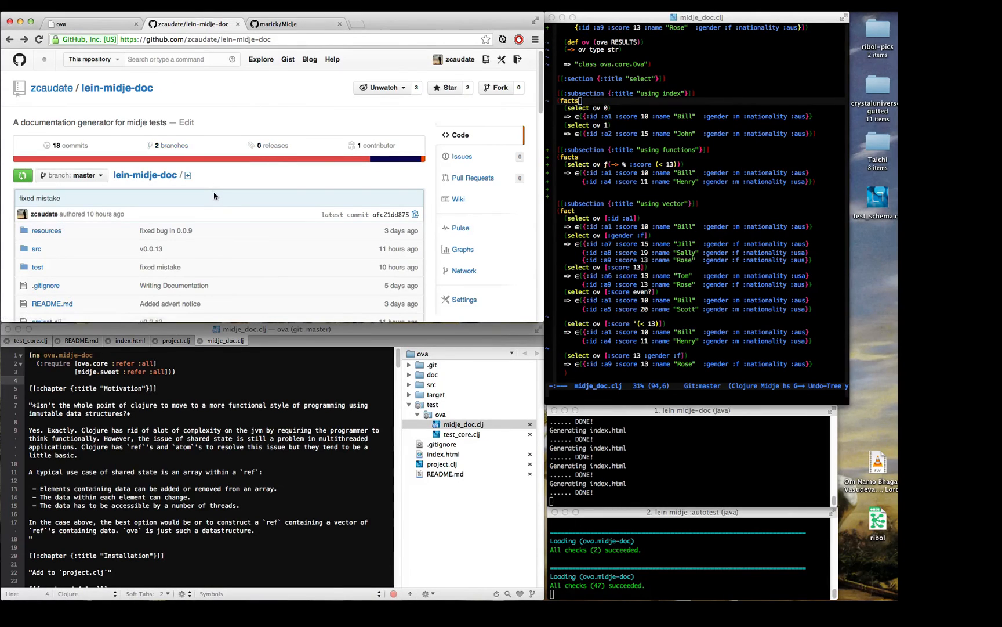
pyautogui.scroll(-3)
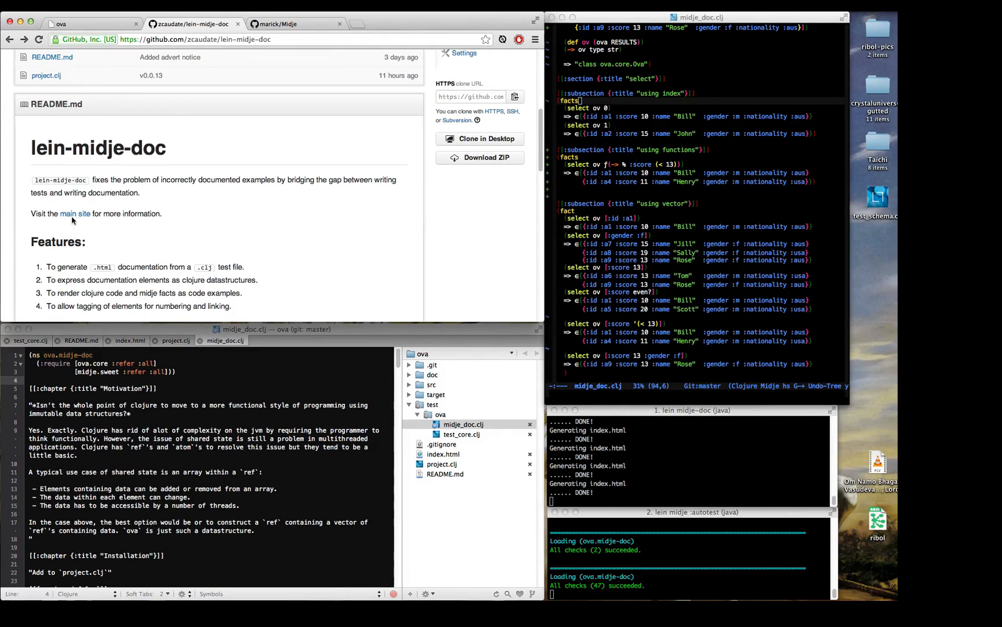
pyautogui.moveTo(72, 219)
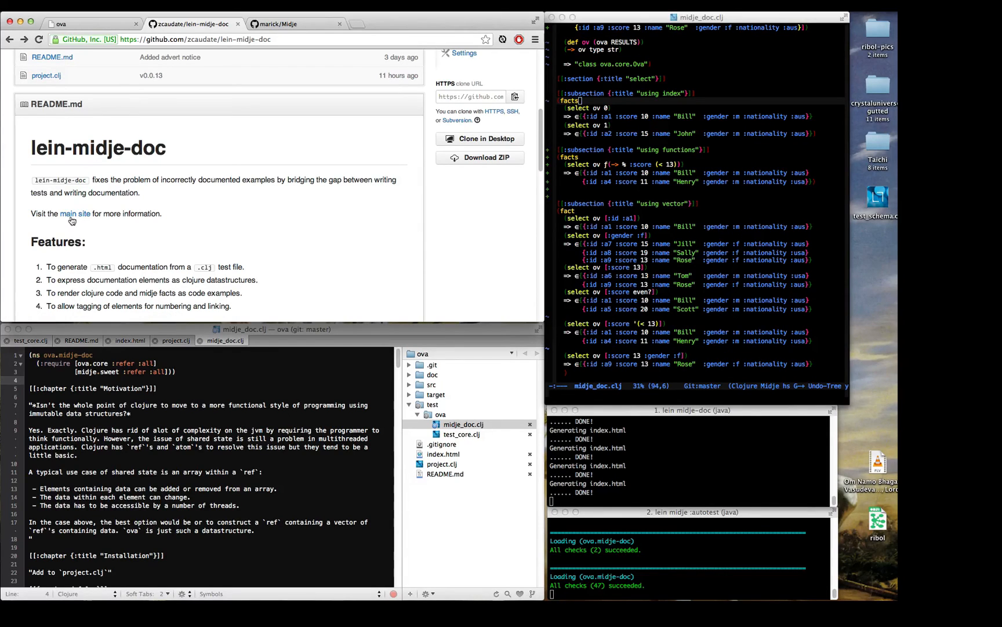
pyautogui.click(74, 213)
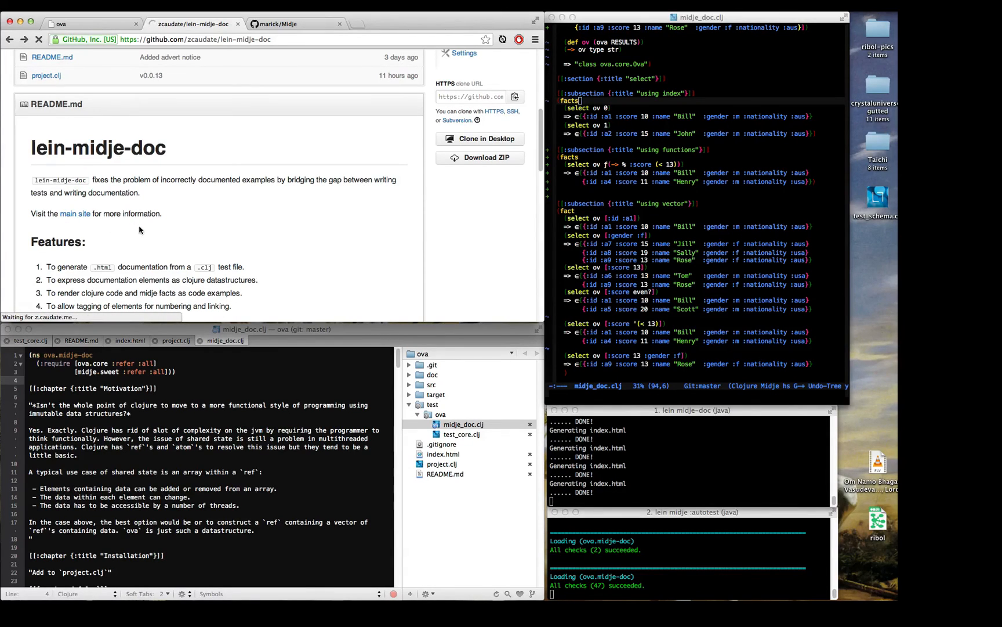
pyautogui.click(75, 213)
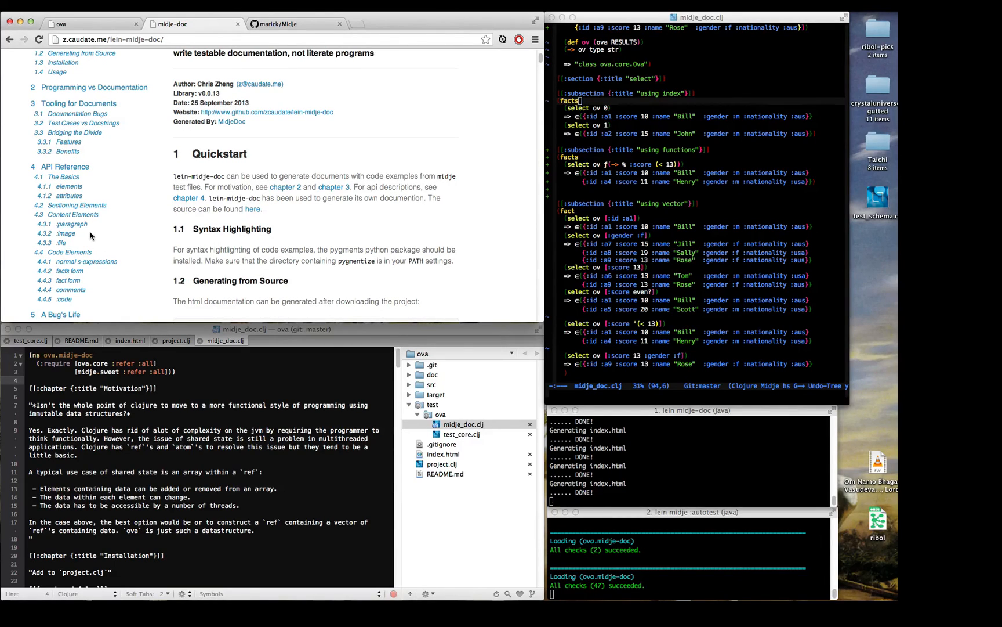
# - Jump to the :paragraph section, scroll through :image, and select 'file' in the :file tag example
pyautogui.click(71, 224)
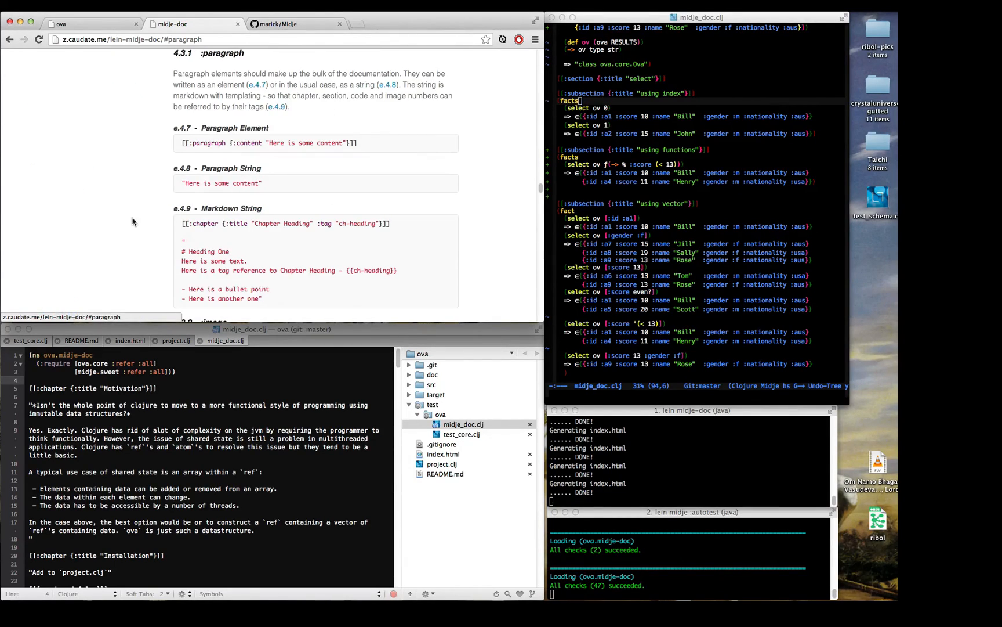
pyautogui.moveTo(232, 161)
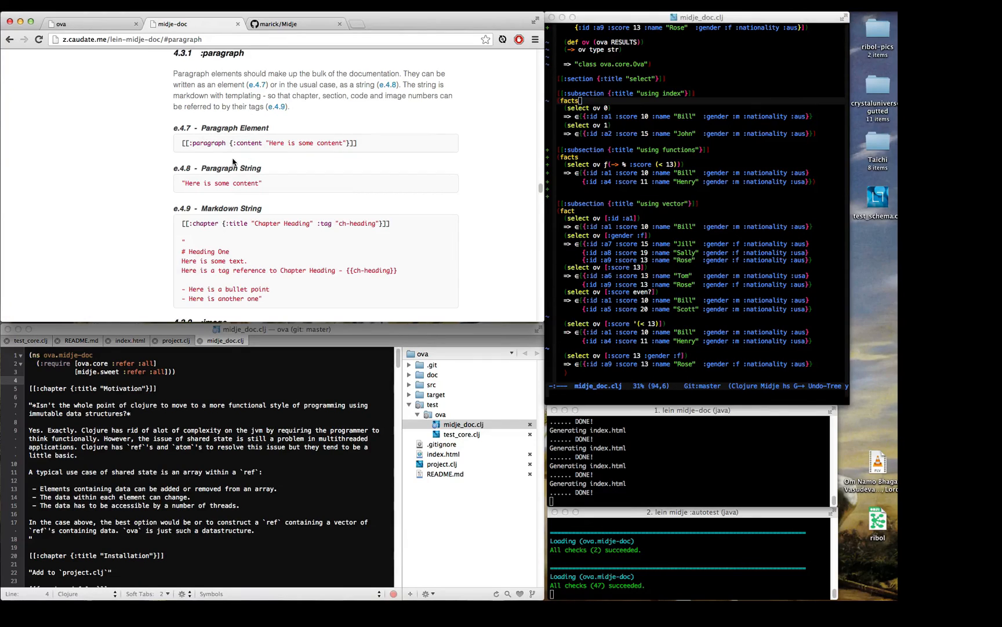
pyautogui.scroll(-3)
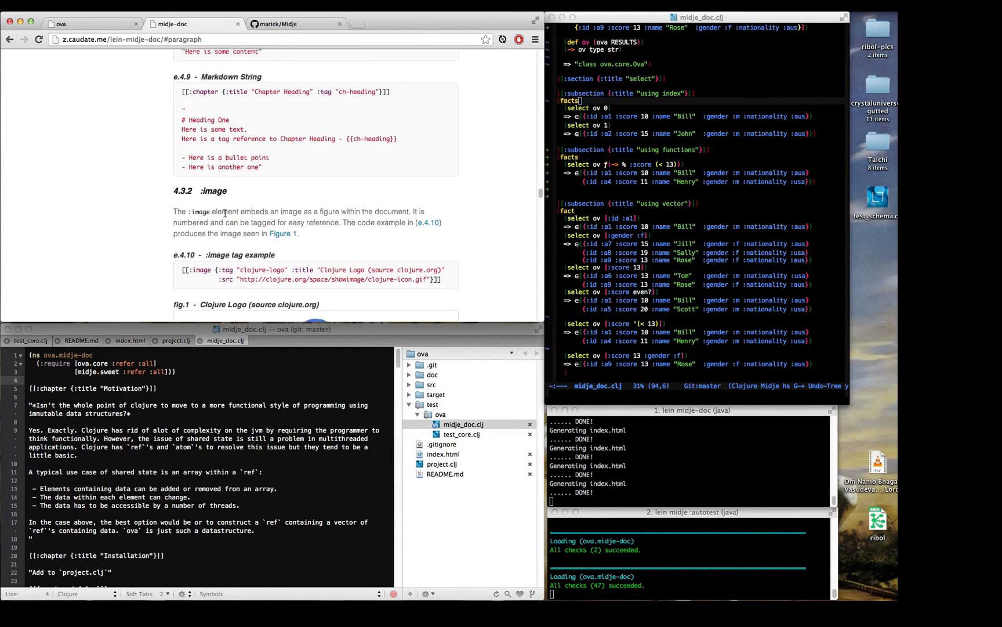
pyautogui.scroll(-3)
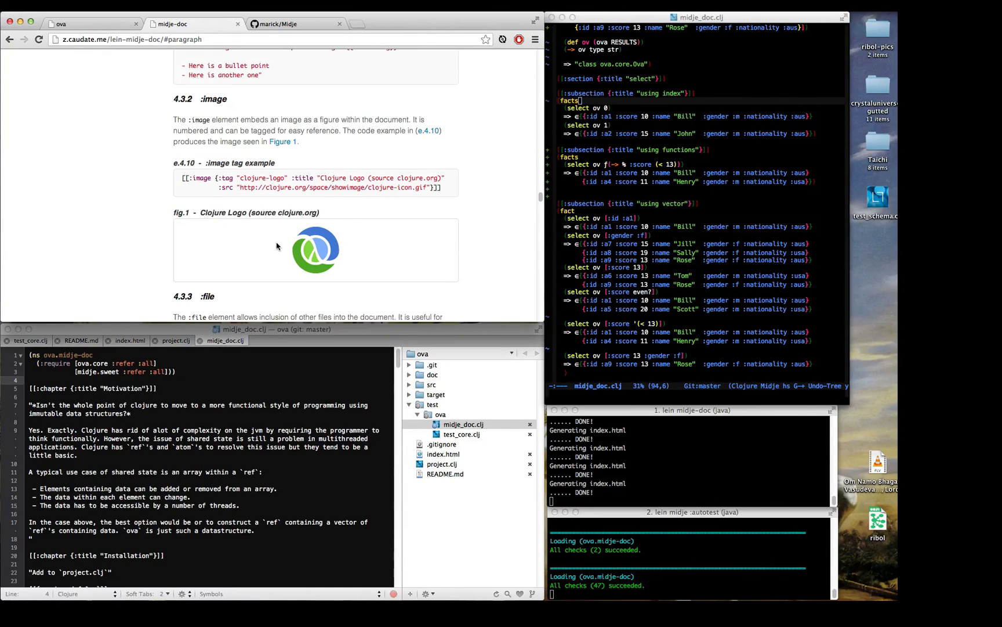
pyautogui.scroll(-3)
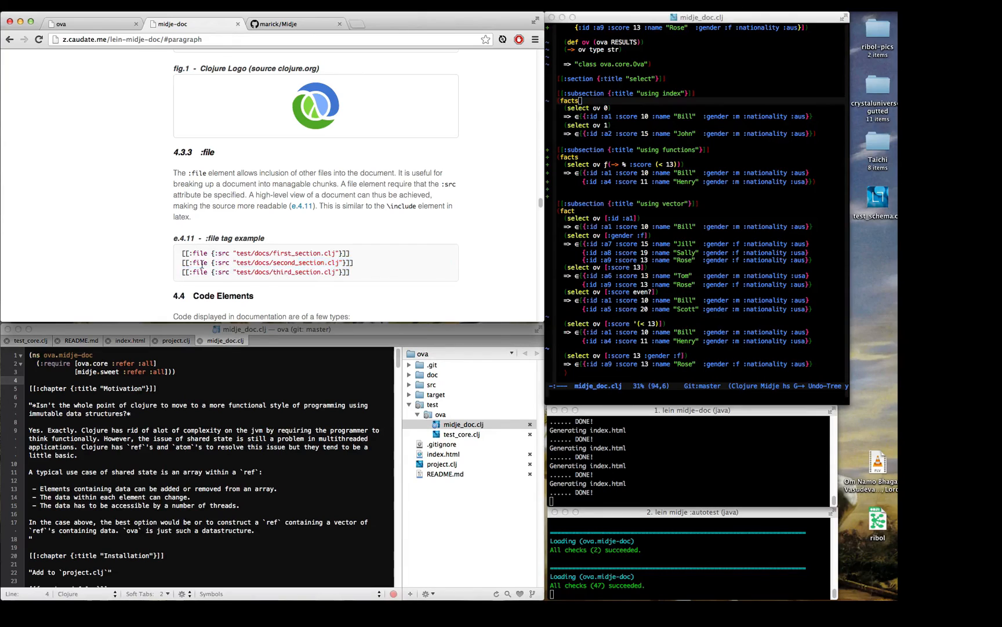
pyautogui.doubleClick(199, 253)
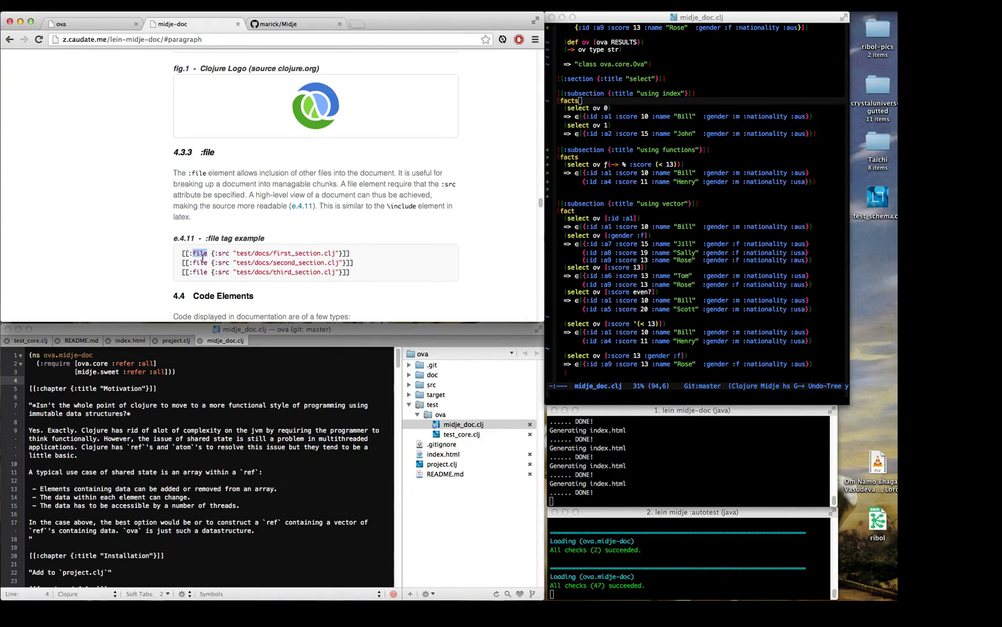
# - Scroll through Code Elements from normal s-expressions down to the Python and Ruby examples
pyautogui.scroll(-3)
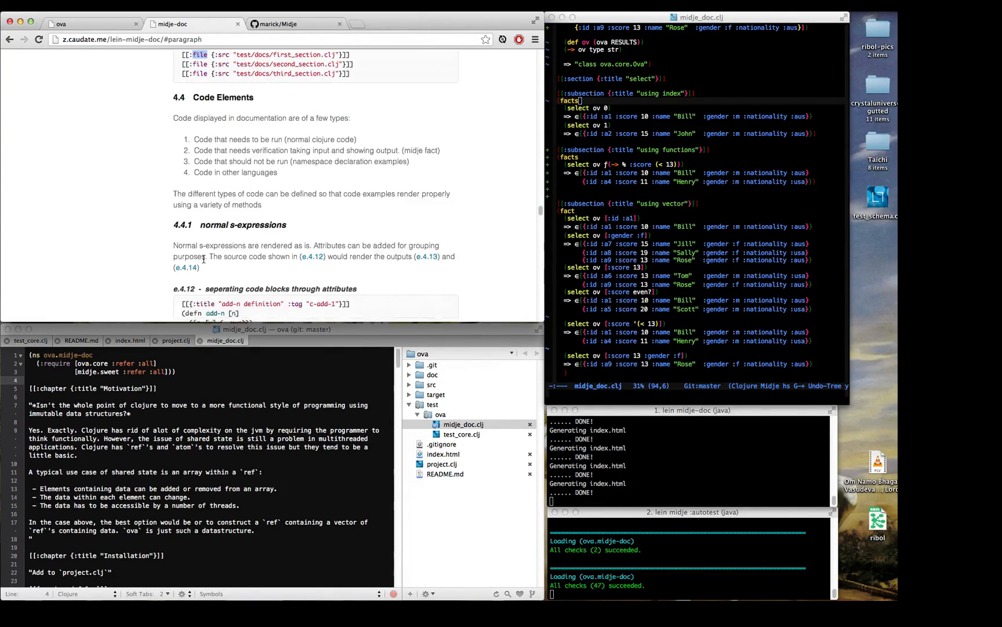
pyautogui.scroll(-3)
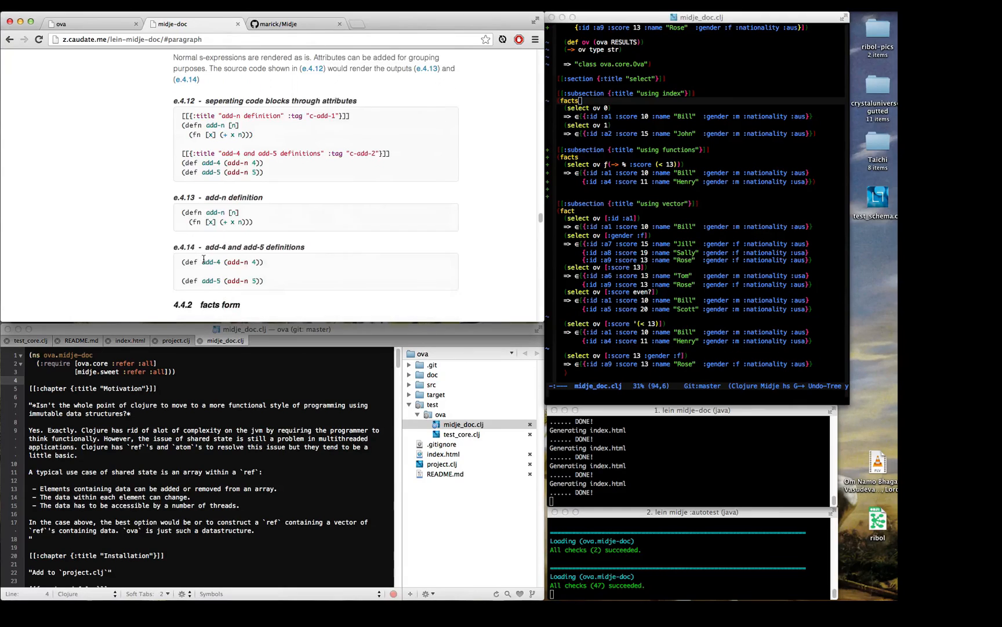
pyautogui.scroll(-3)
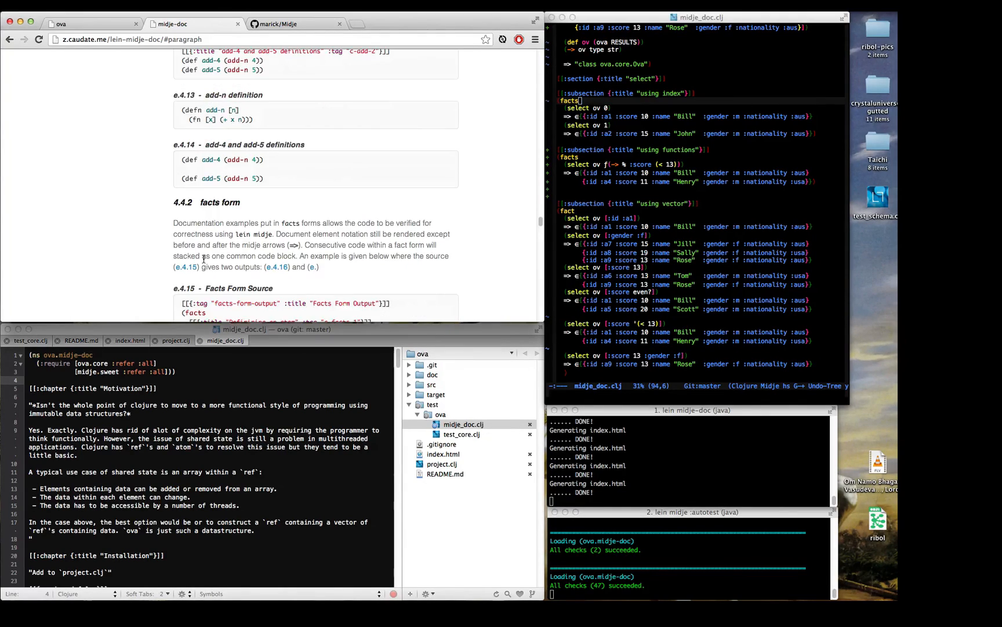
pyautogui.scroll(-3)
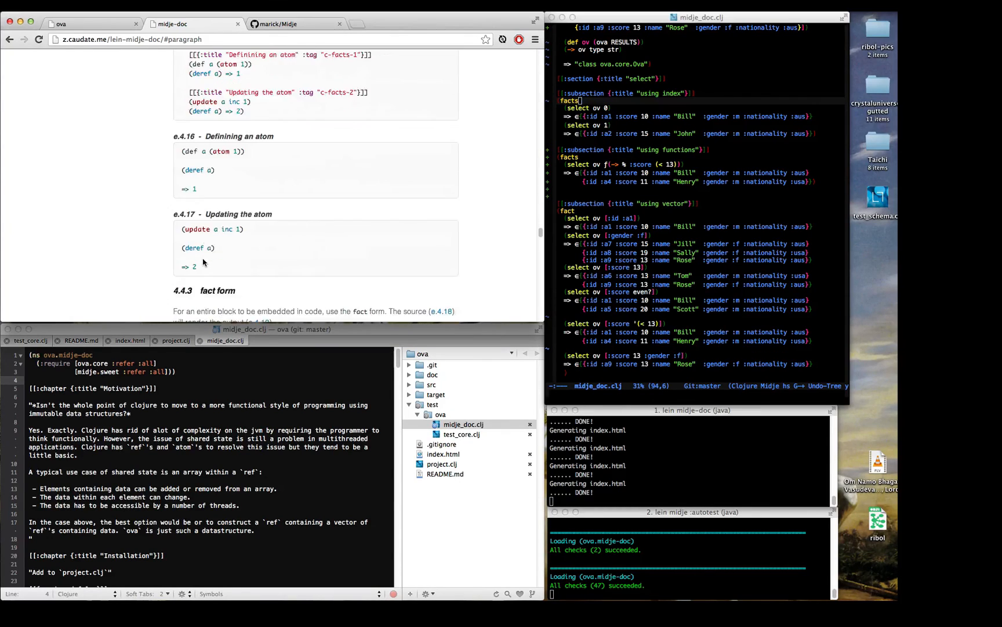
pyautogui.scroll(-3)
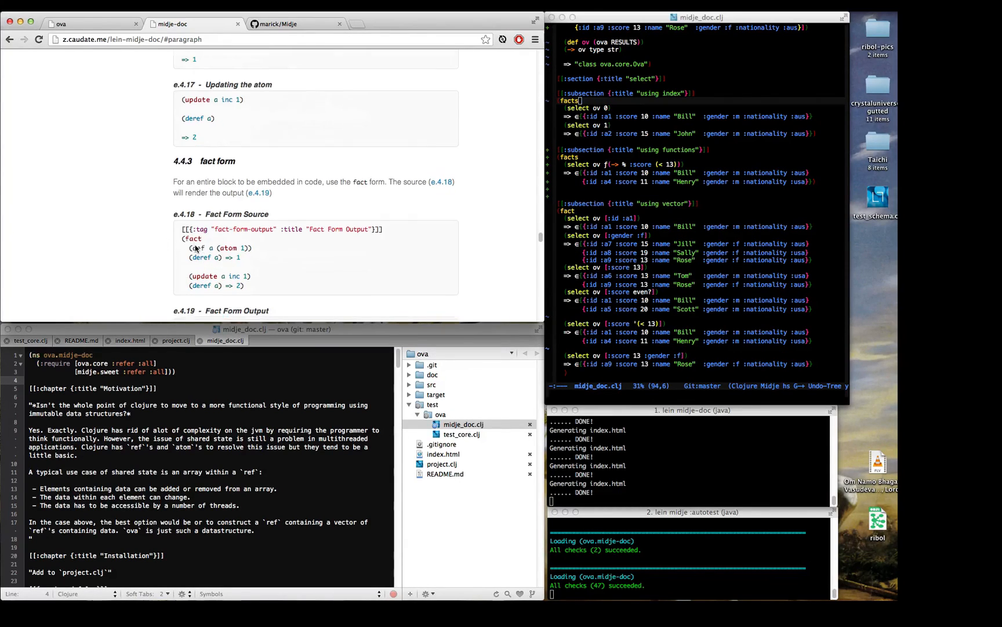
pyautogui.scroll(-3)
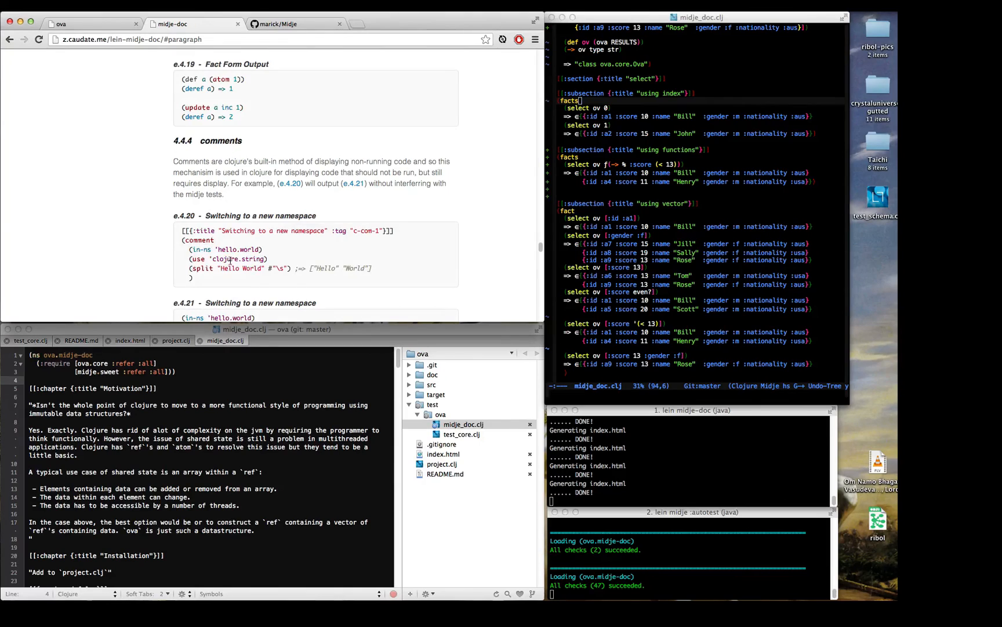
pyautogui.scroll(-3)
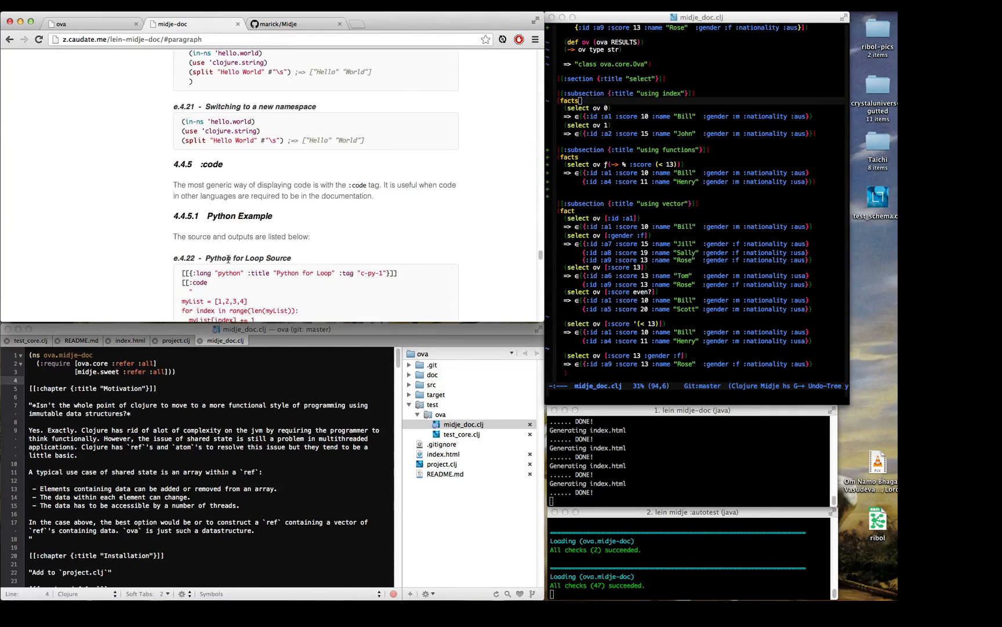
pyautogui.scroll(-3)
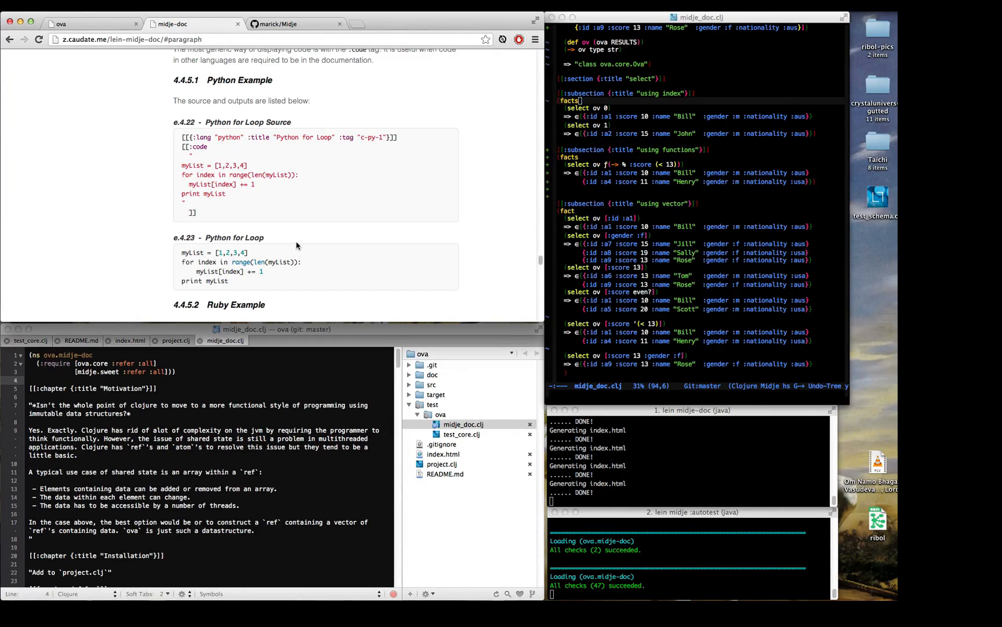
pyautogui.scroll(-3)
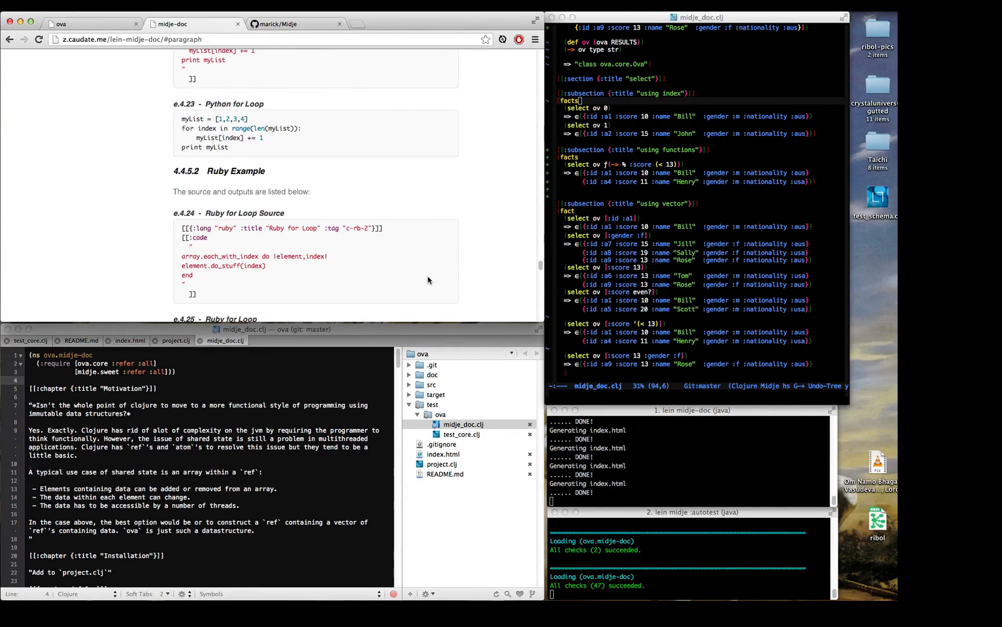
# - Scroll back up through the code examples to the 4.4.2 facts form section
pyautogui.scroll(3)
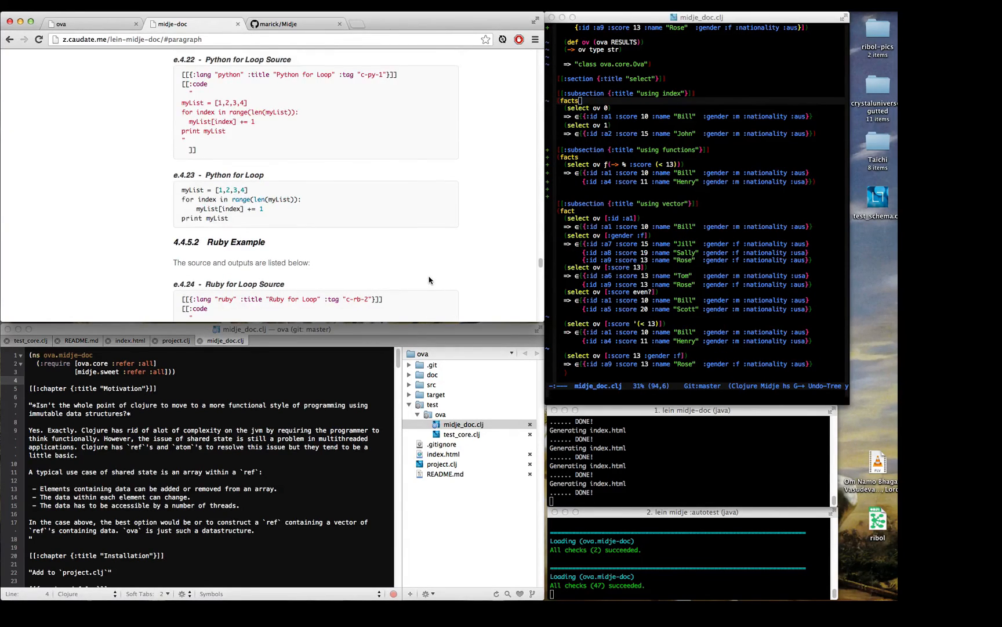
pyautogui.moveTo(370, 258)
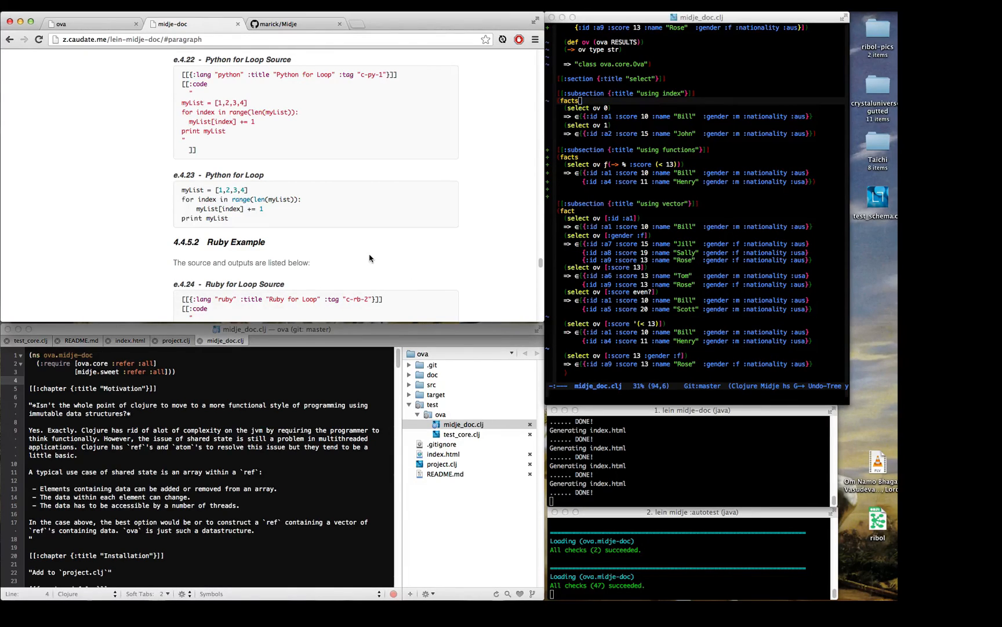
pyautogui.scroll(-3)
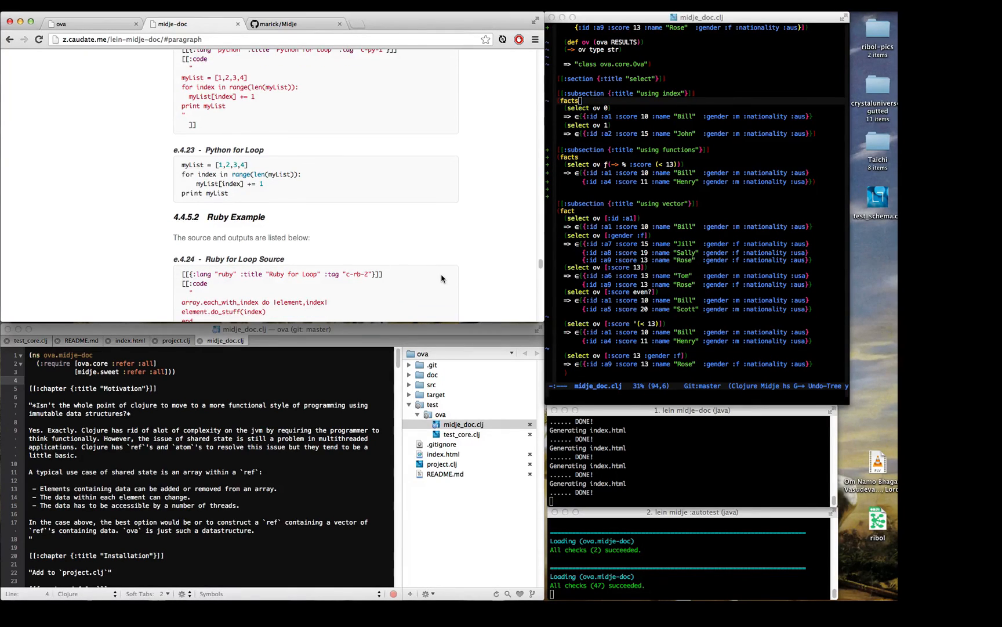
pyautogui.scroll(-3)
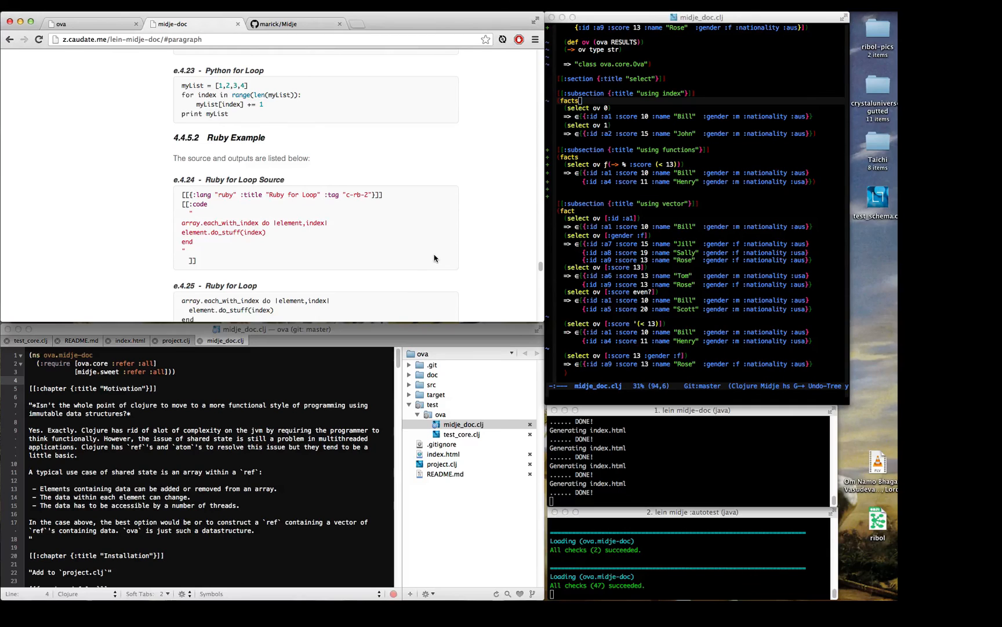
pyautogui.scroll(-3)
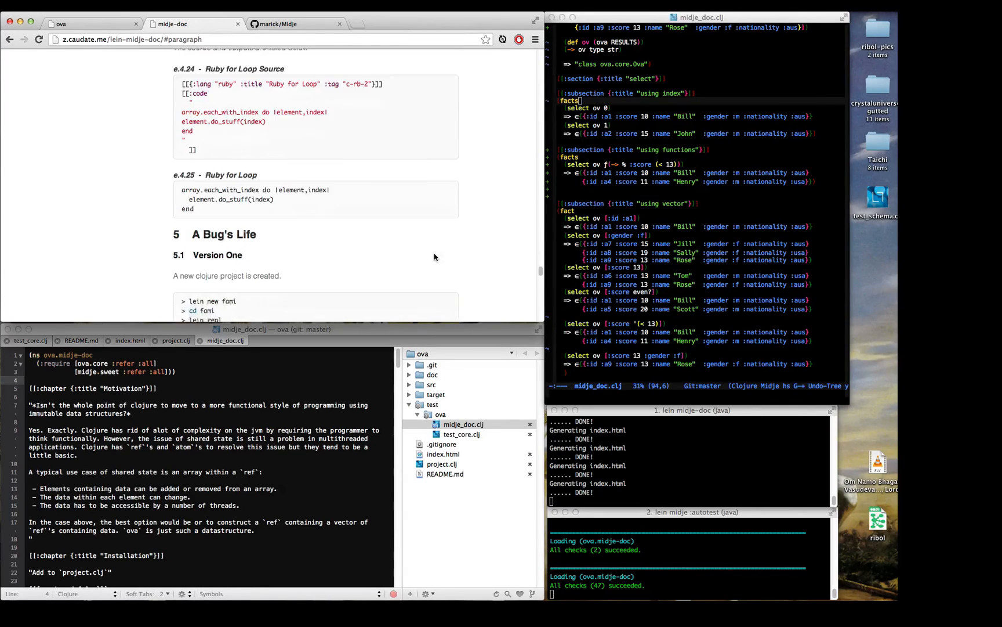
pyautogui.scroll(3)
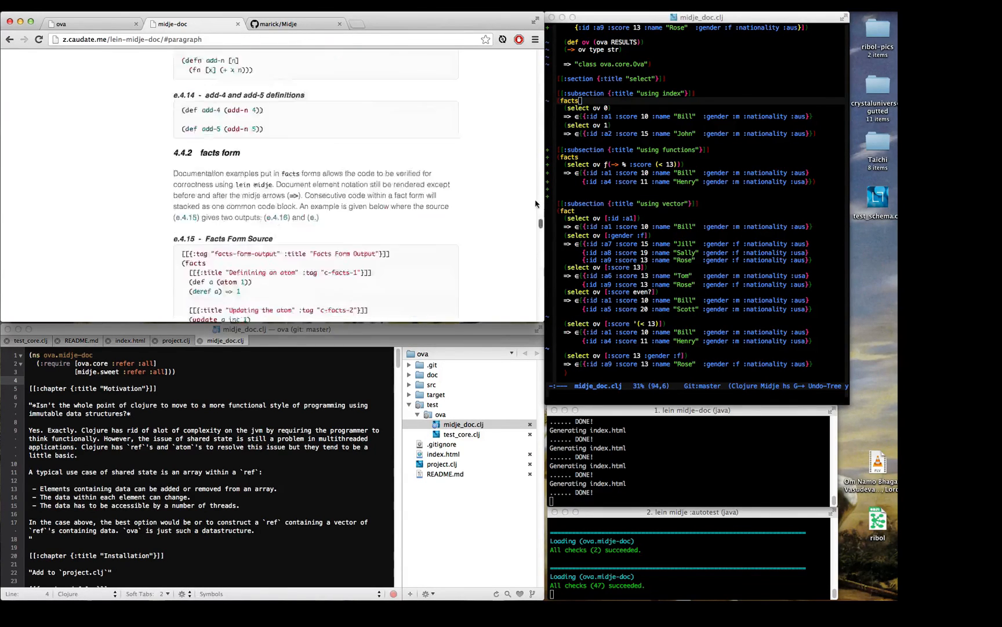
# - Return to the page top and read from Documentation Bugs down to The Basics' attributes
pyautogui.scroll(3)
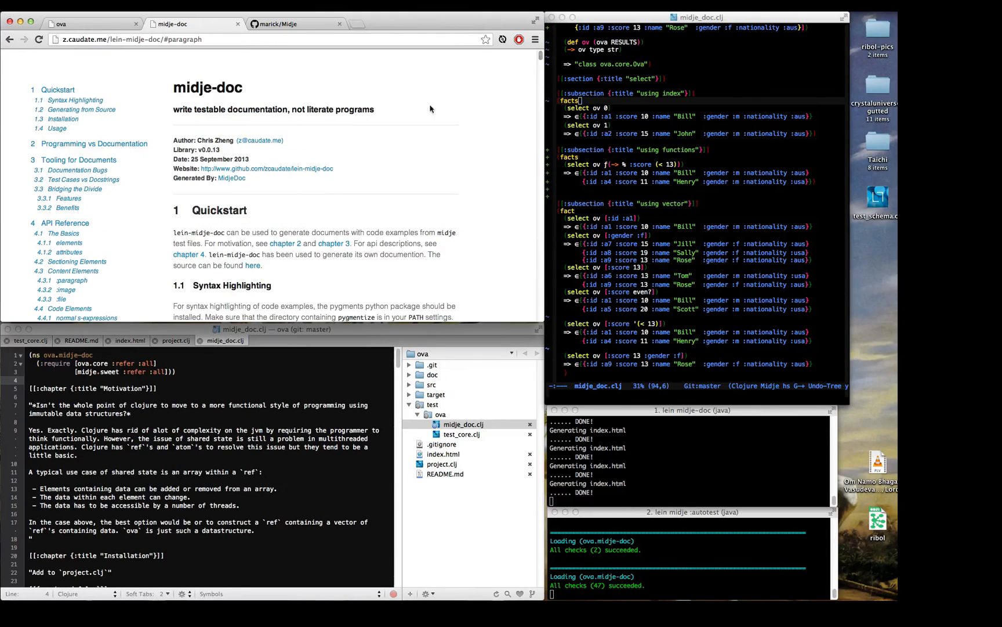
pyautogui.scroll(3)
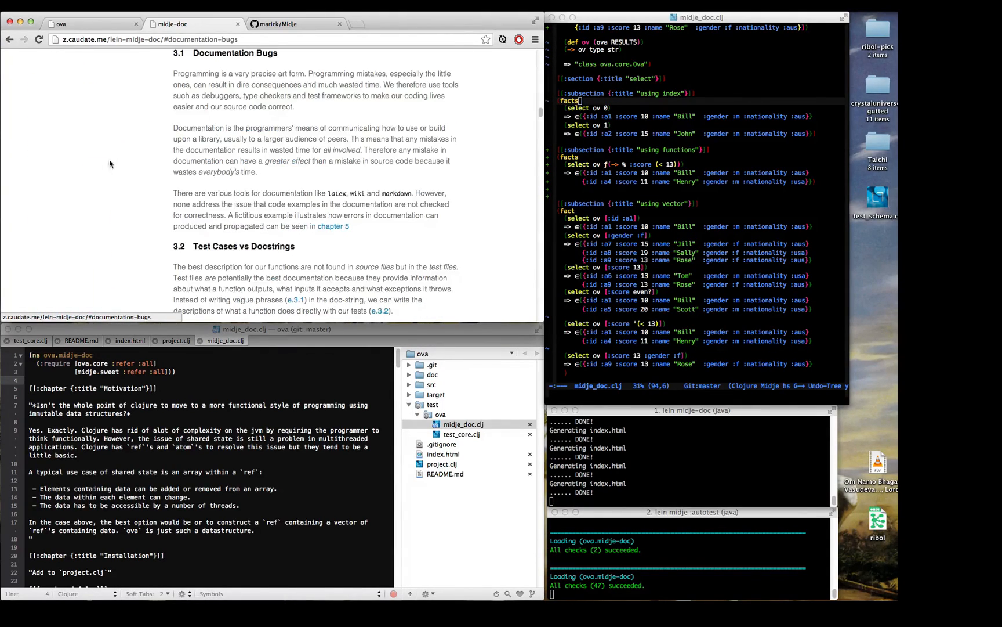
pyautogui.moveTo(306, 160)
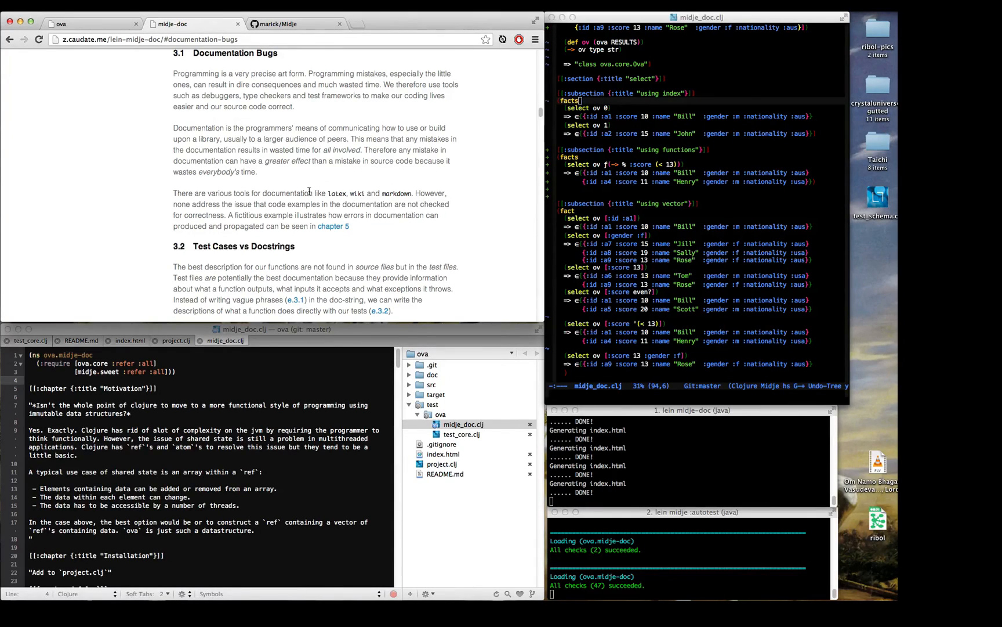
pyautogui.scroll(-3)
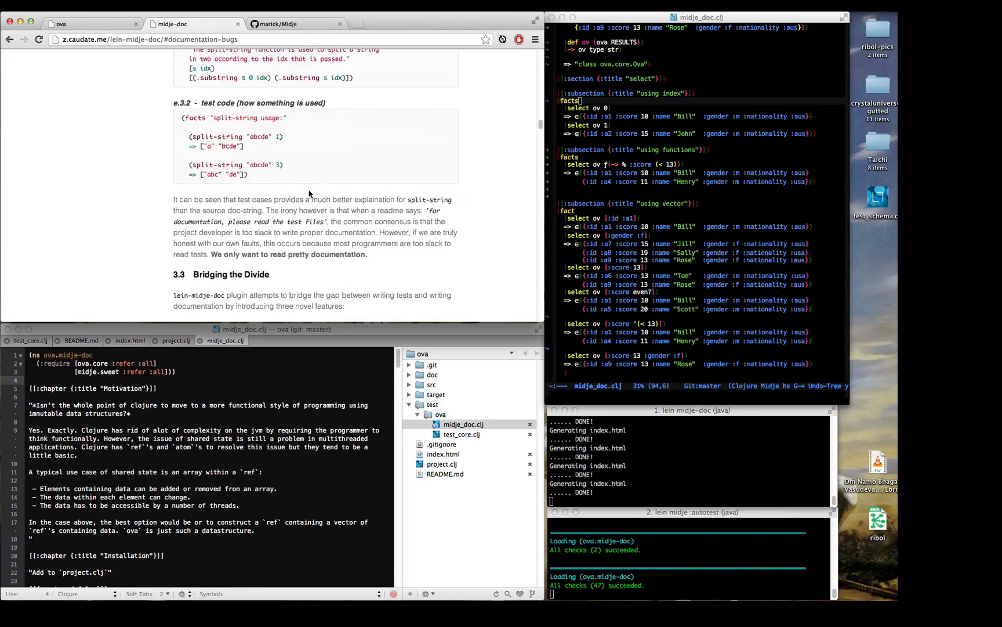
pyautogui.scroll(-3)
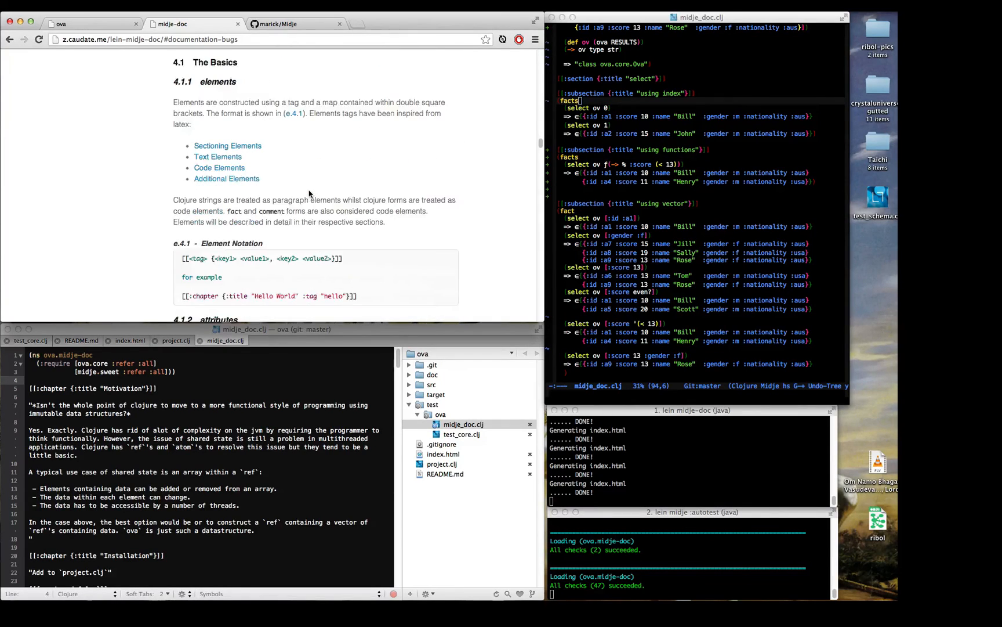
pyautogui.scroll(-3)
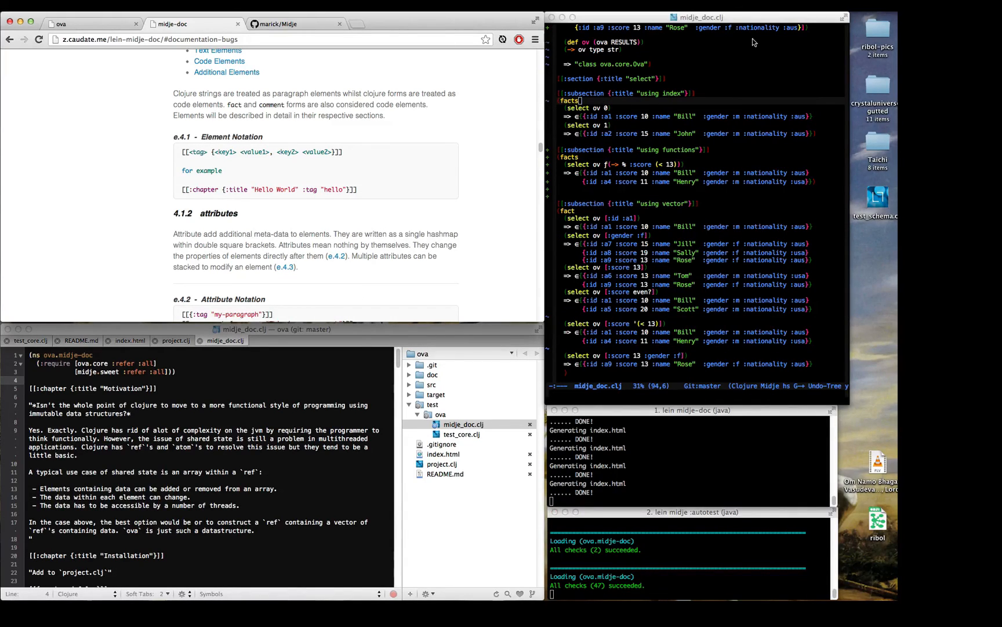
pyautogui.click(867, 6)
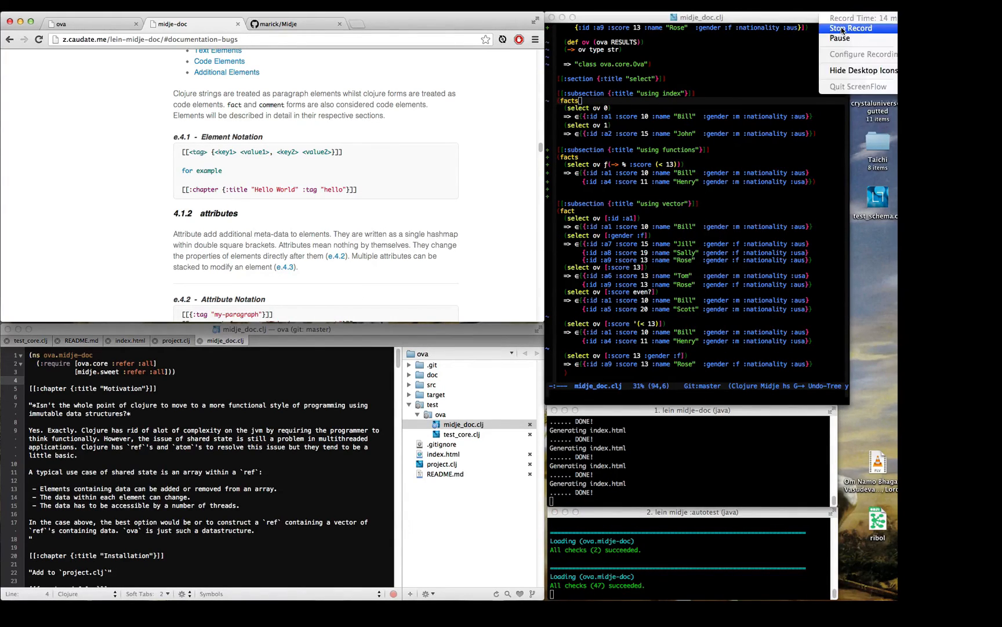